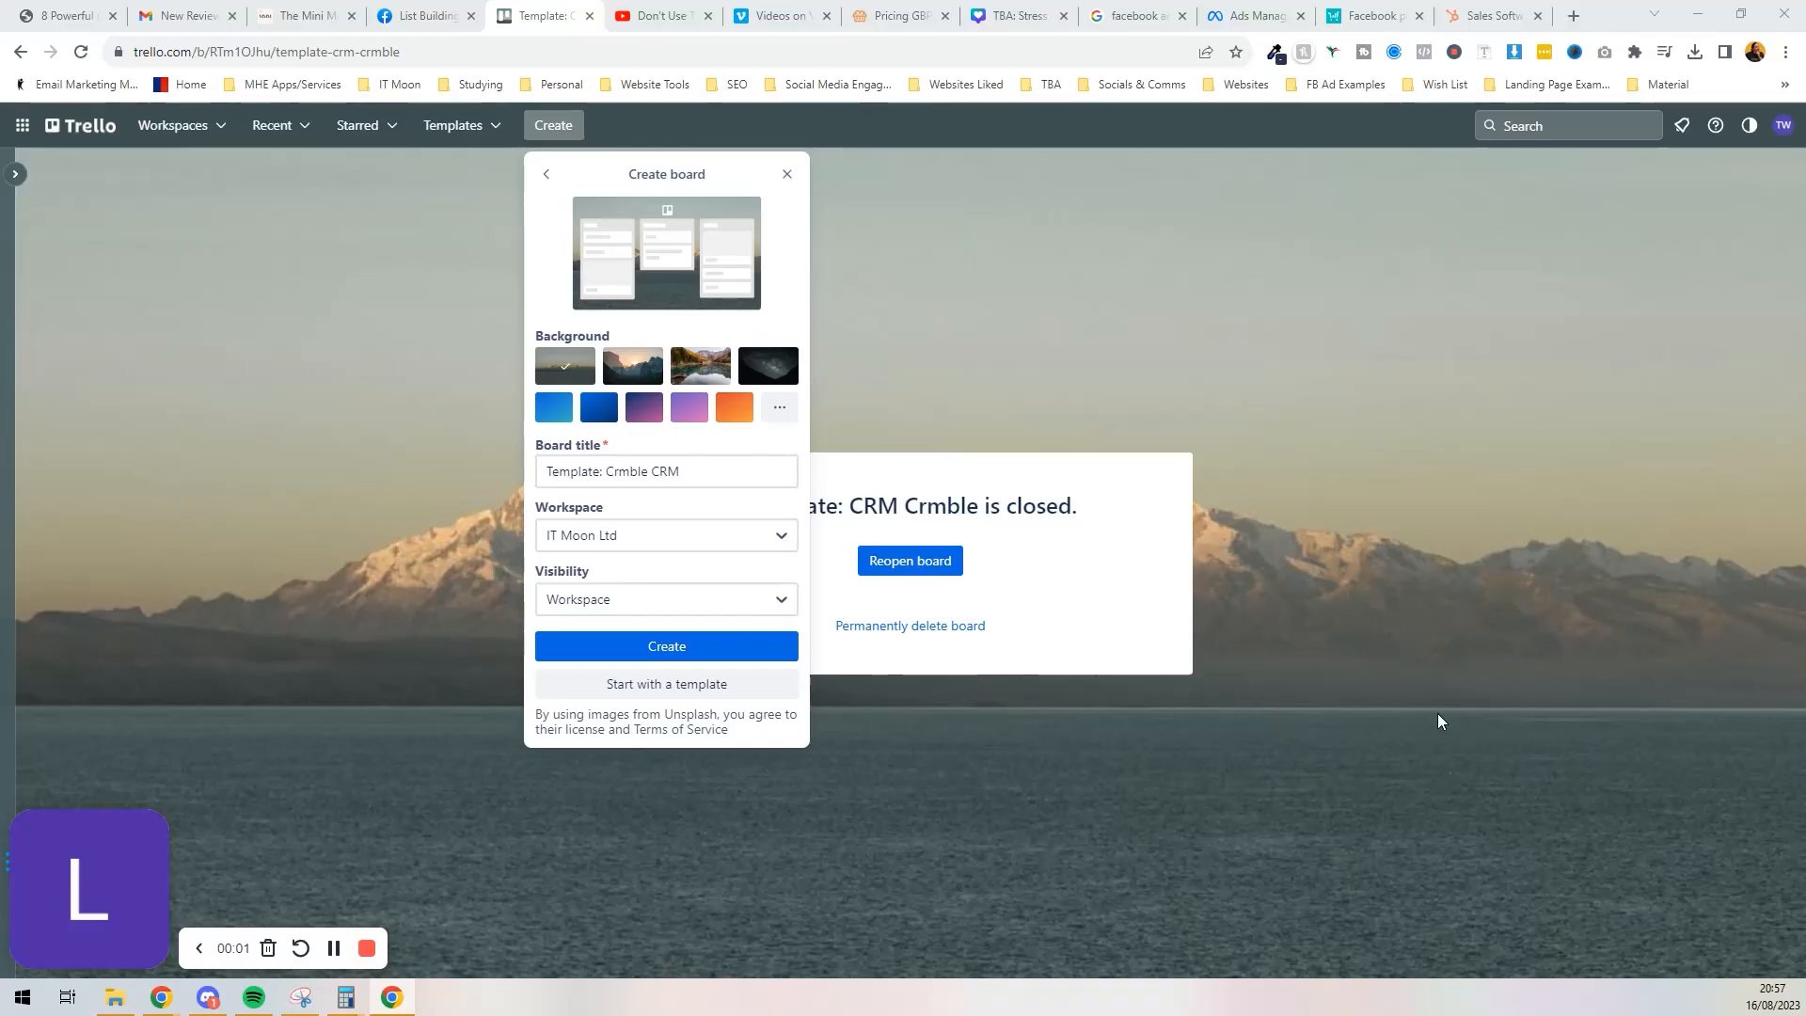
Step: After glancing at Crmble pricing, create the board 'Template: Crmble CRM' from the Create board form
left_click(896, 15)
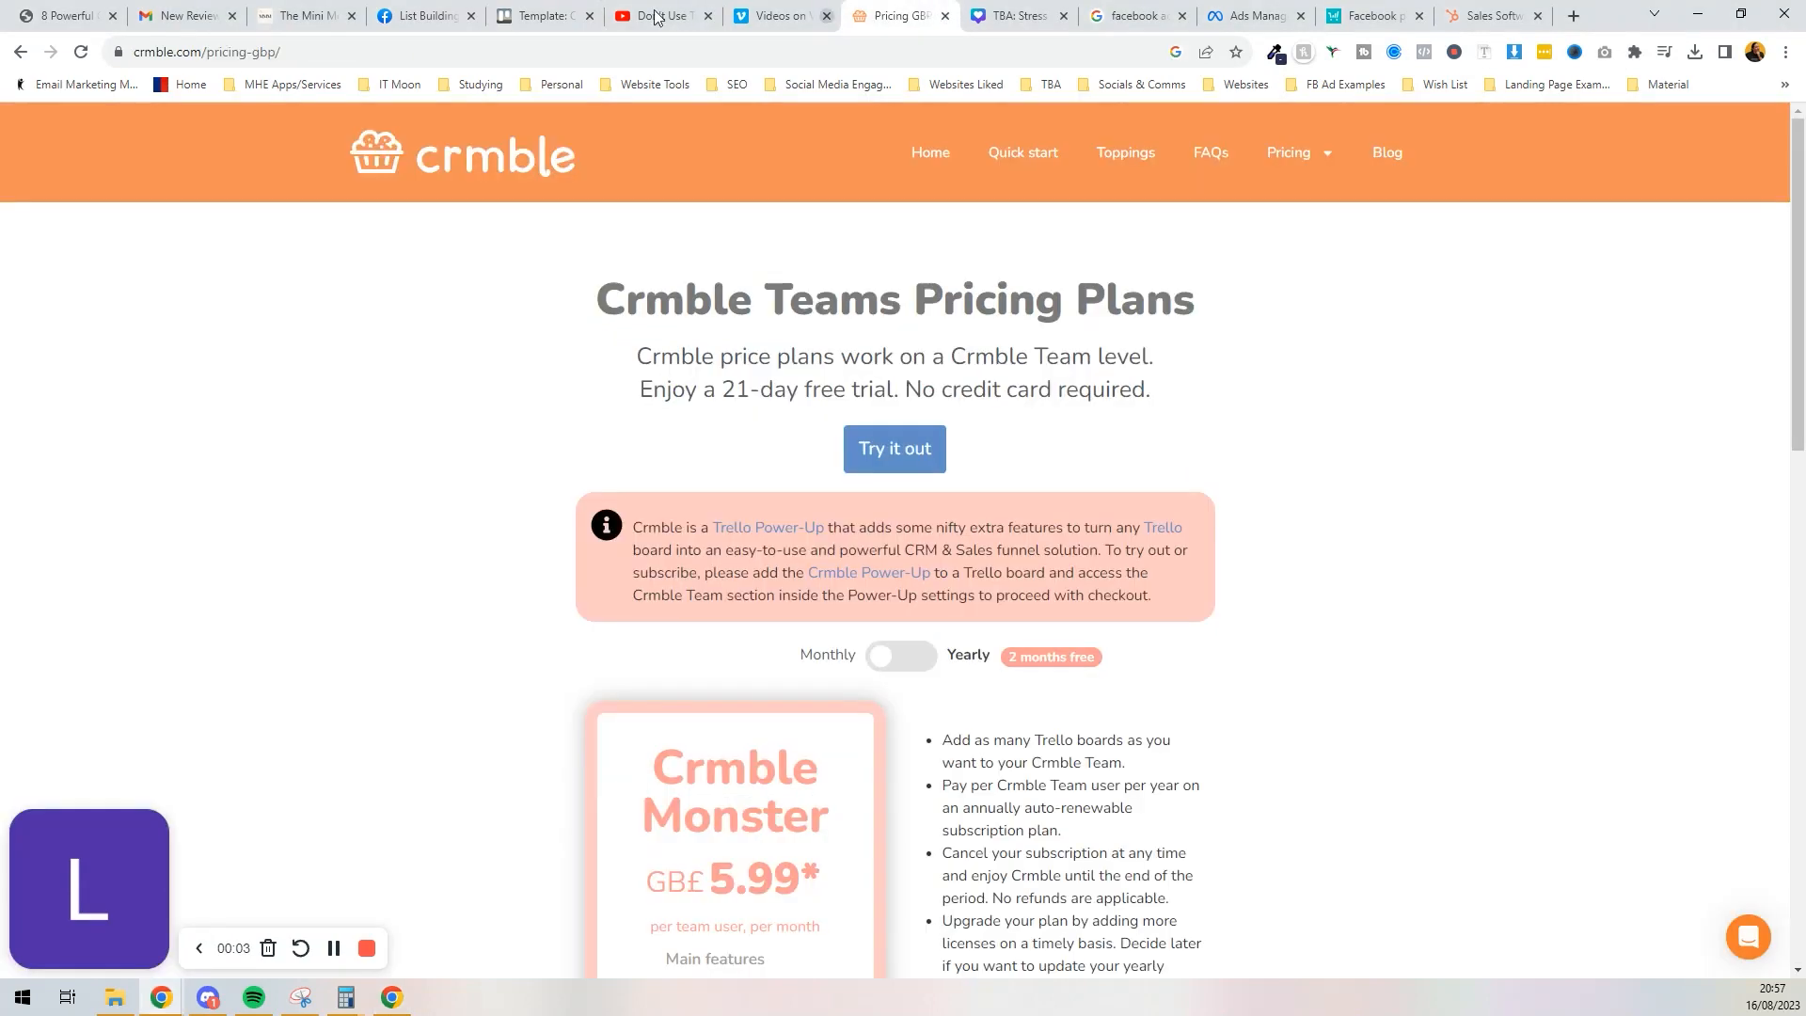
mouse_move(423, 15)
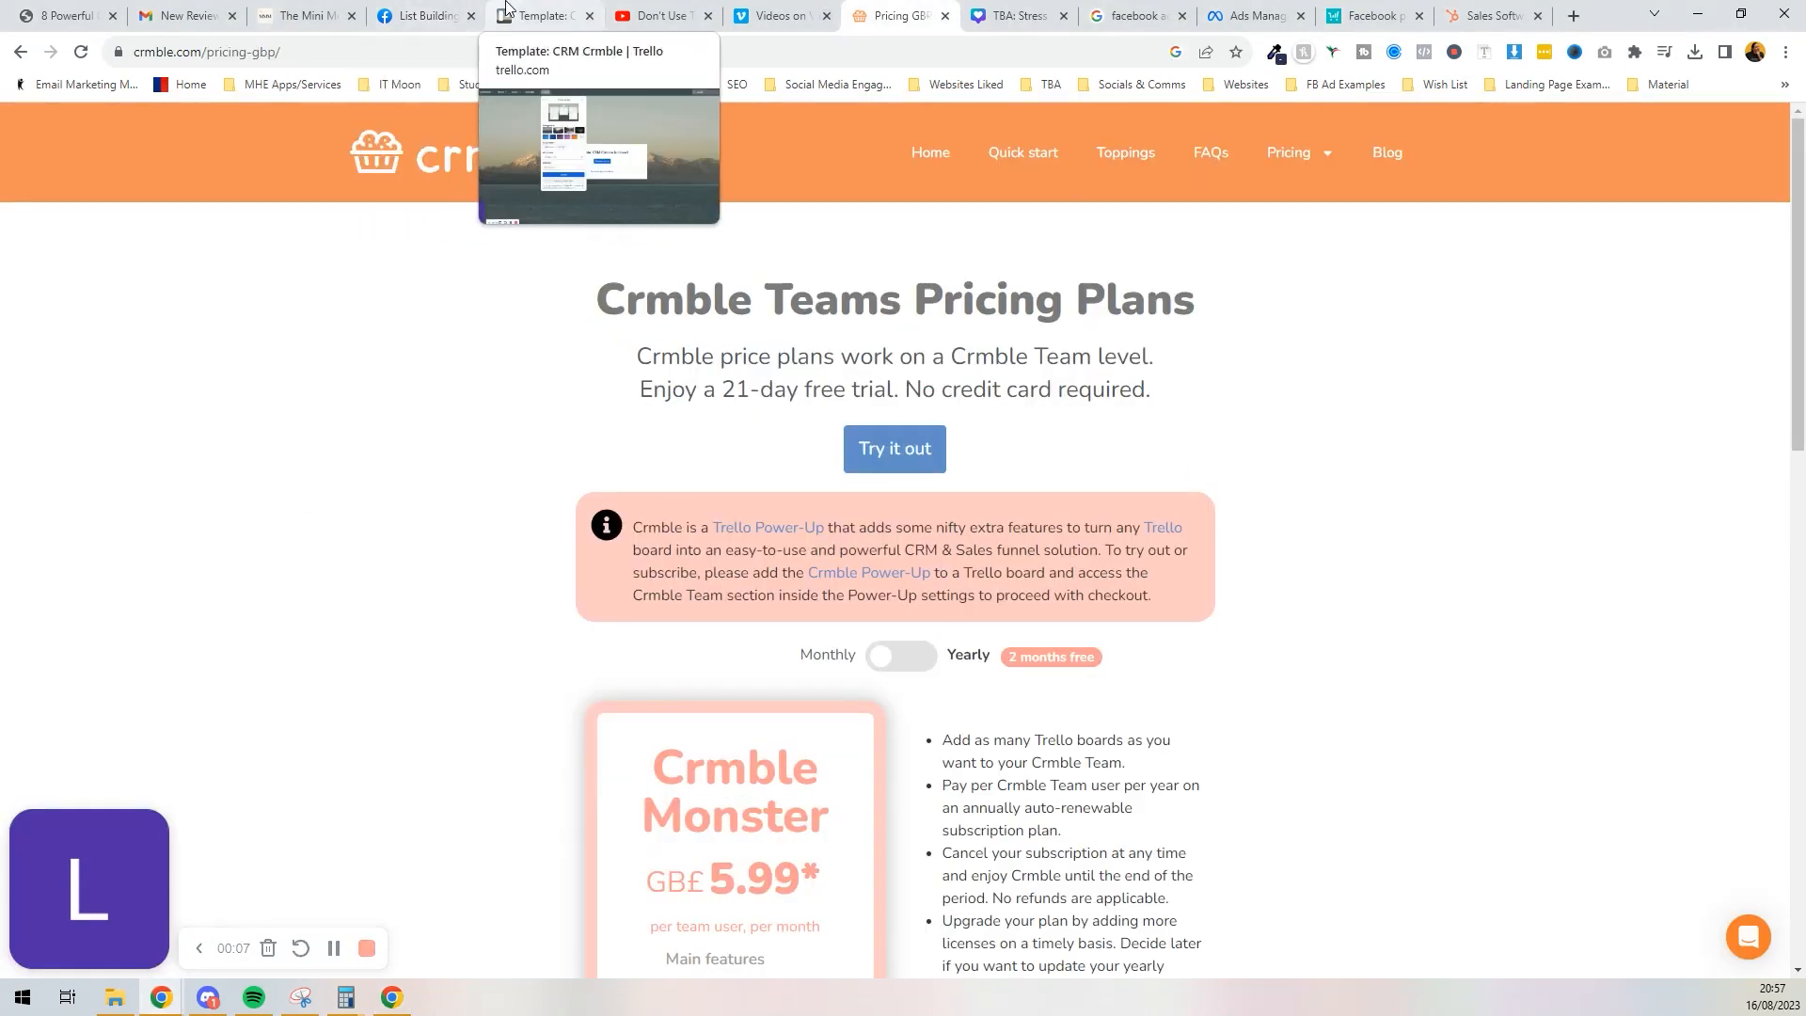
left_click(542, 15)
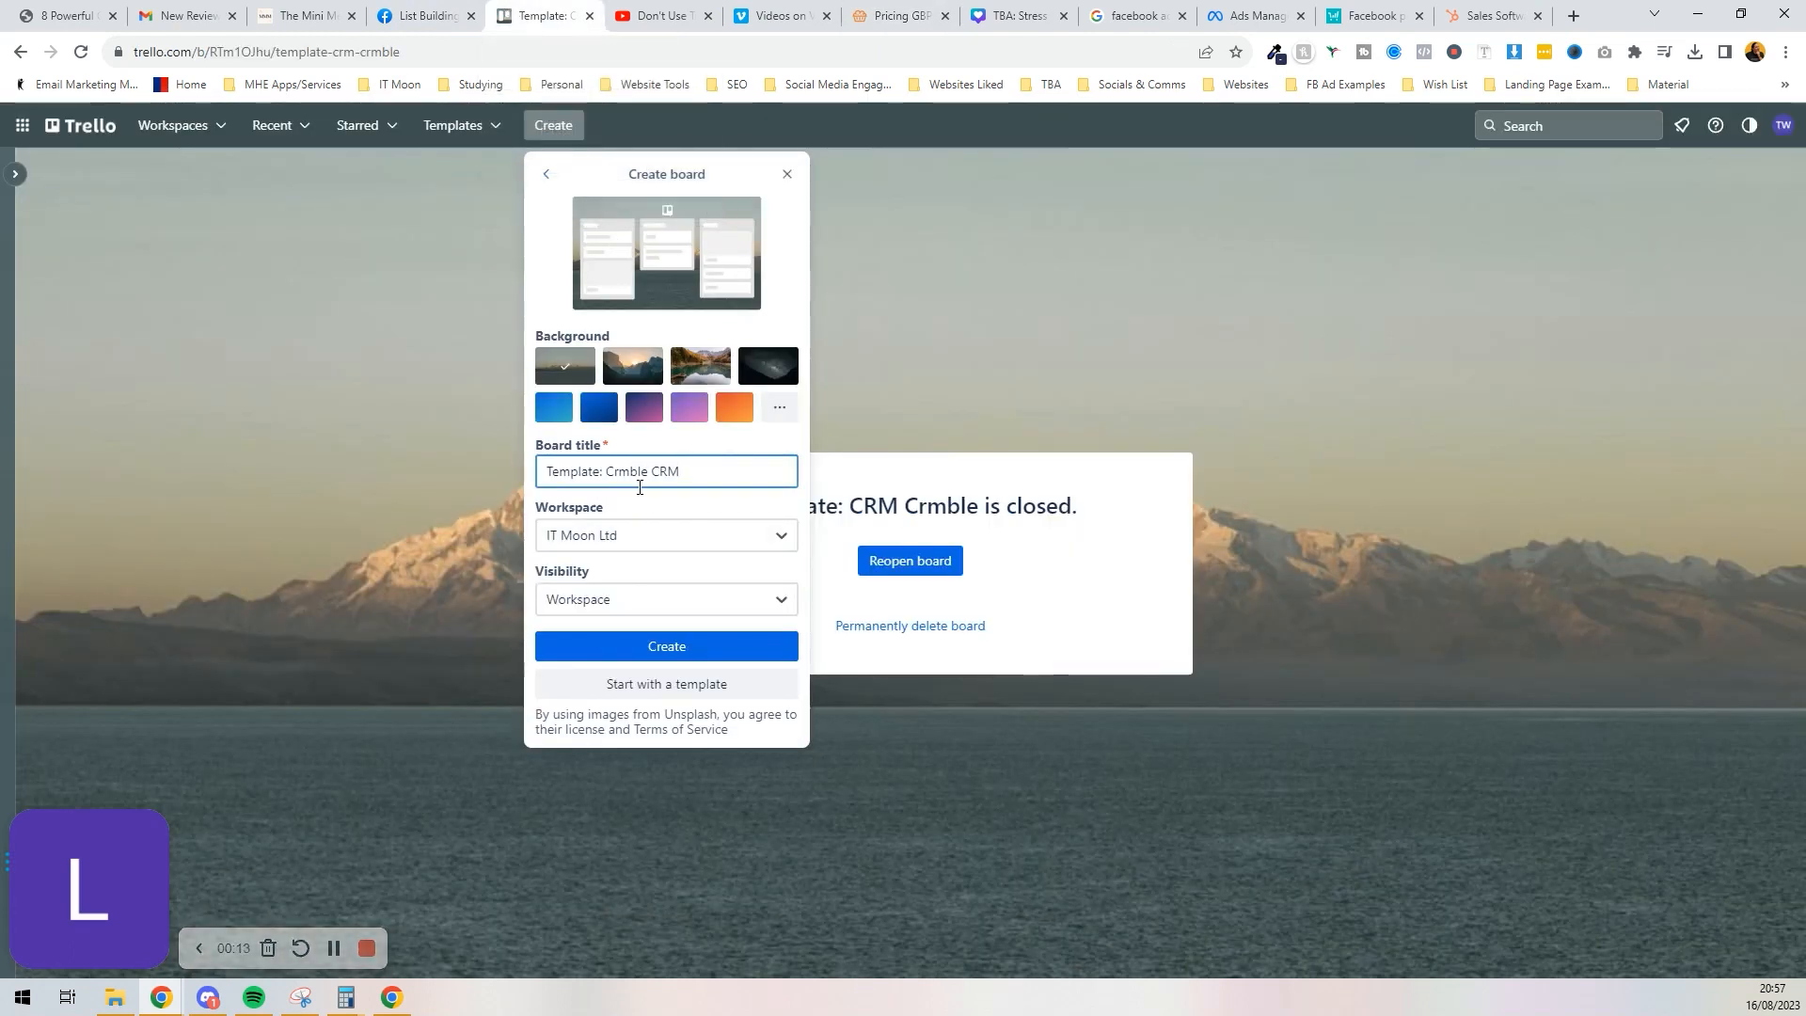
left_click(666, 646)
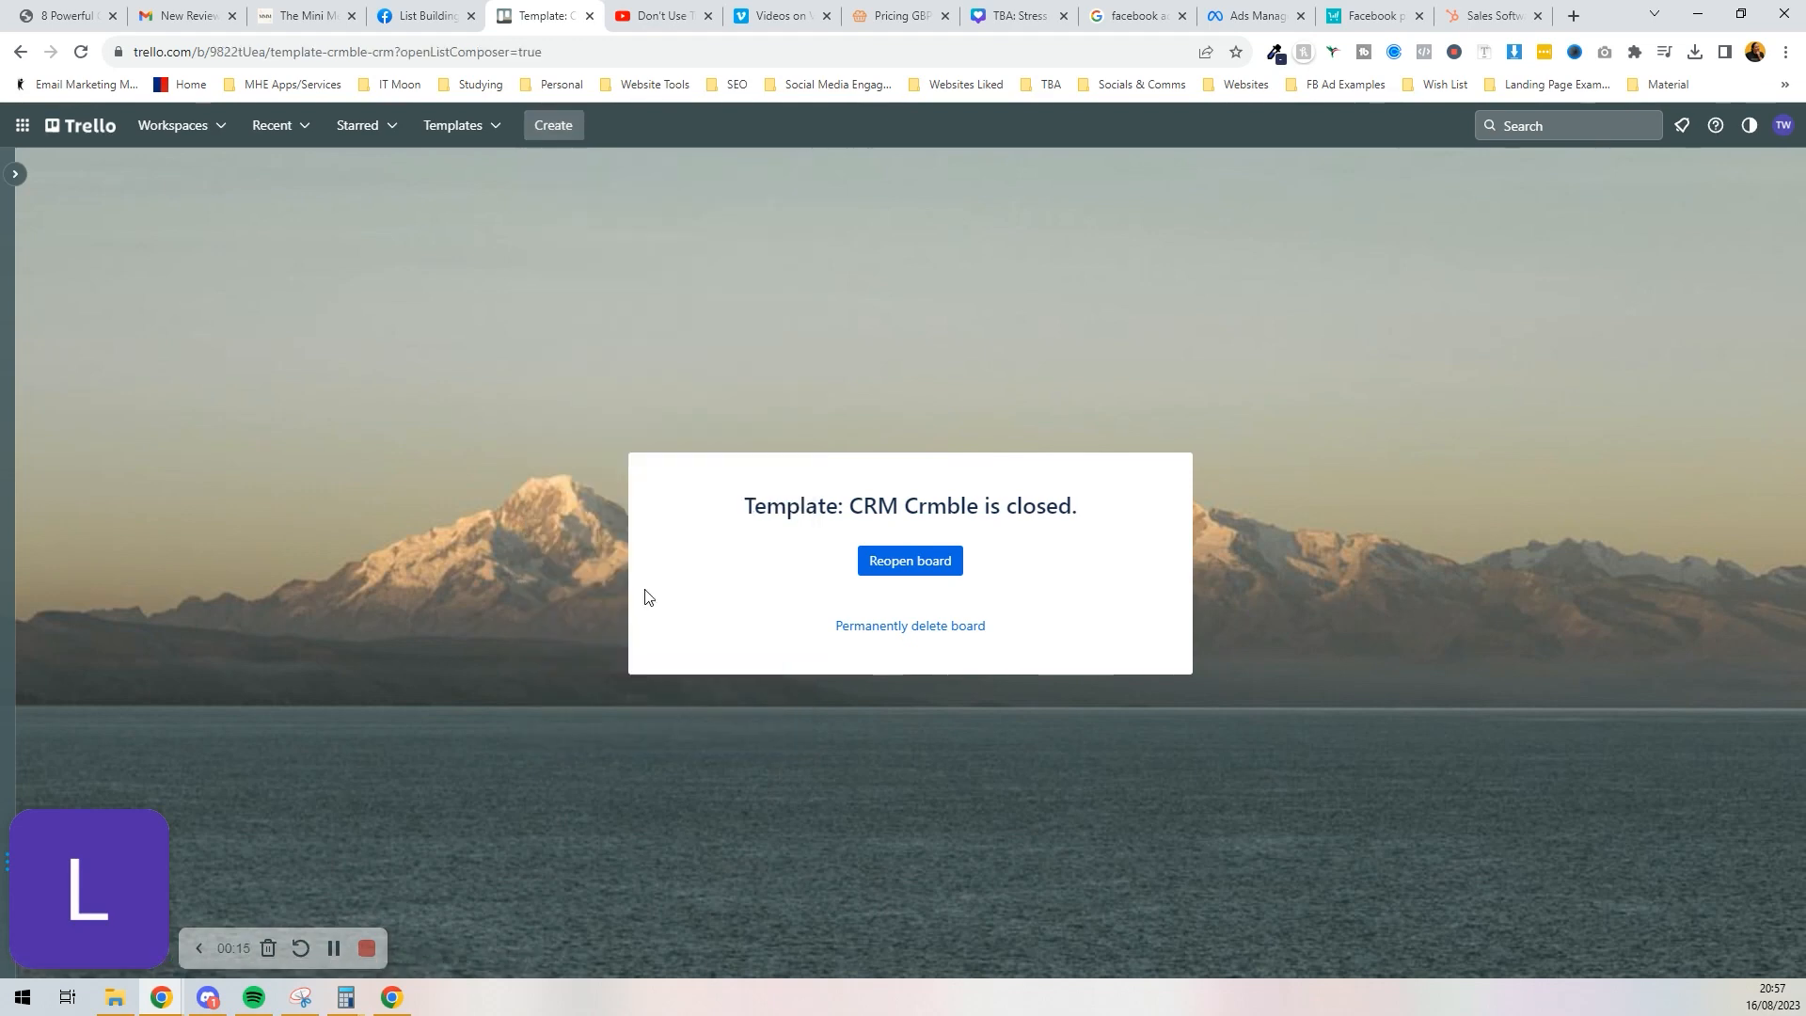
Step: Find 'crmble' in the Power-Ups catalogue, add it to the board and grant it access
left_click(909, 560)
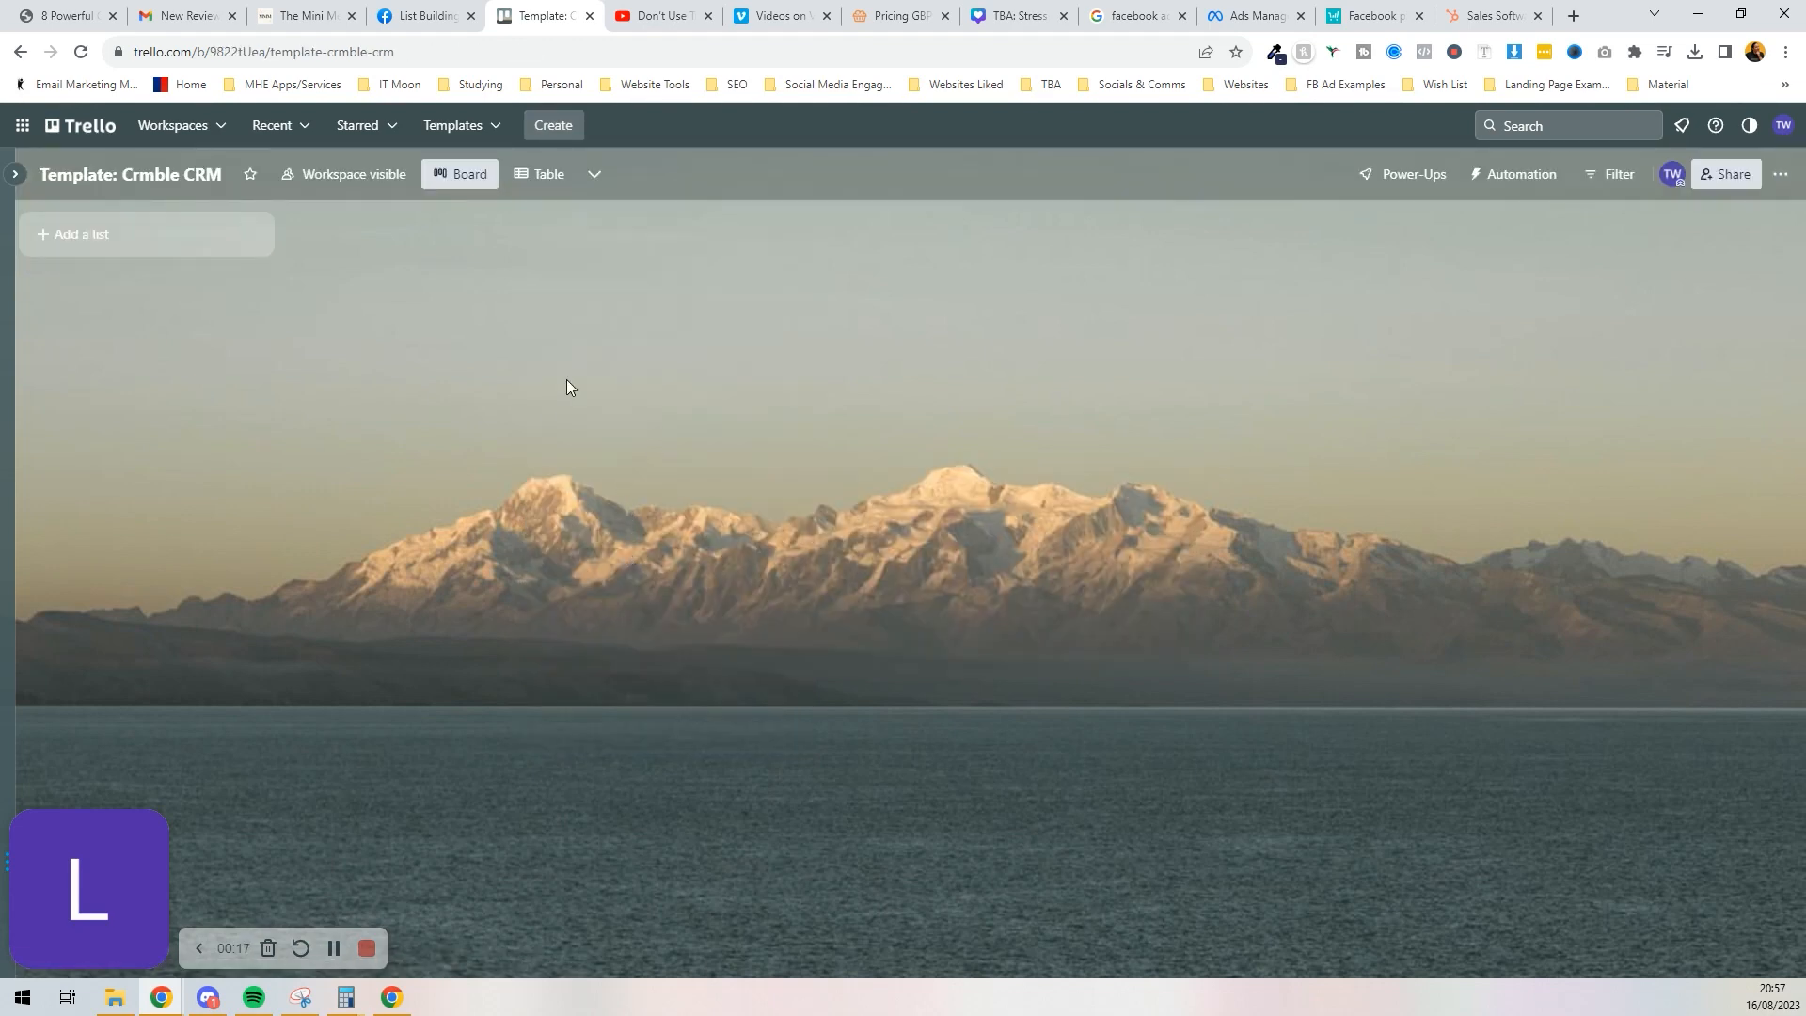
mouse_move(1454, 212)
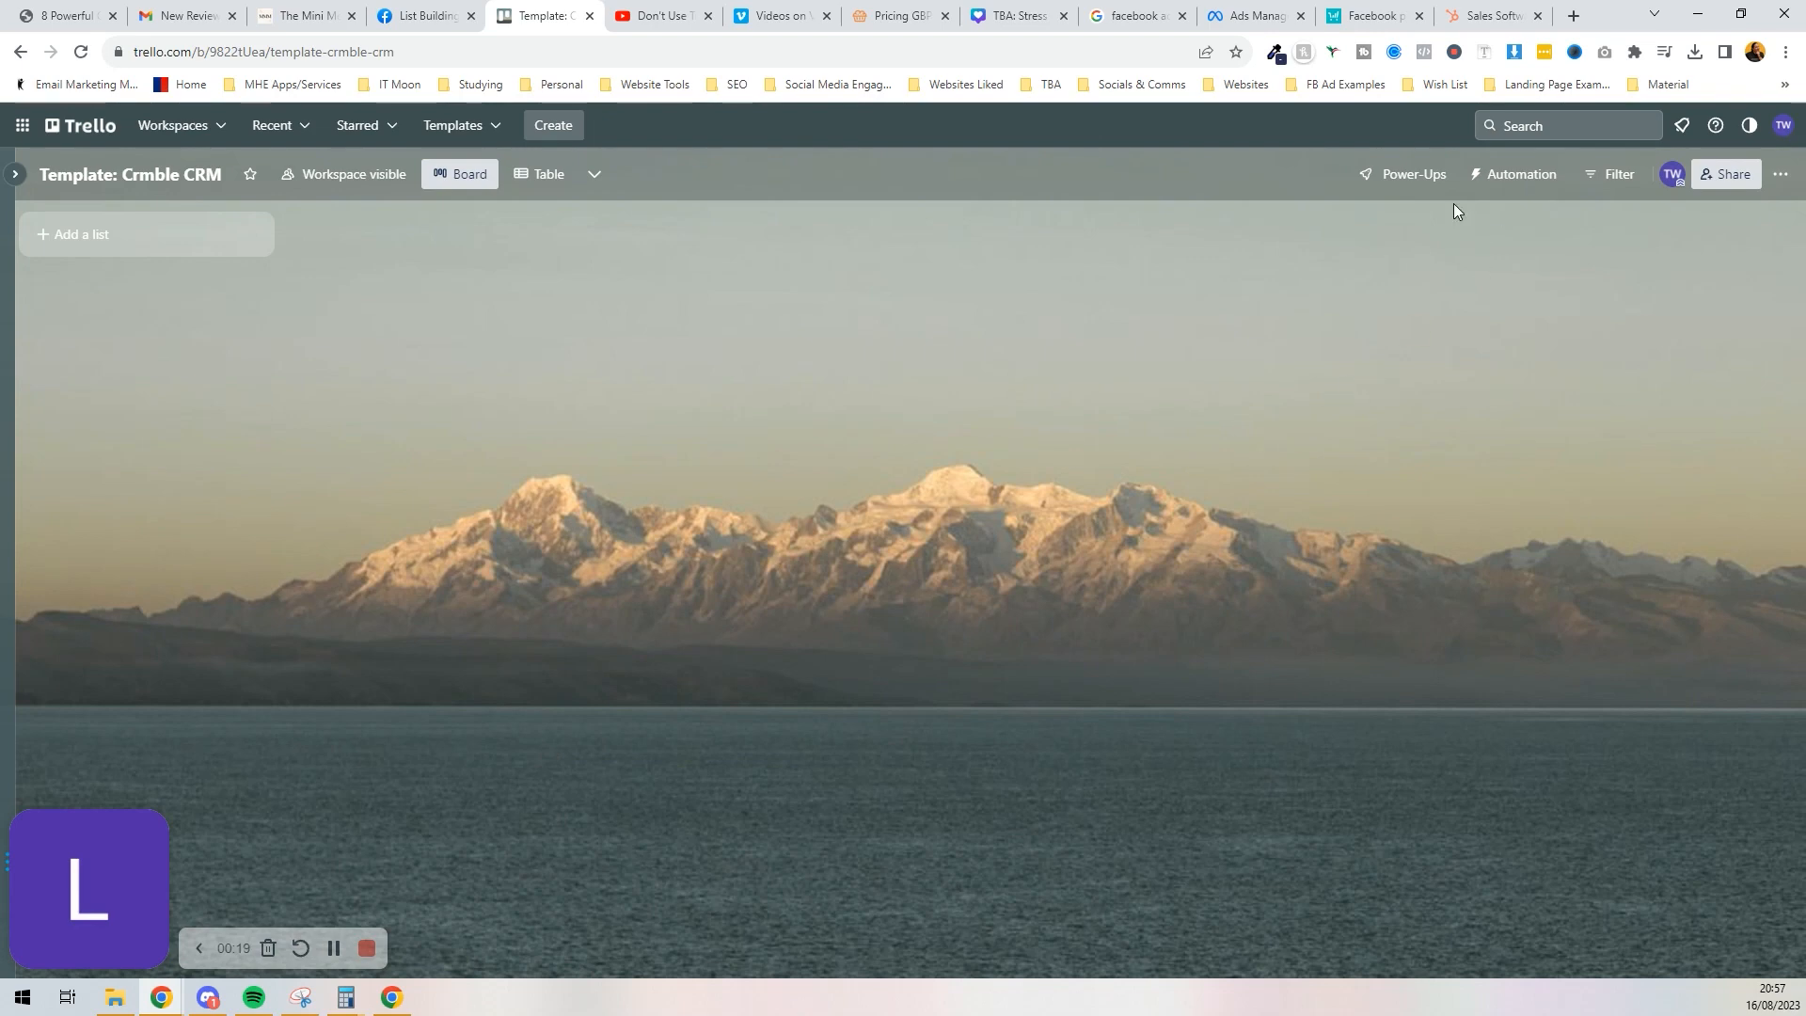
left_click(1404, 173)
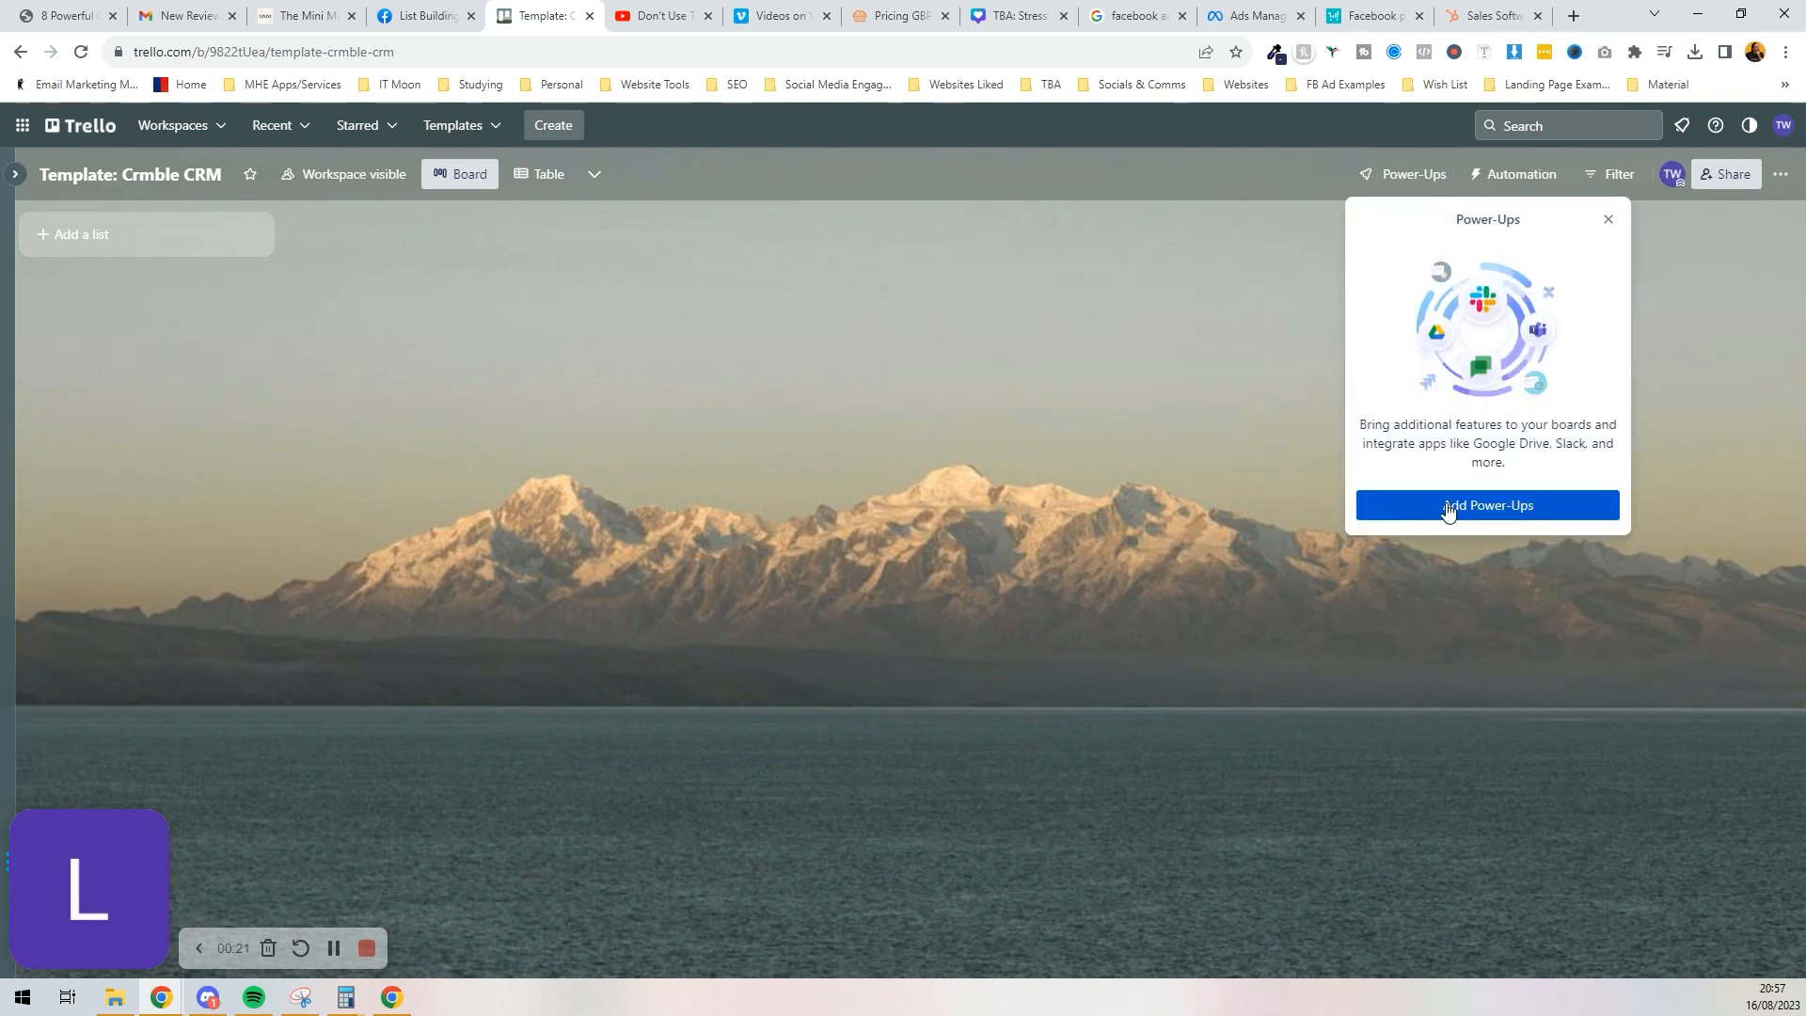
left_click(1484, 504)
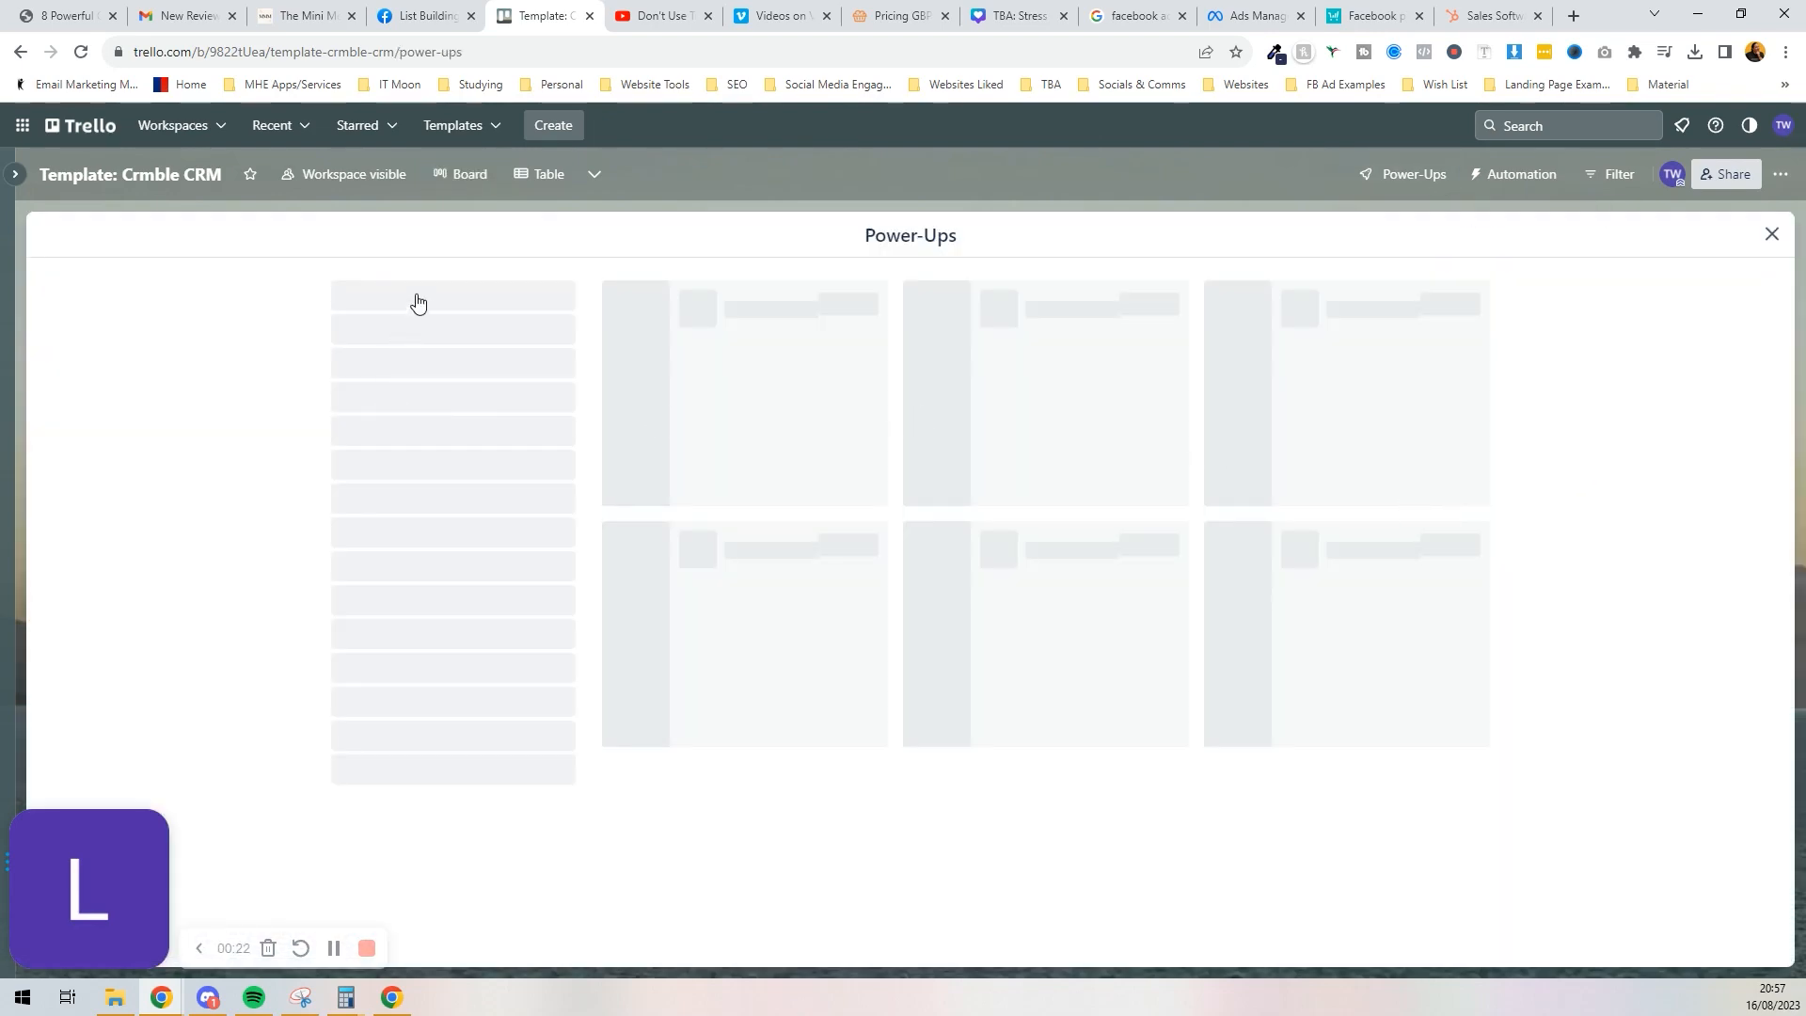
type("crmble")
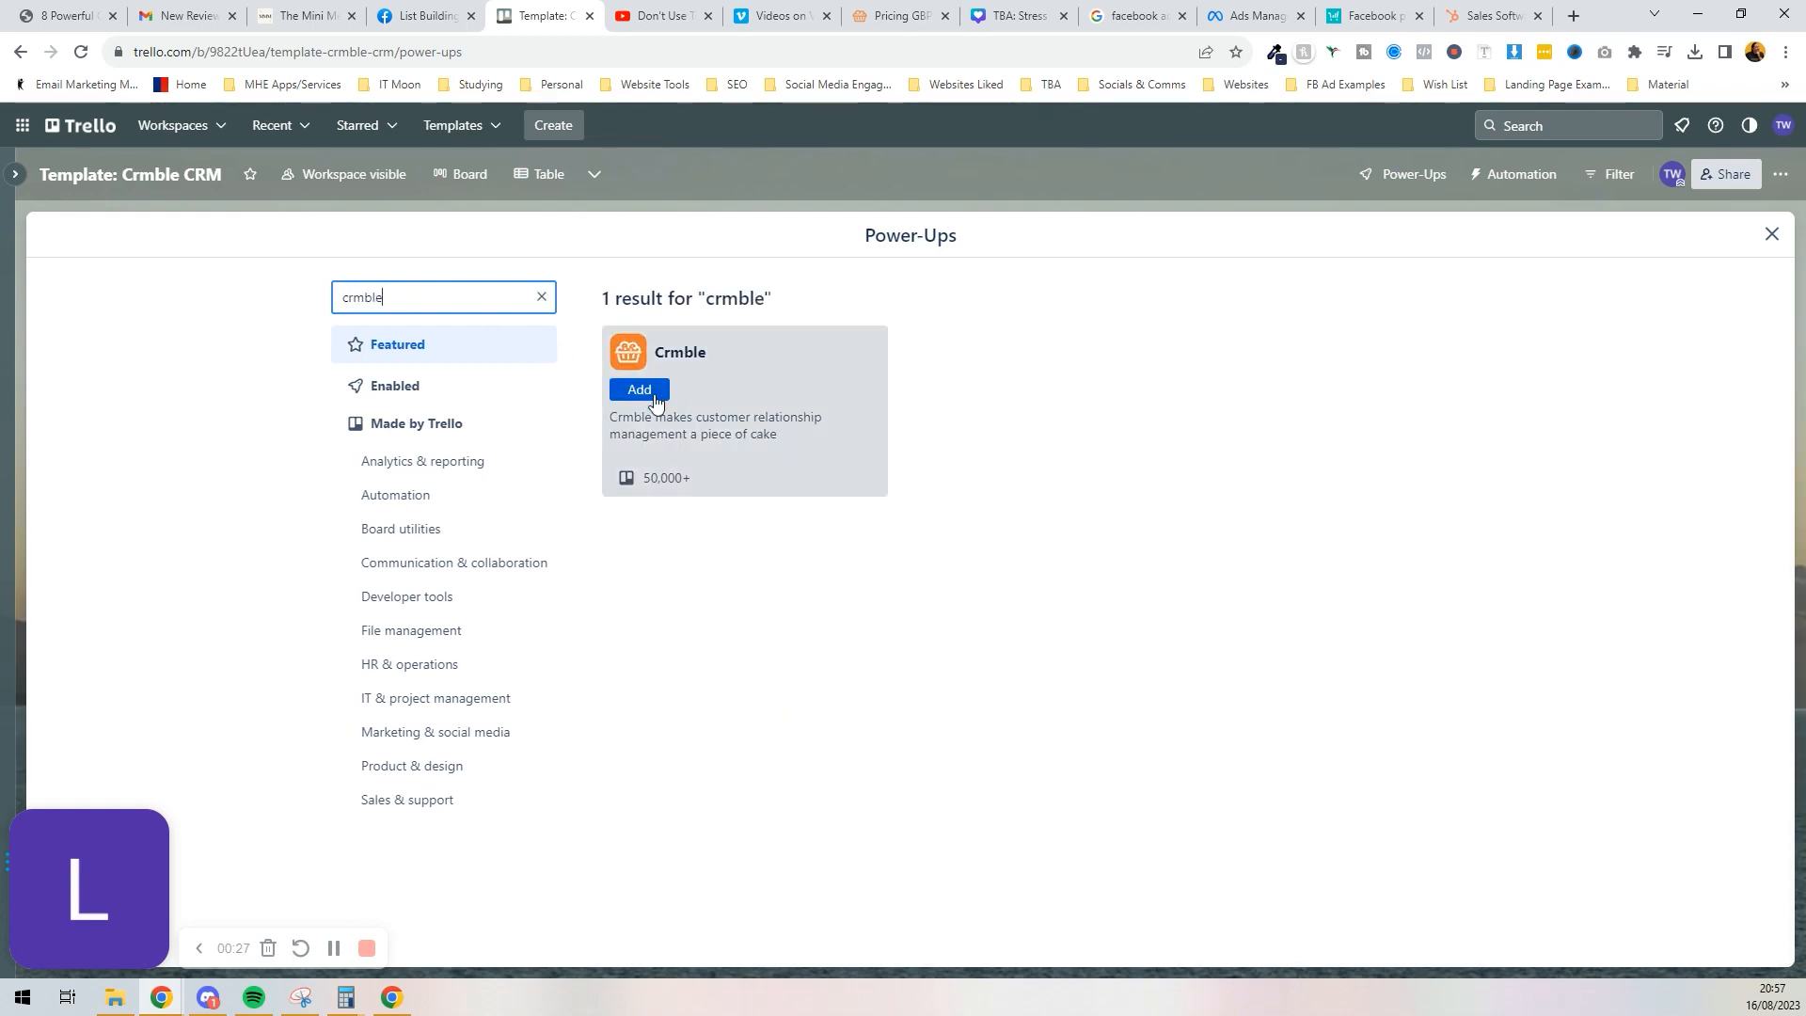
left_click(640, 389)
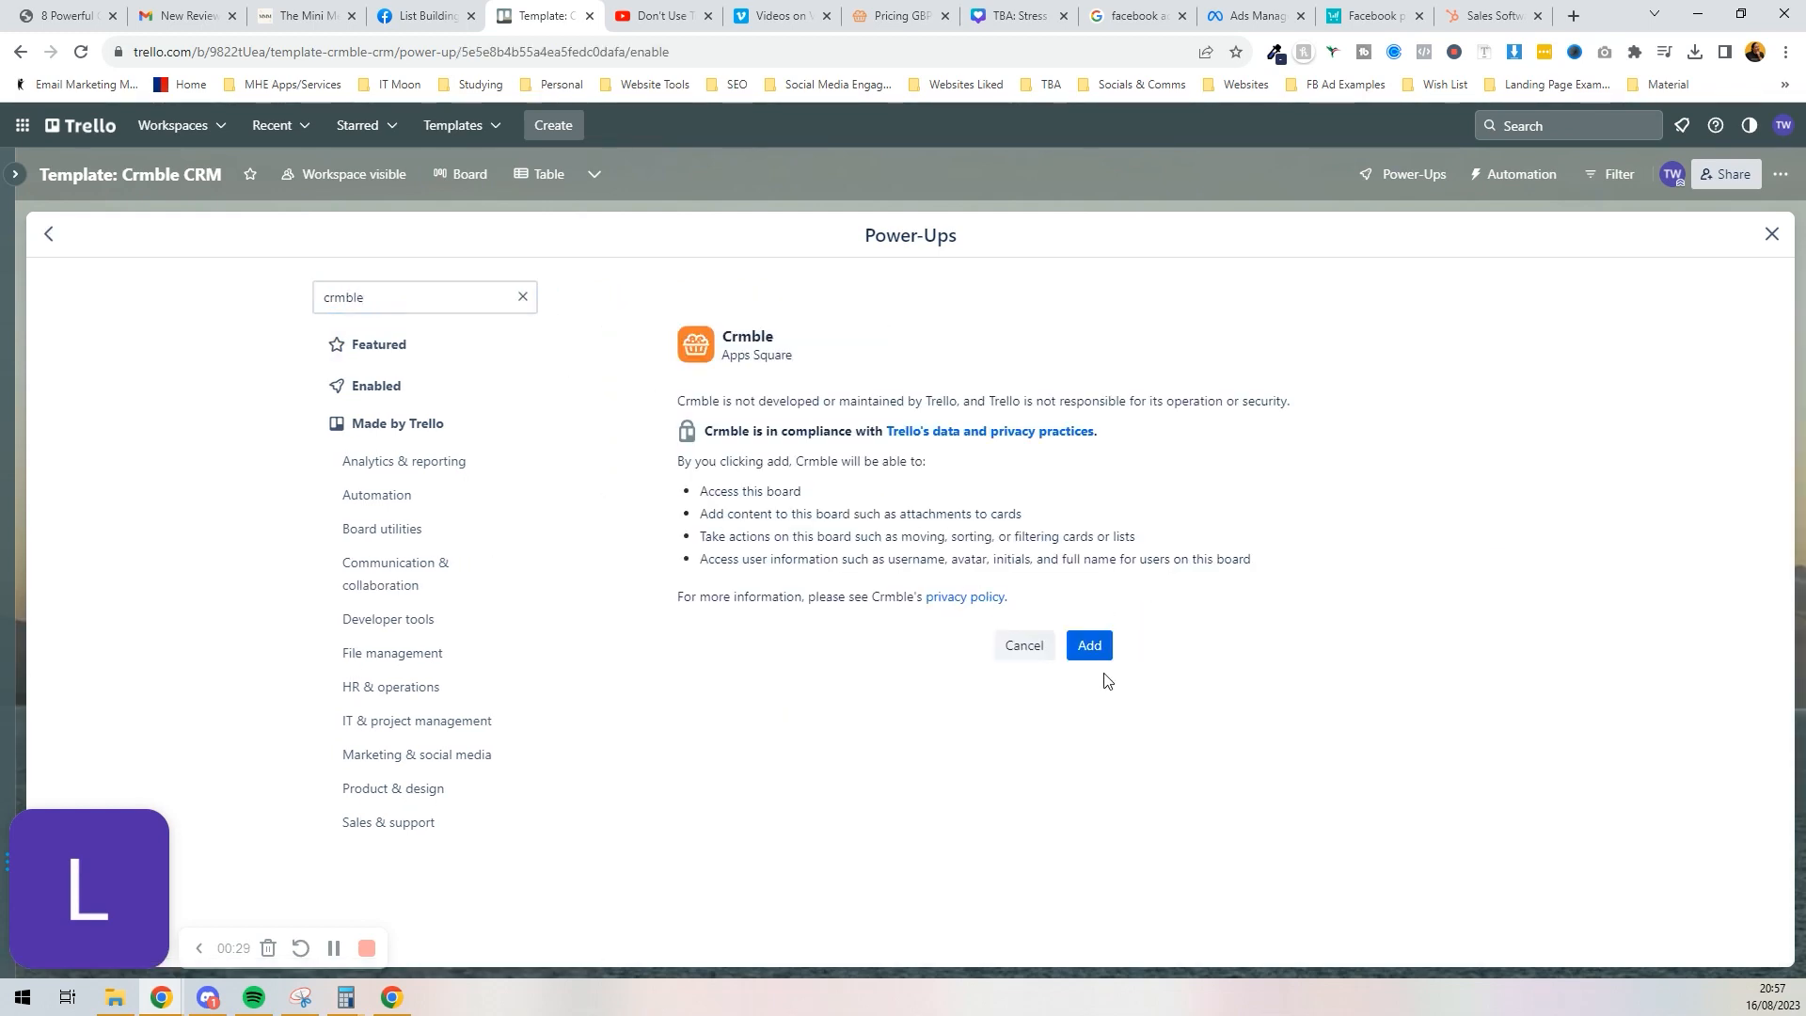
left_click(1088, 646)
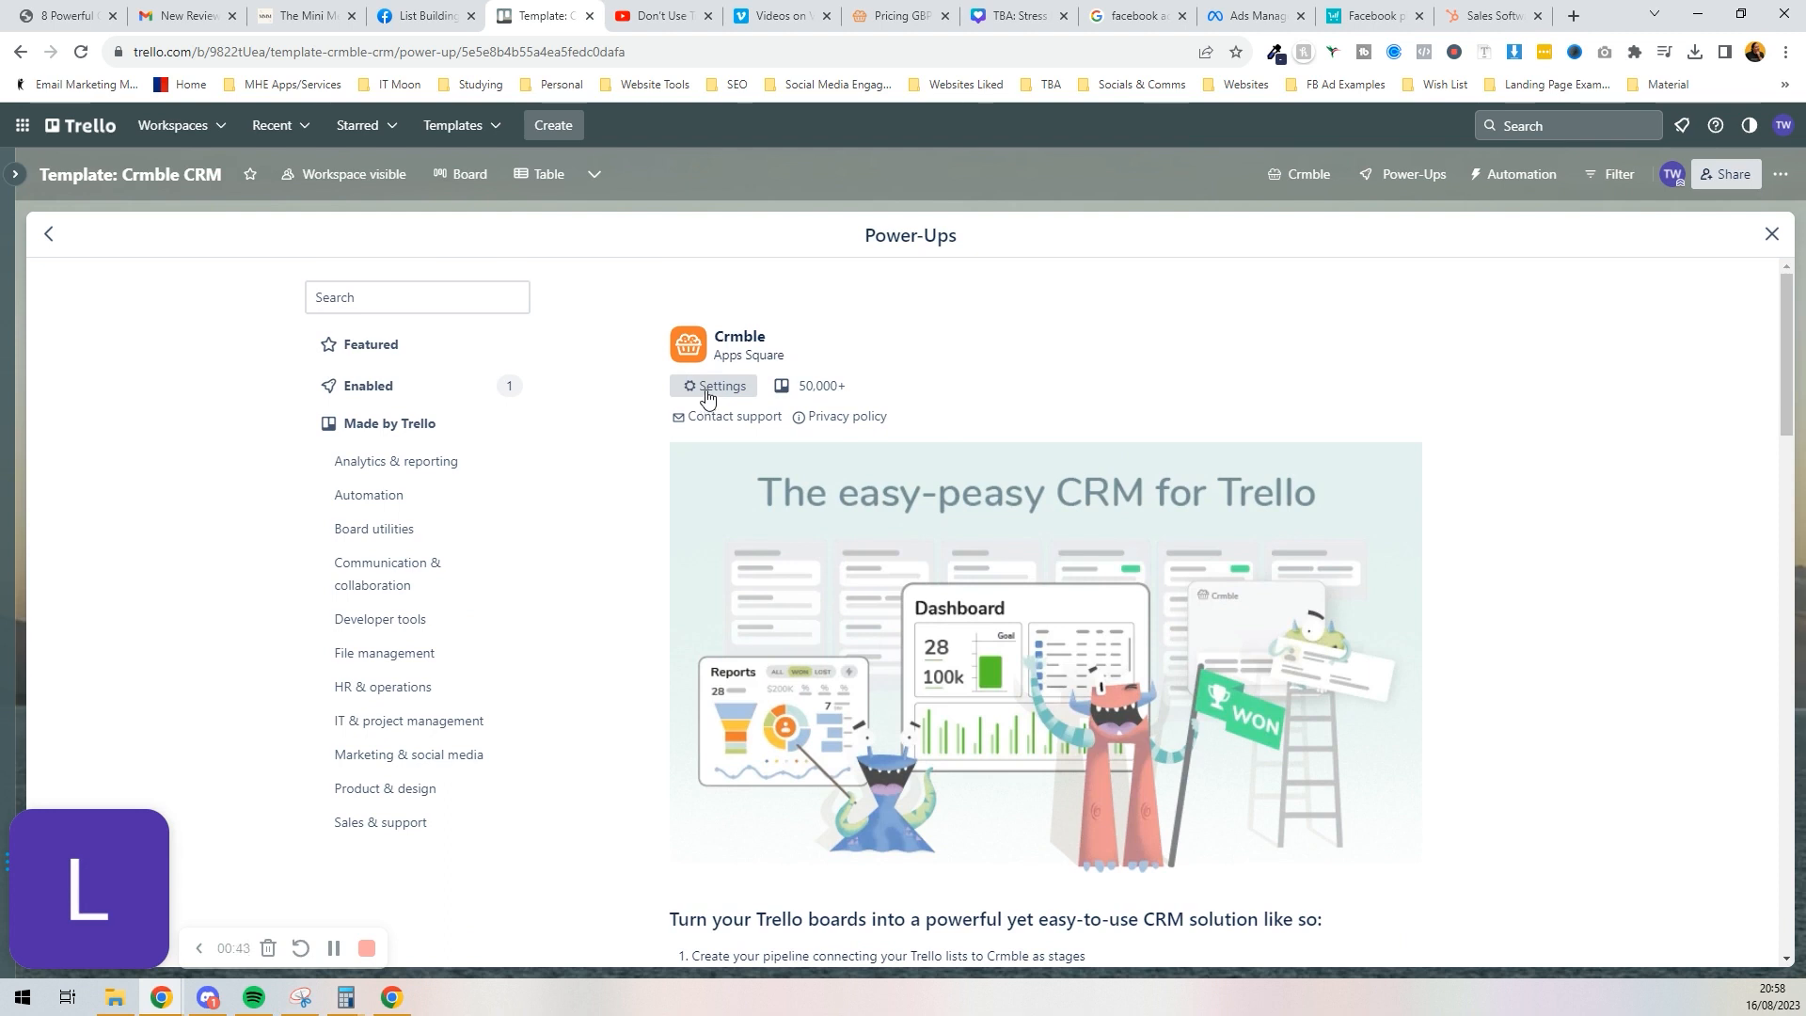
Step: Open Crmble's settings to reach its dashboard and the Let's get started prompt
left_click(715, 383)
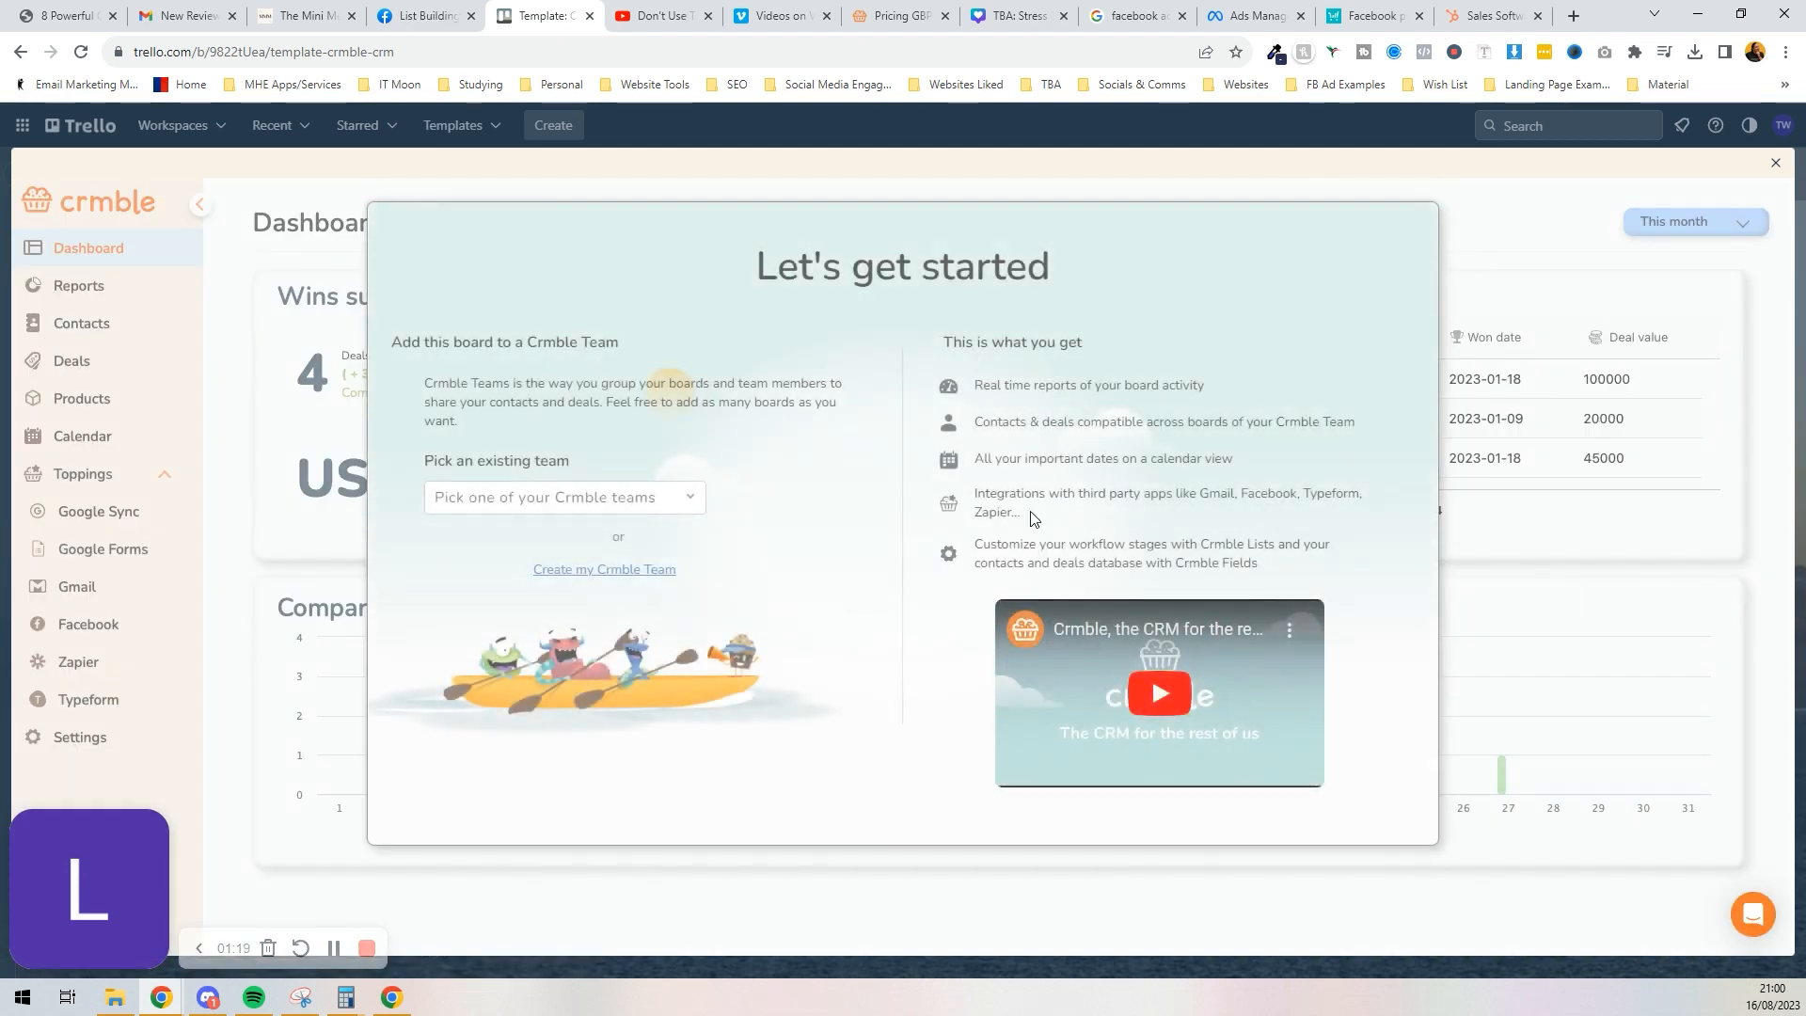
Step: Add the board to the IT Moon Crmble team and return to the board with its sample lists
left_click(562, 497)
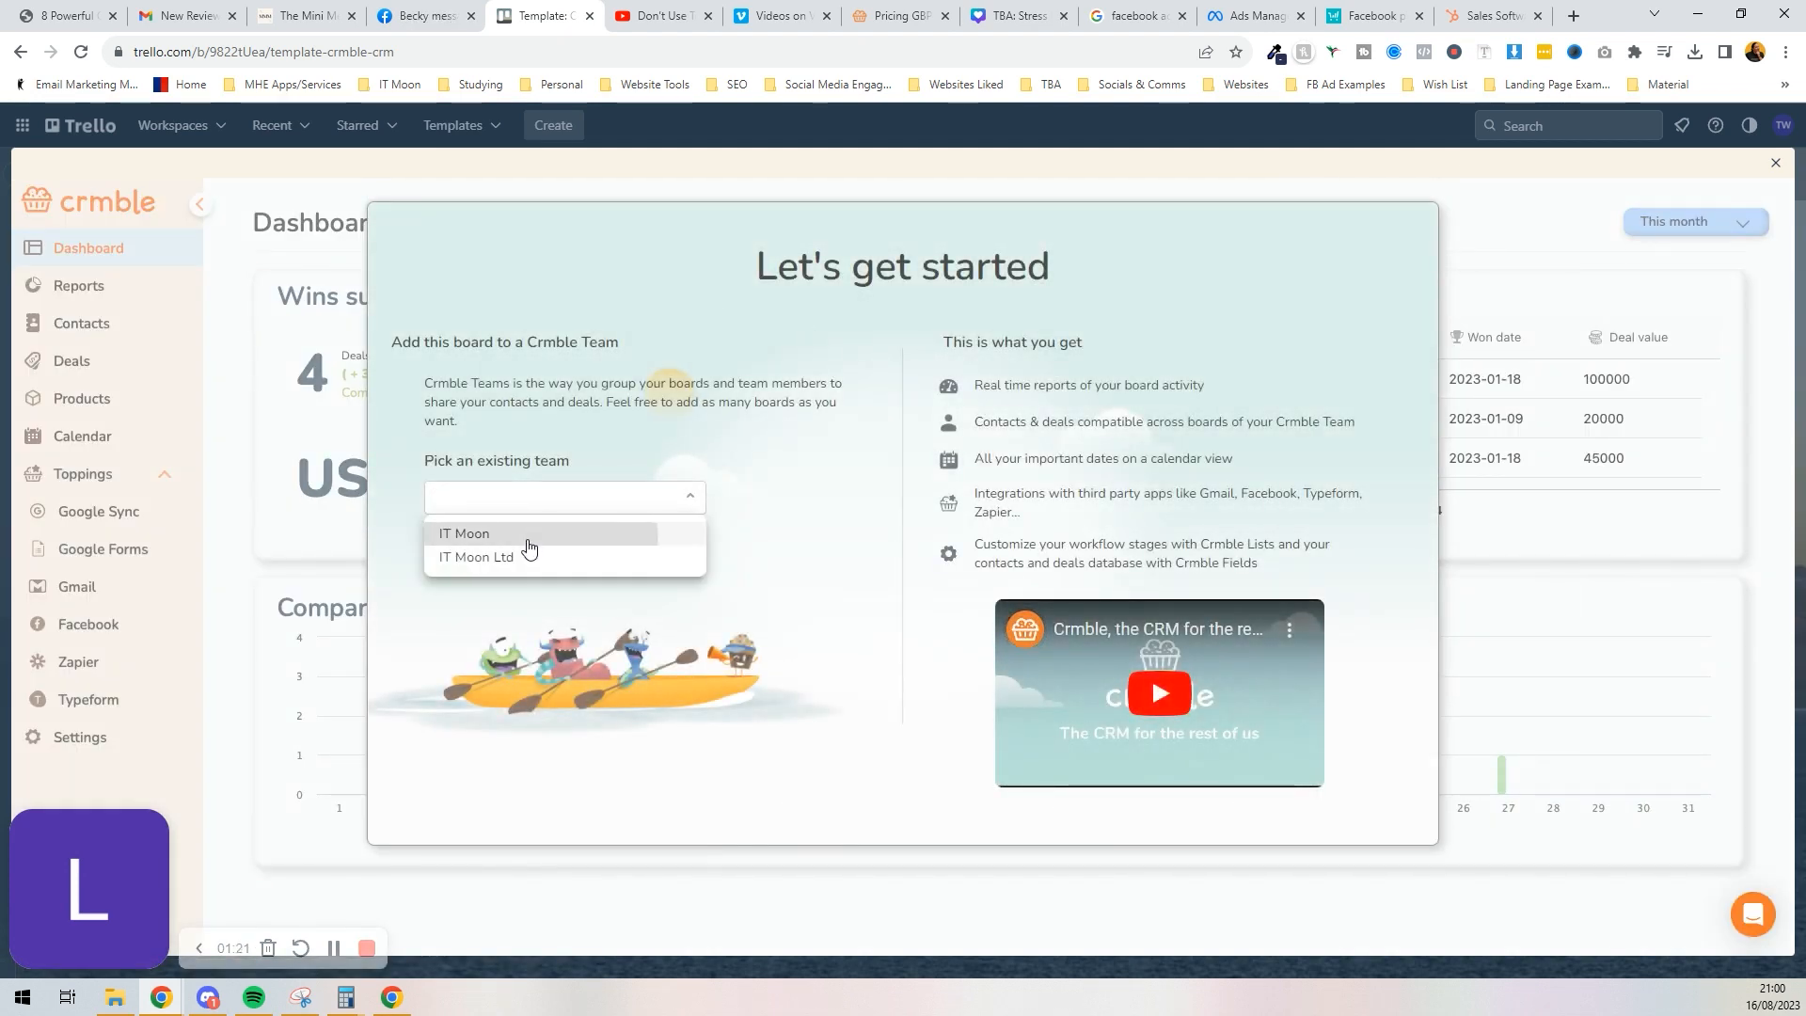
left_click(465, 532)
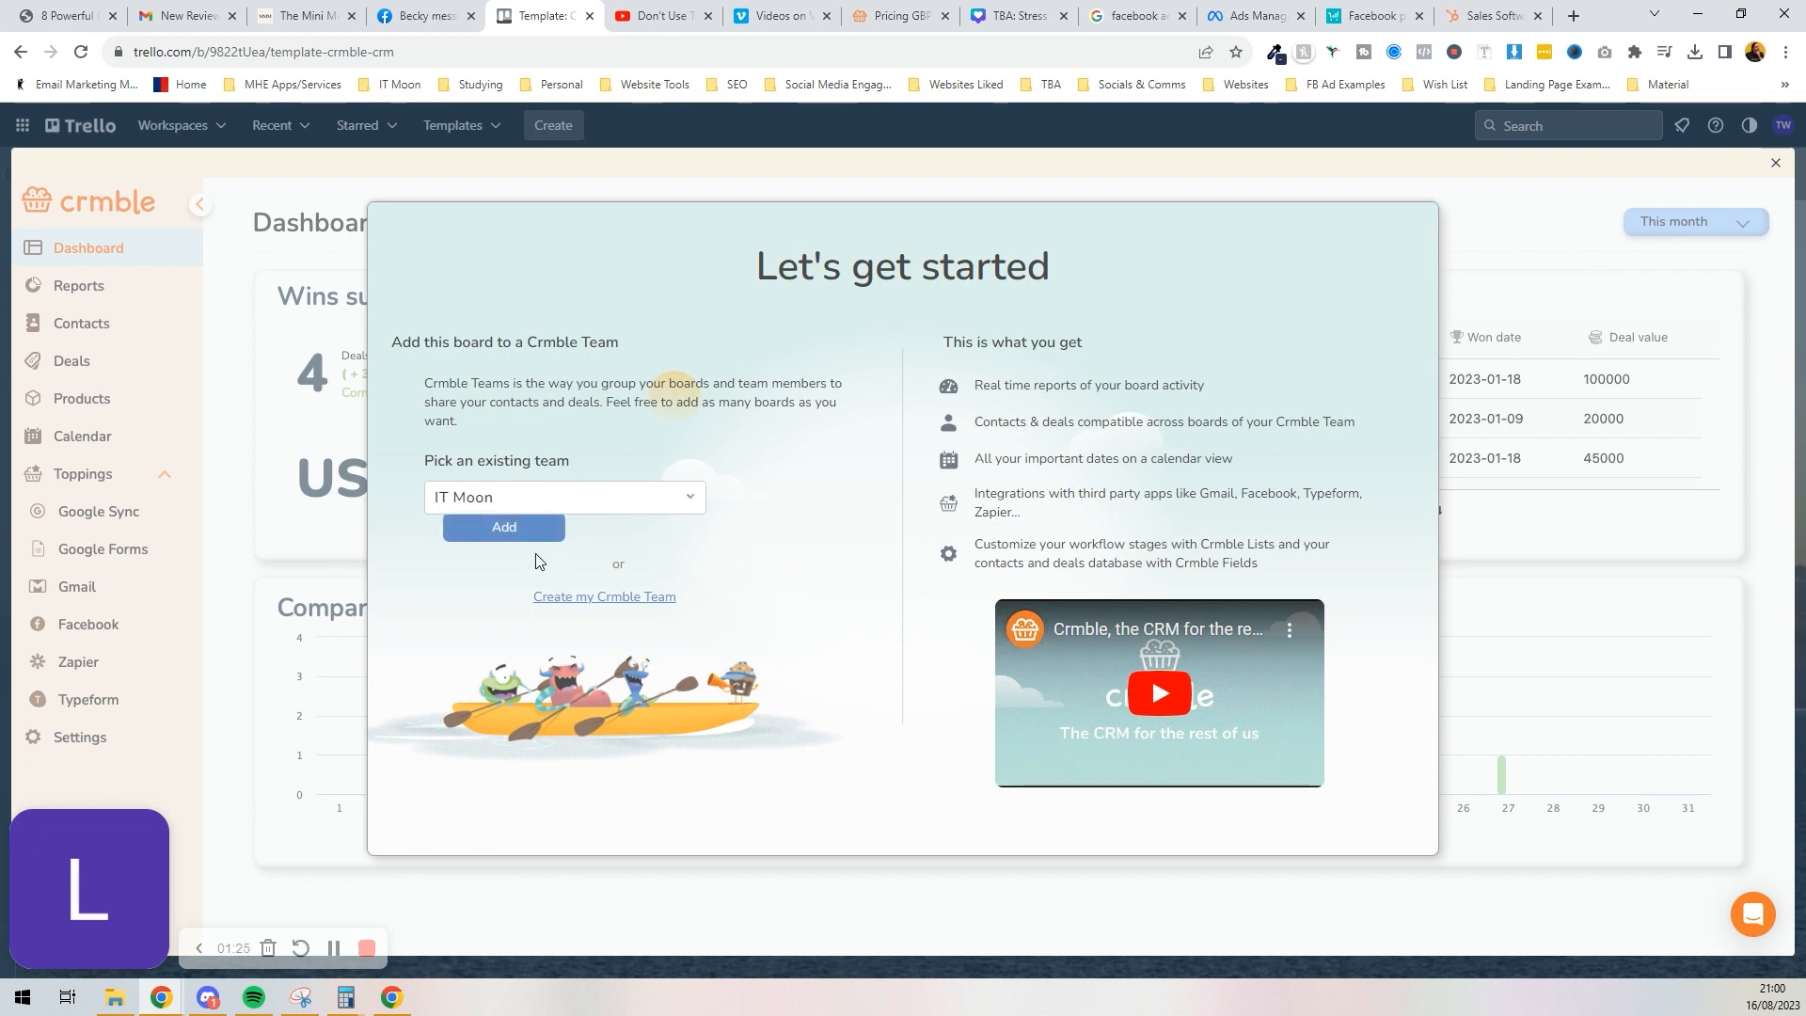
left_click(504, 526)
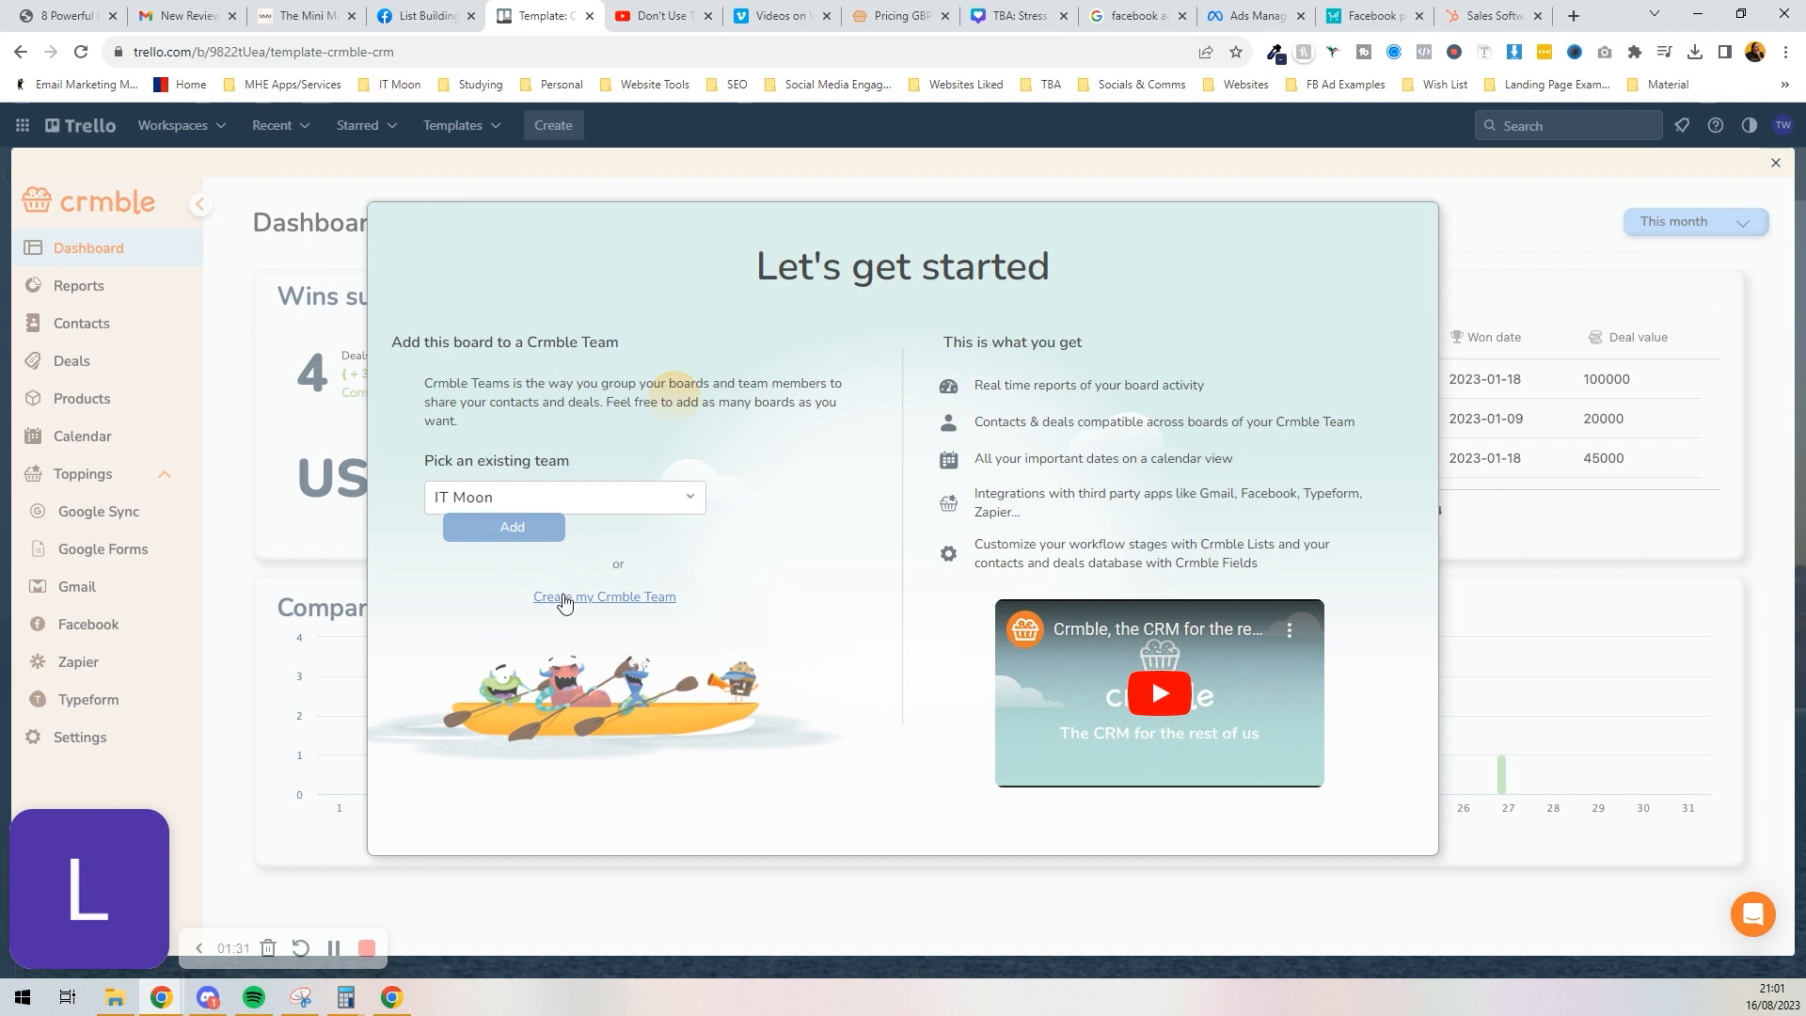
left_click(512, 527)
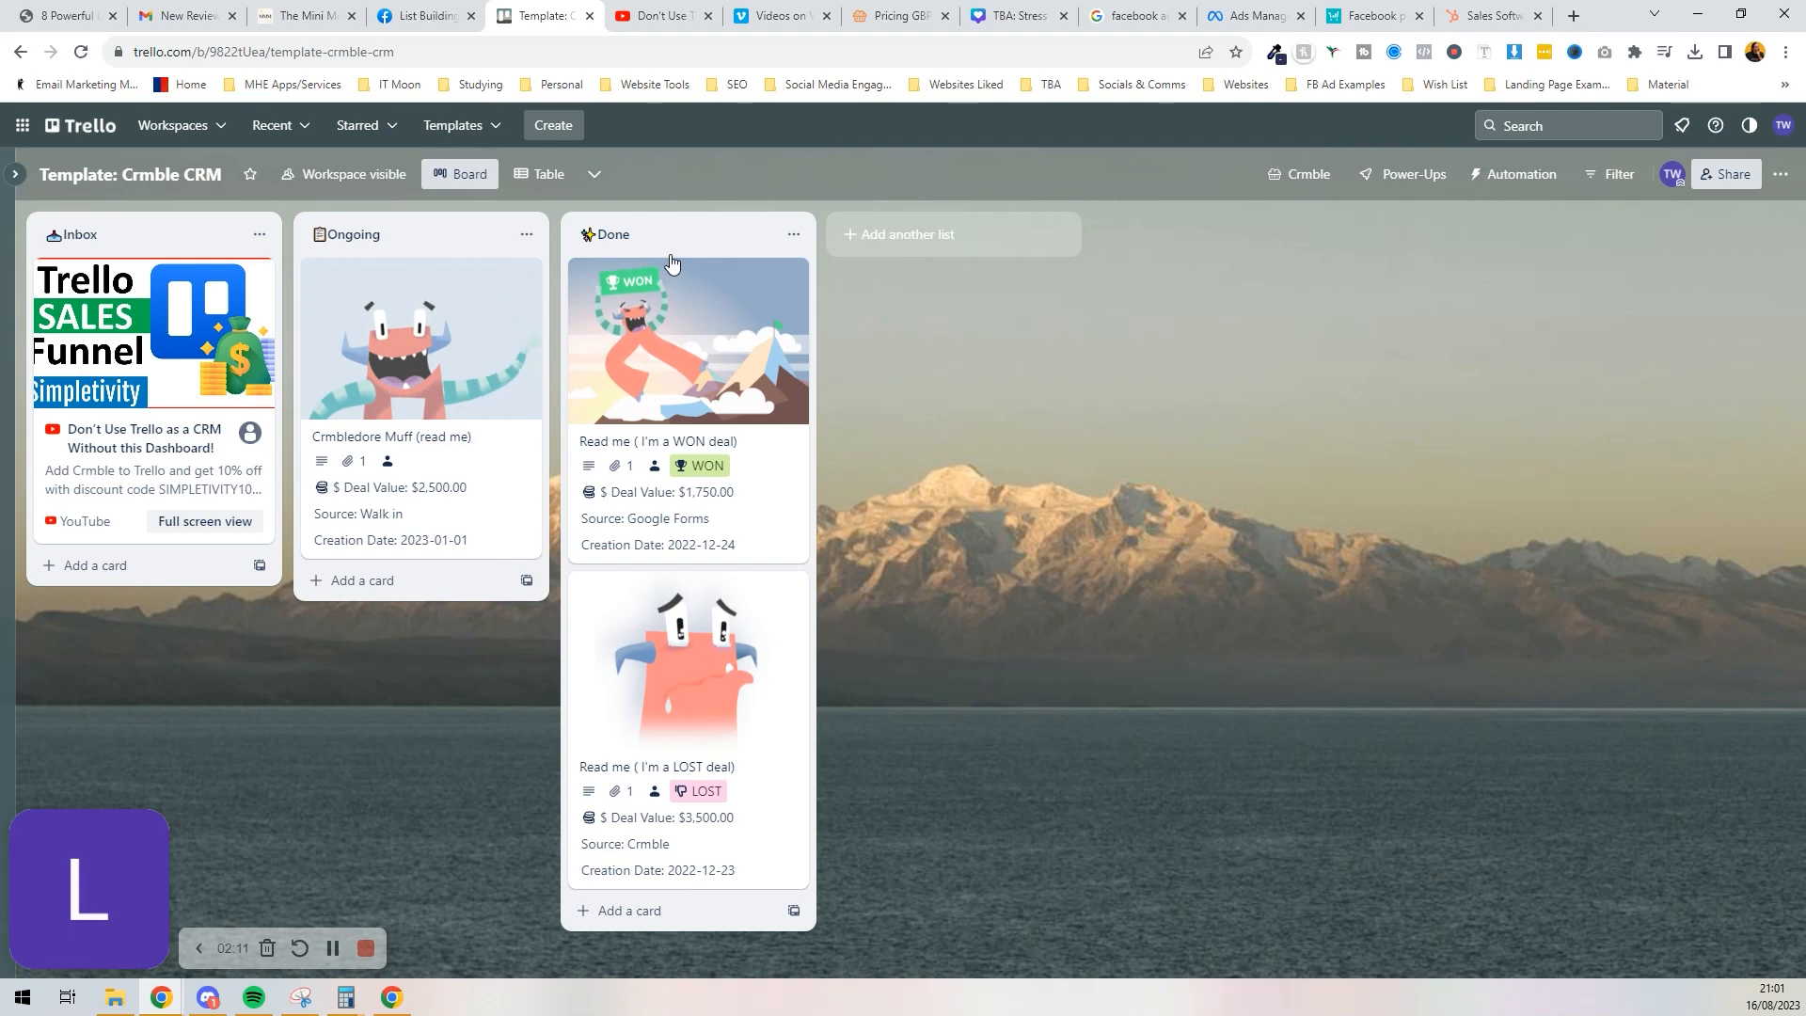
Step: Rename the Inbox list to New Leads and the Ongoing list to Discussing, then hide the sidebar
left_click(81, 235)
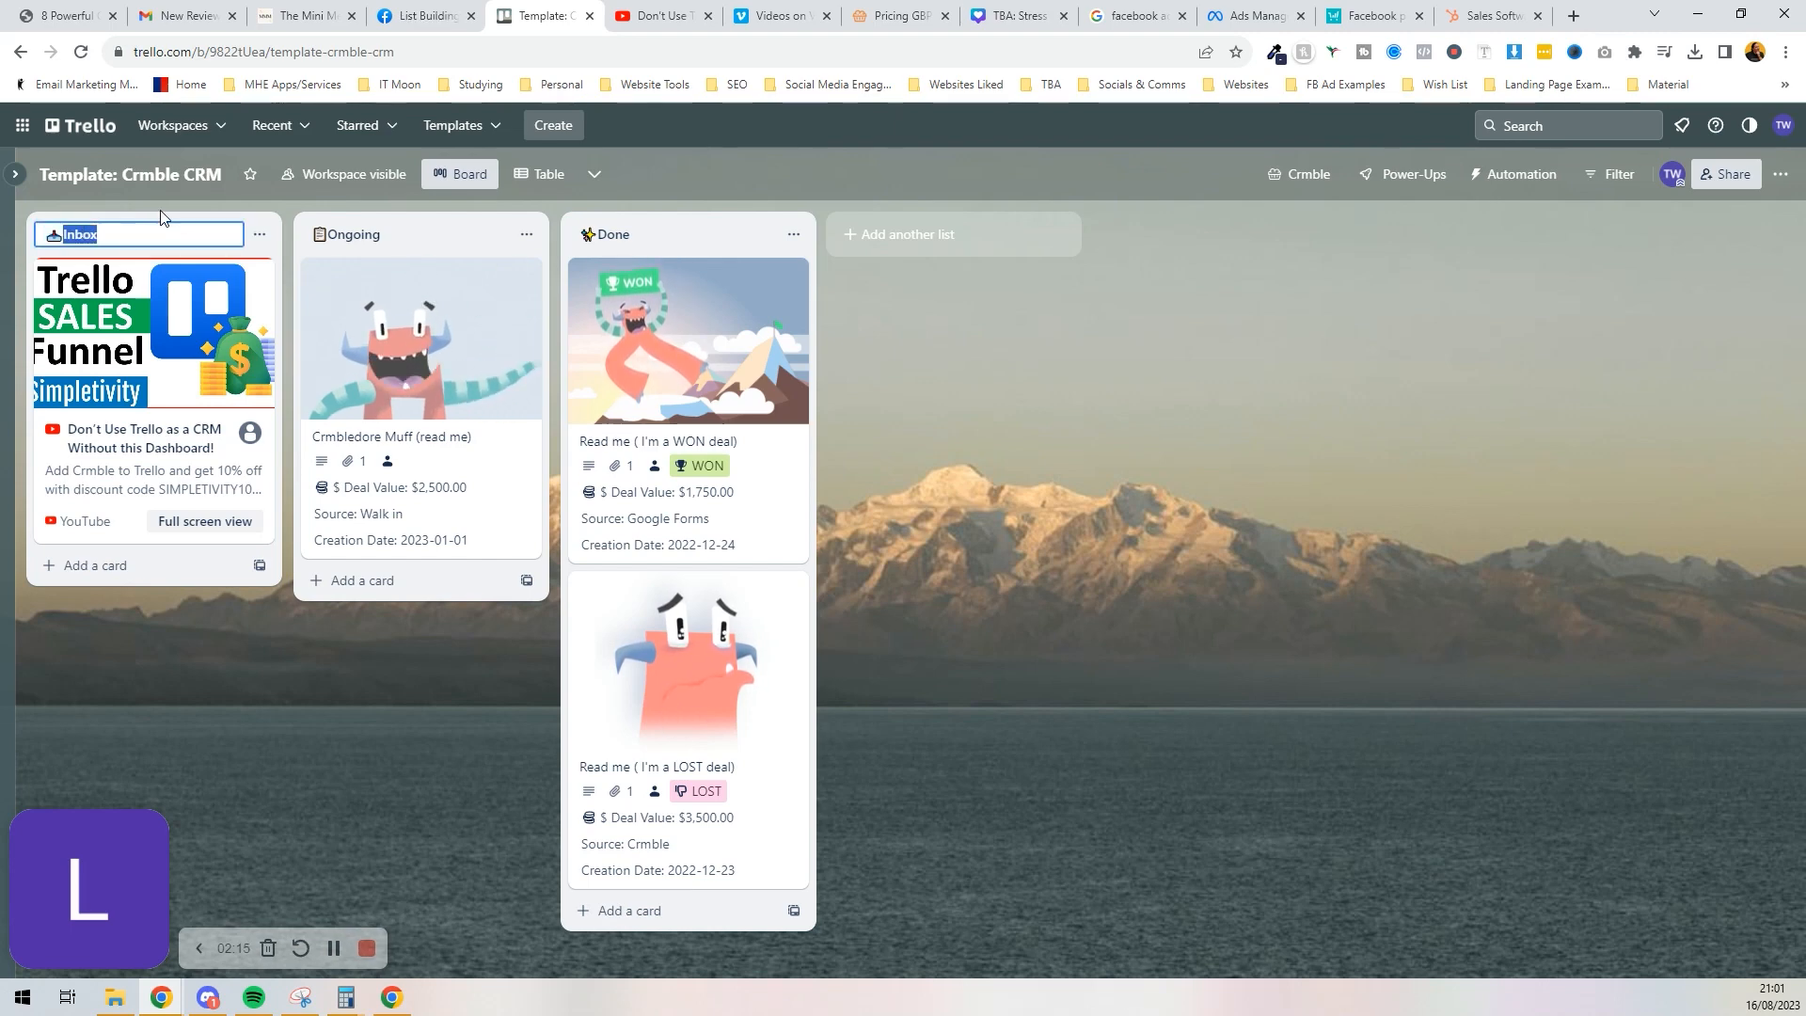
type("New Leads")
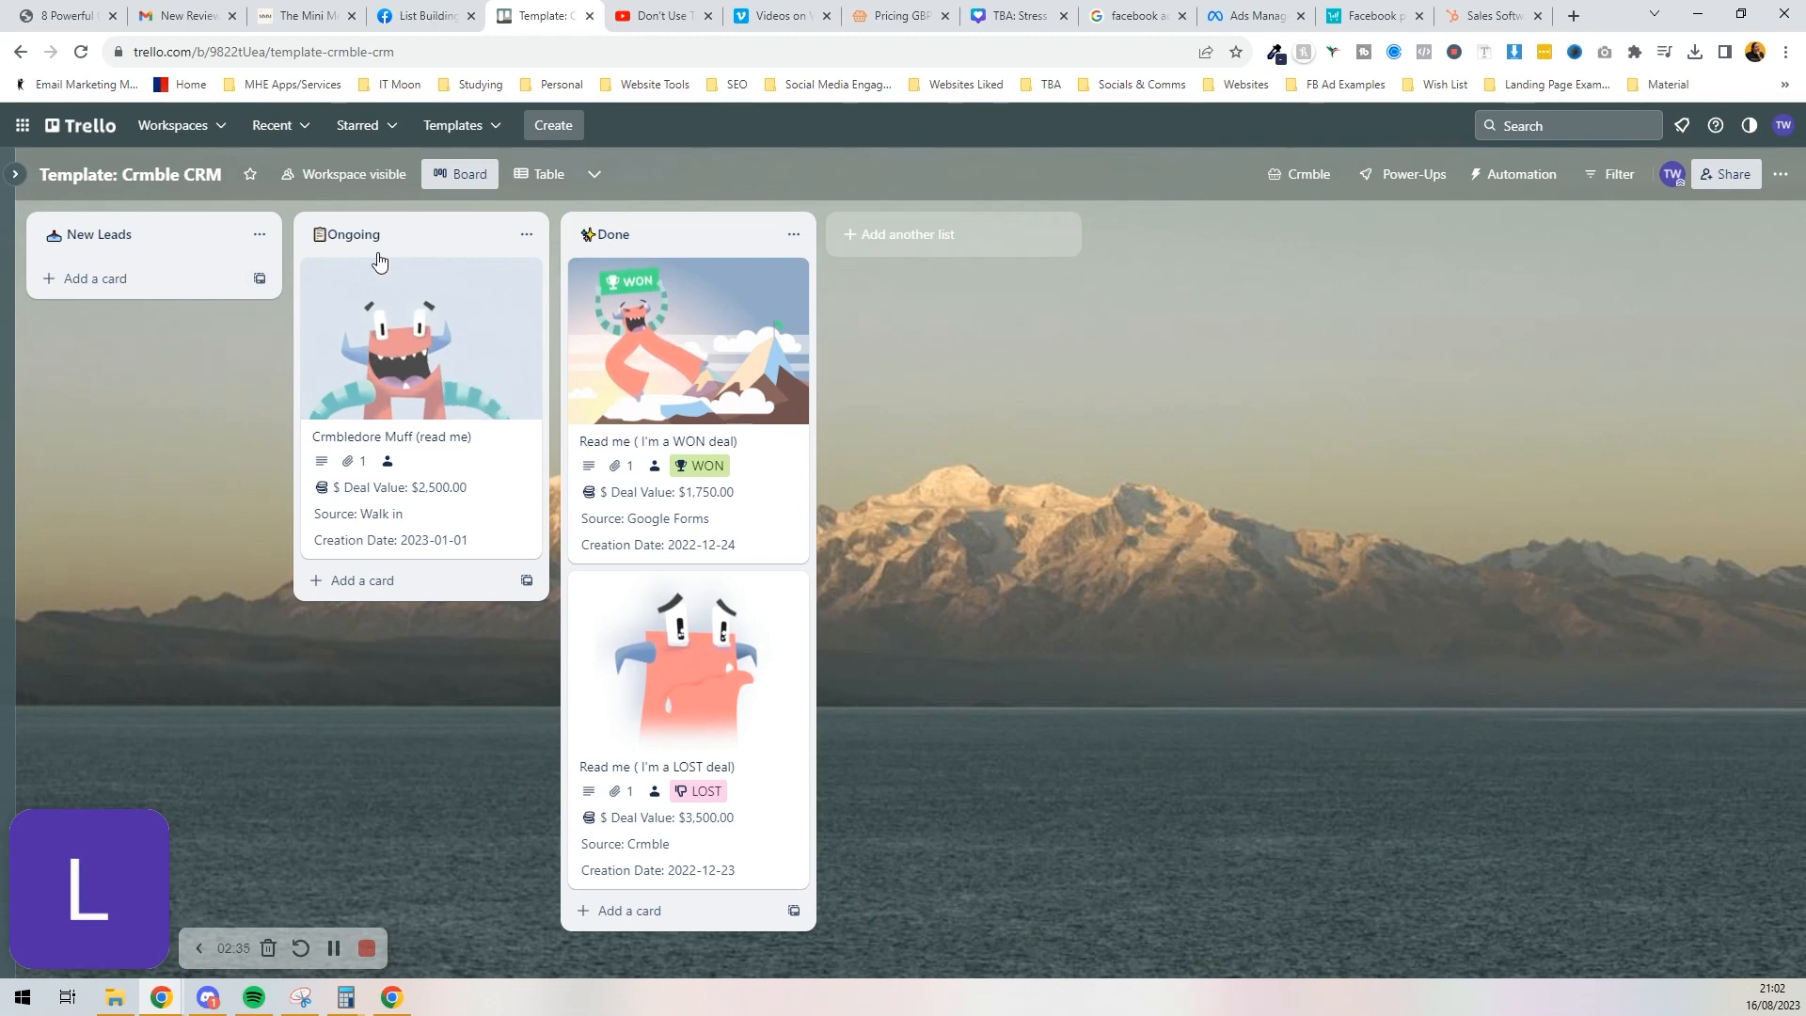
left_click(352, 233)
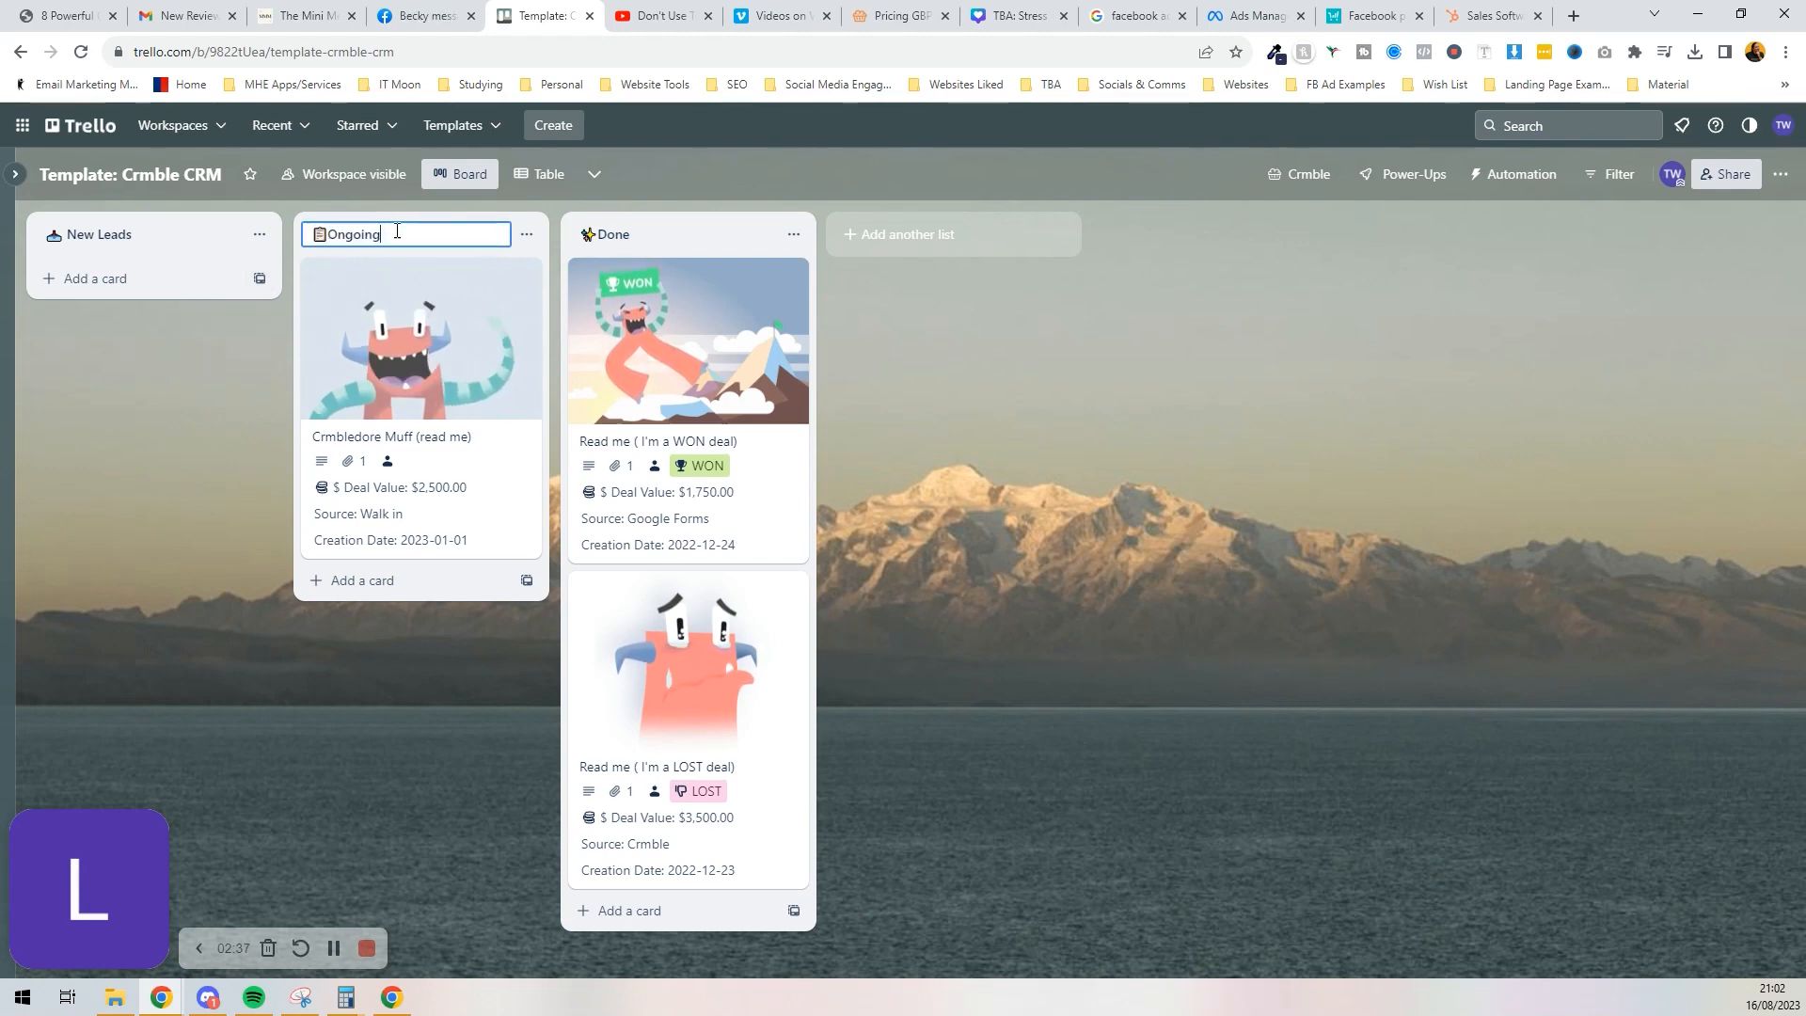
left_click(94, 278)
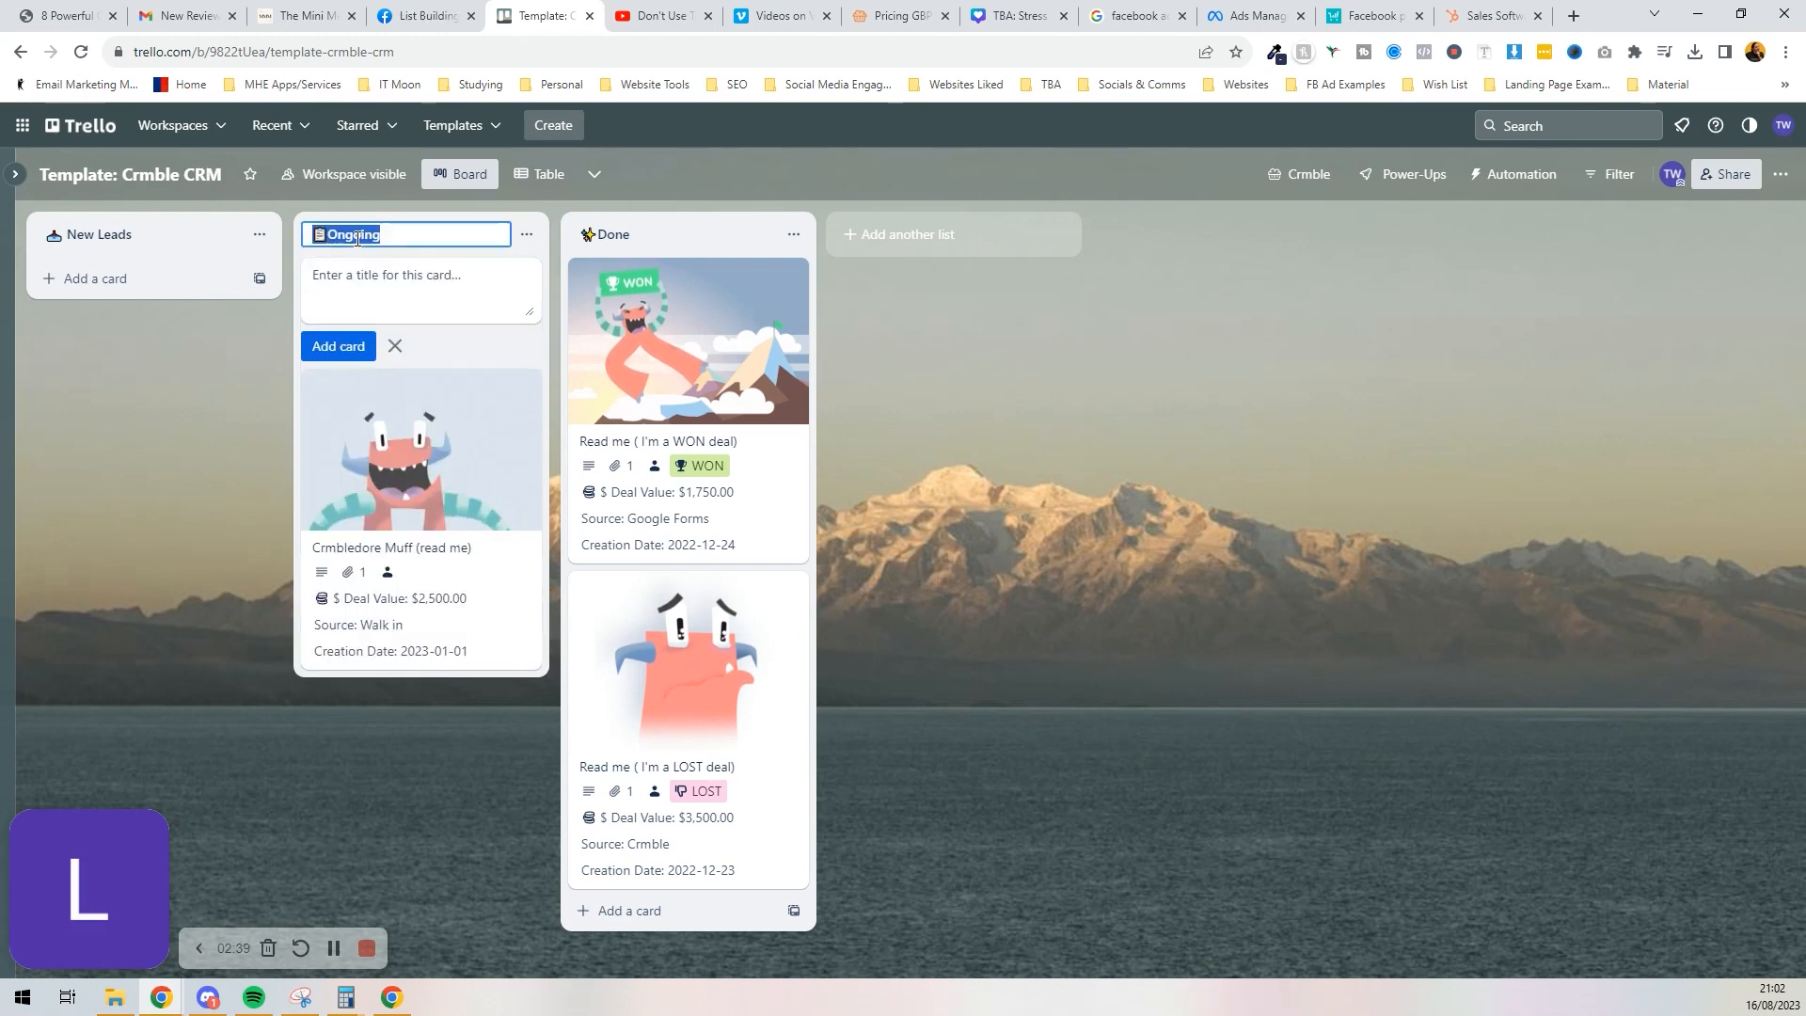
type("D")
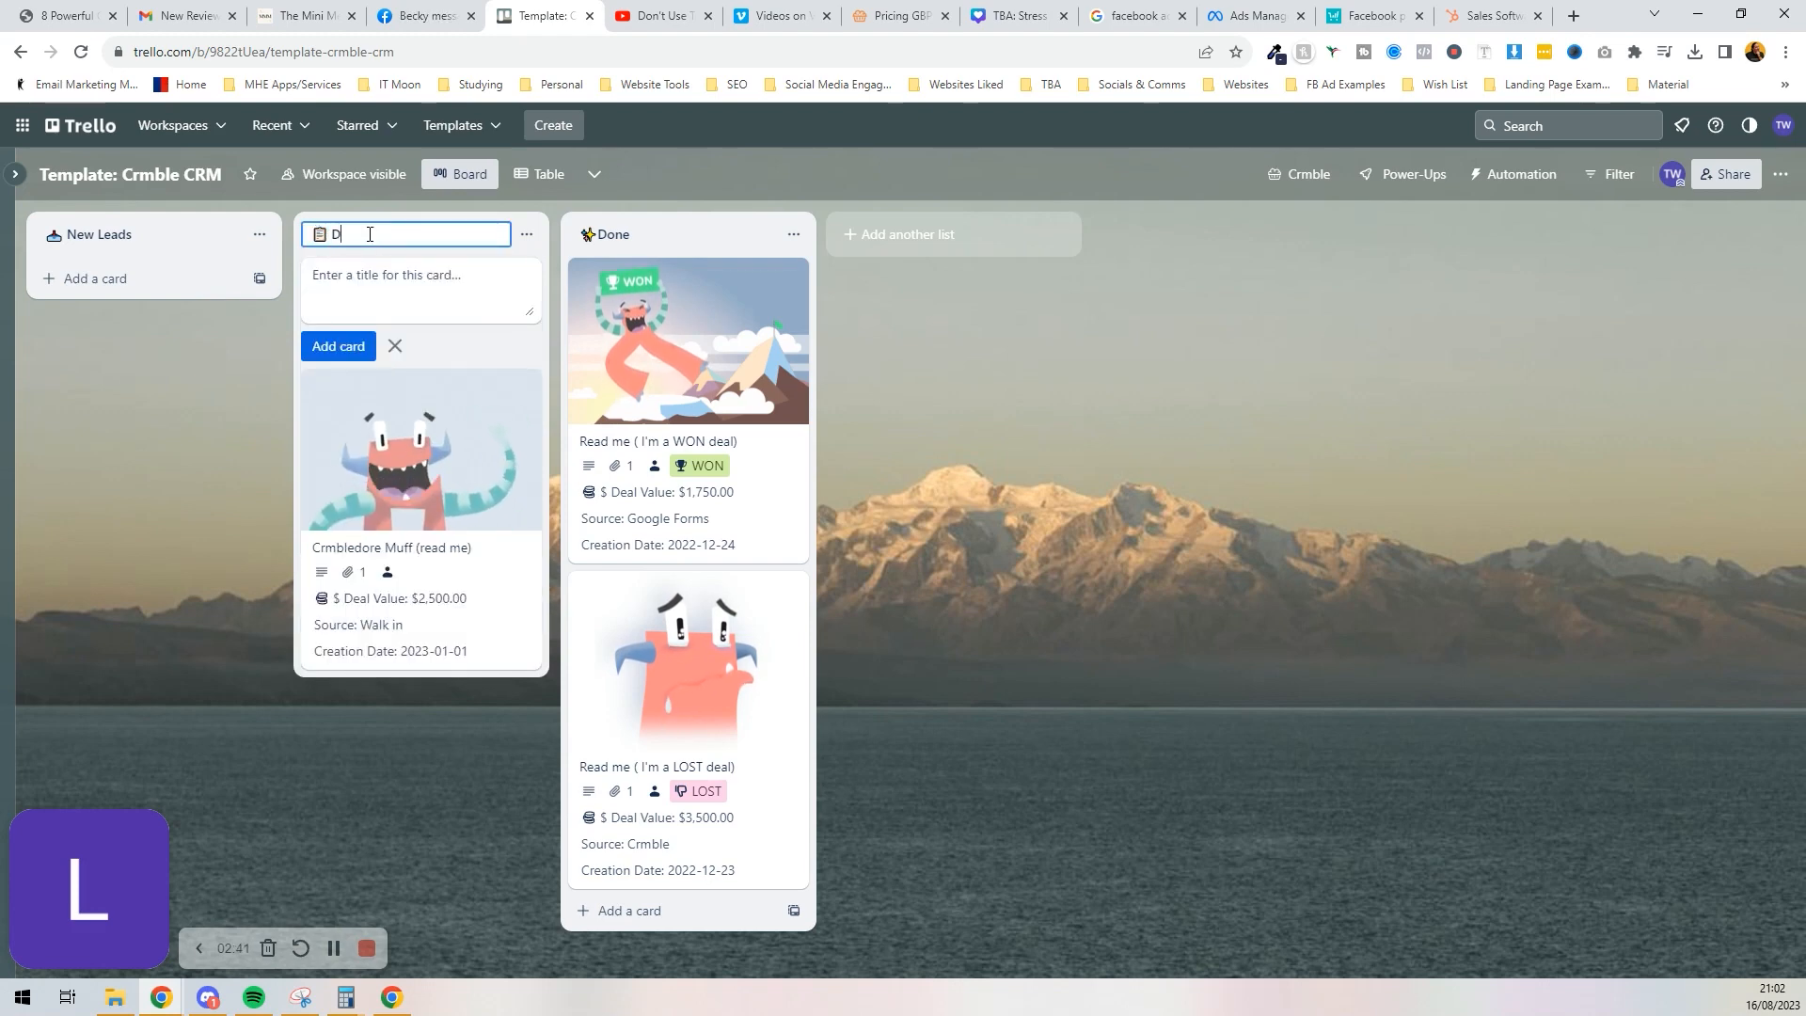
type("iscussing")
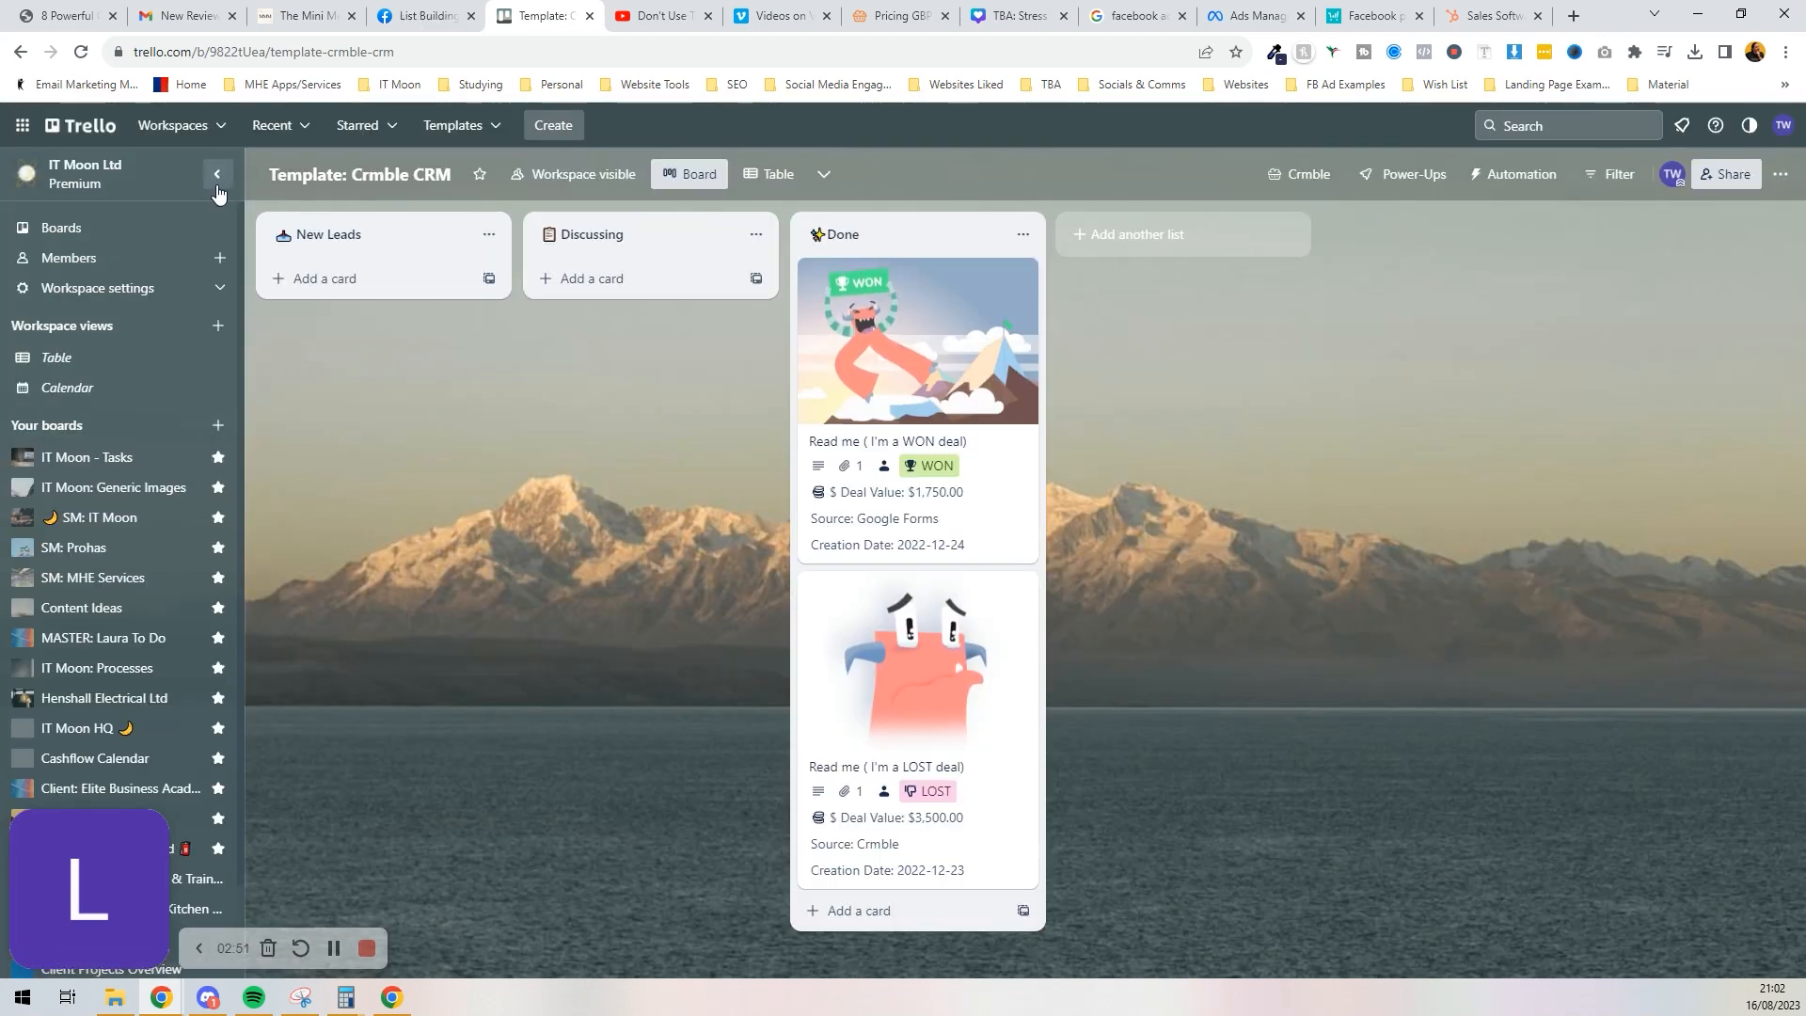
left_click(218, 175)
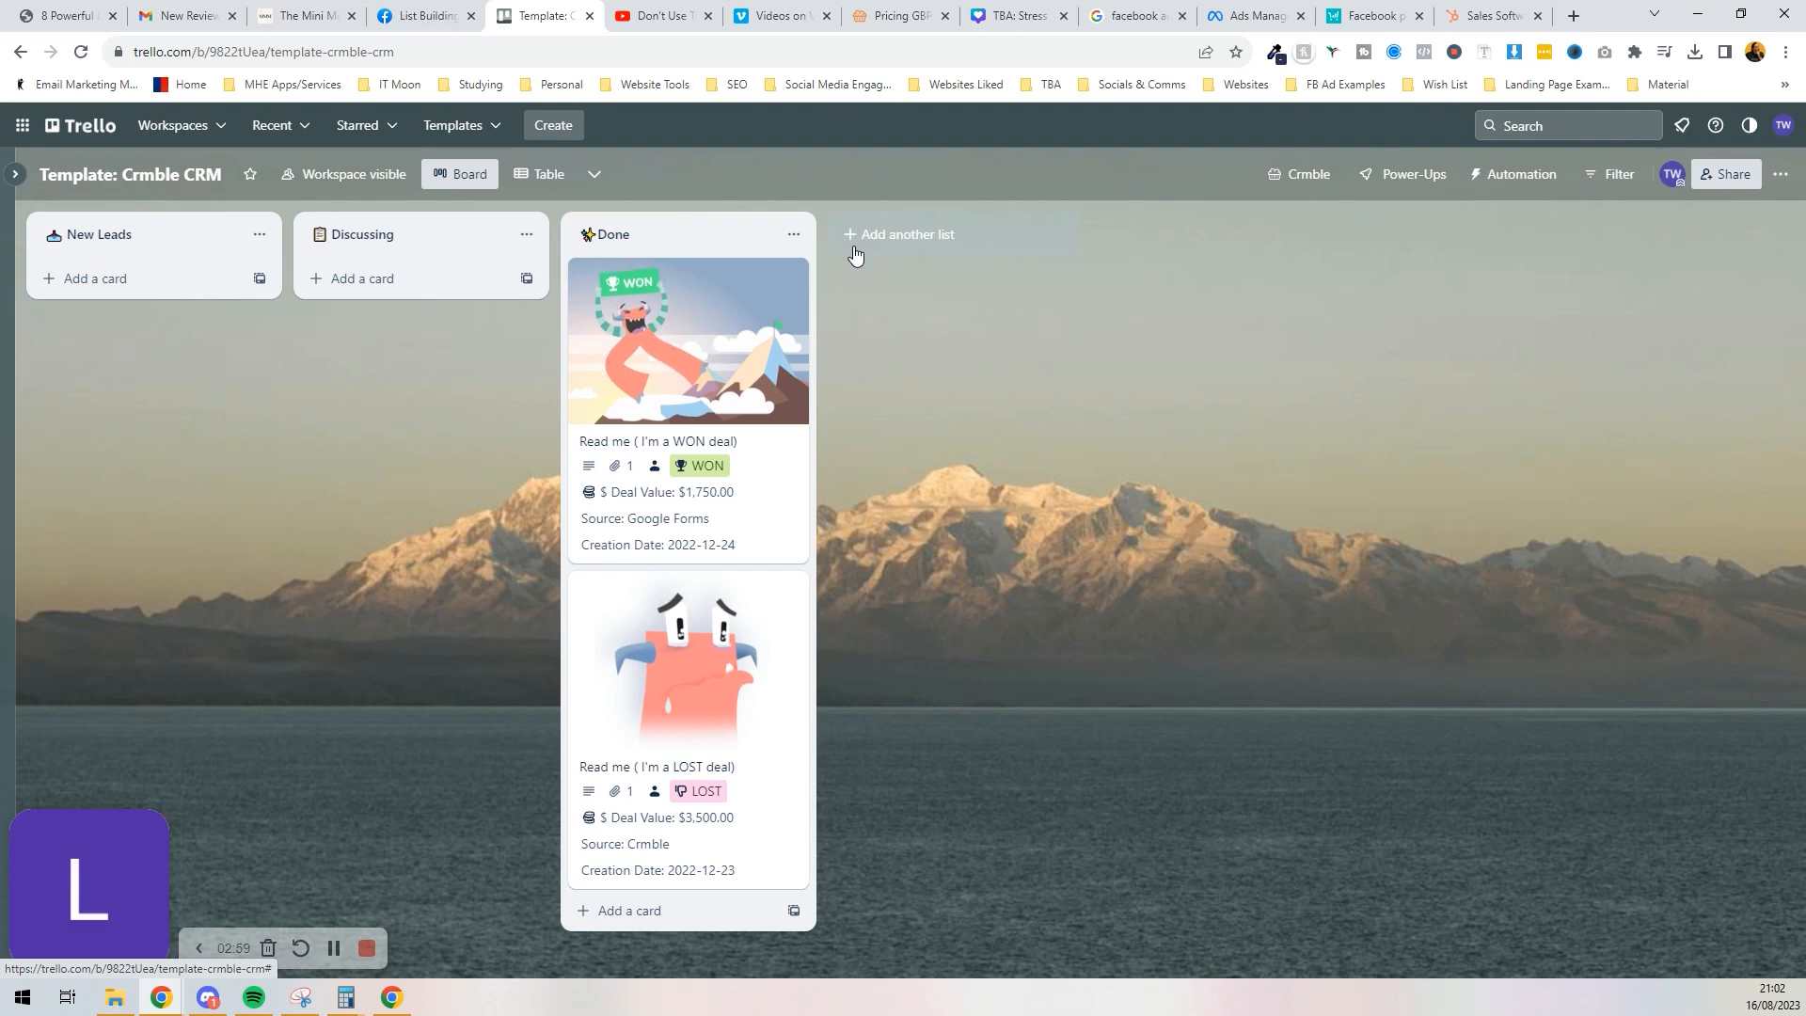
Step: Add a 'Book a Call' list with a call emoji and a 'Quotation' list with a money emoji
left_click(905, 233)
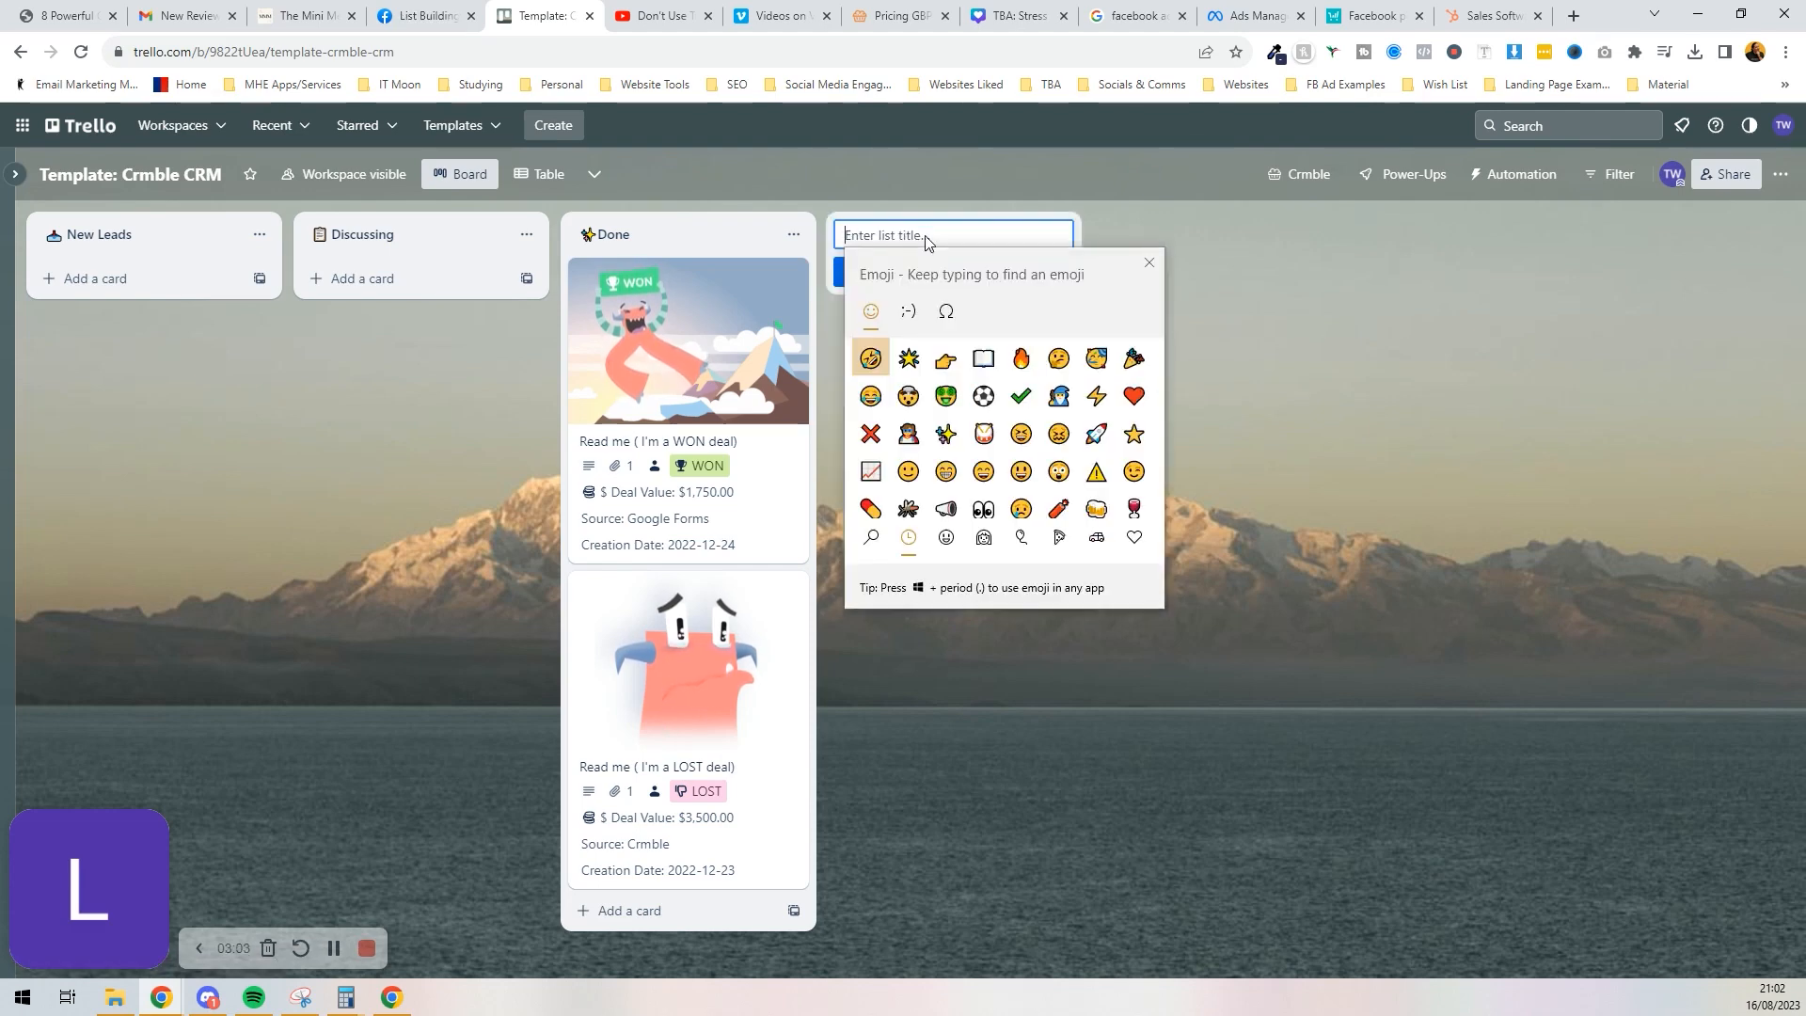
type("call")
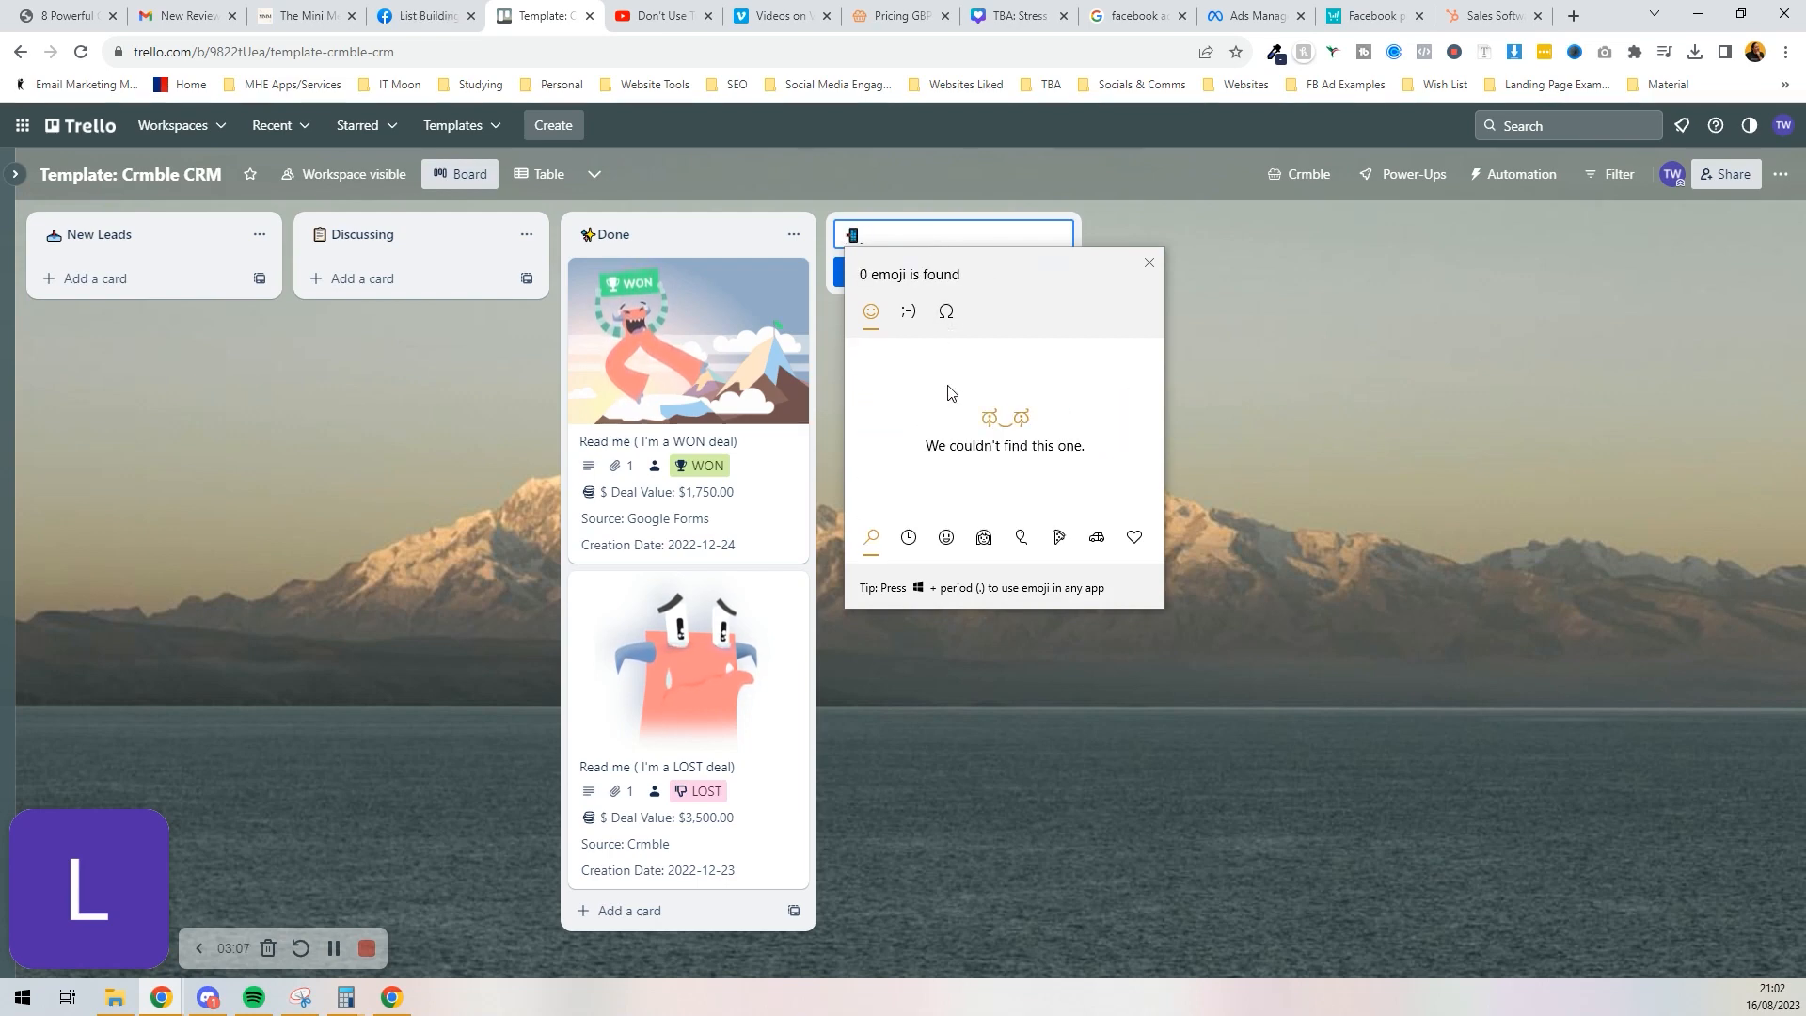
type("Book a Call")
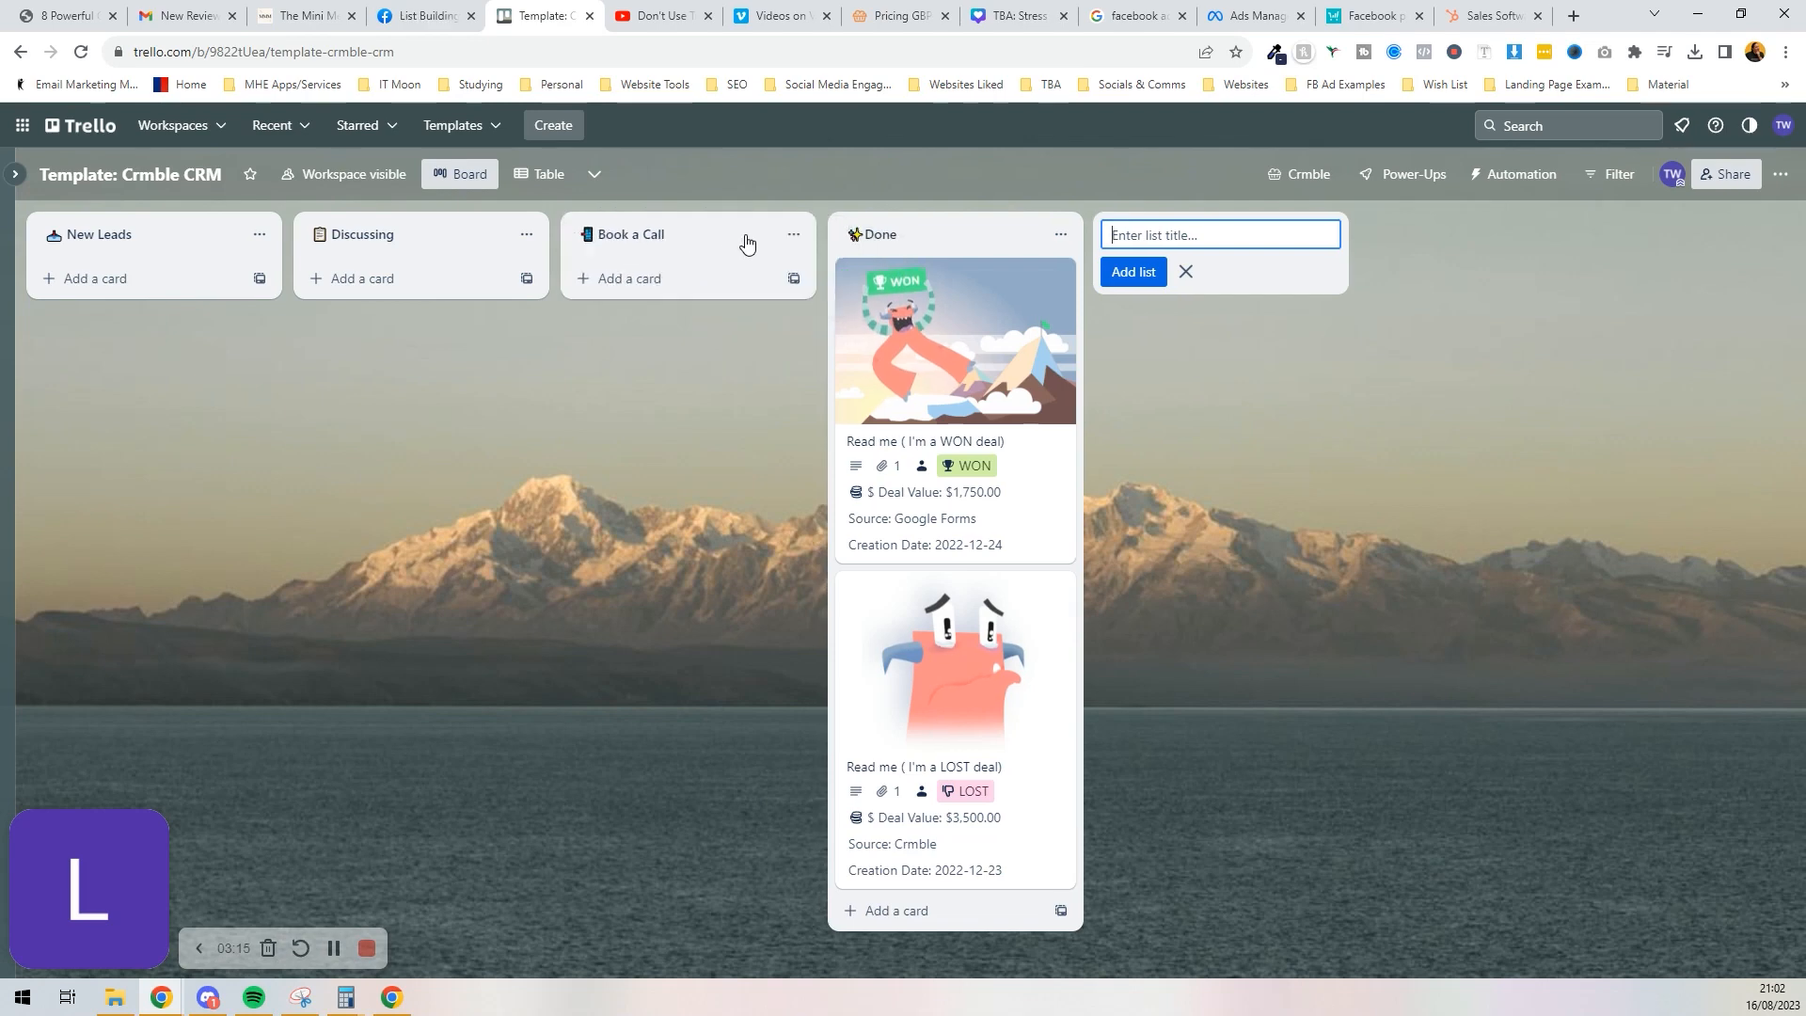
mouse_move(777, 263)
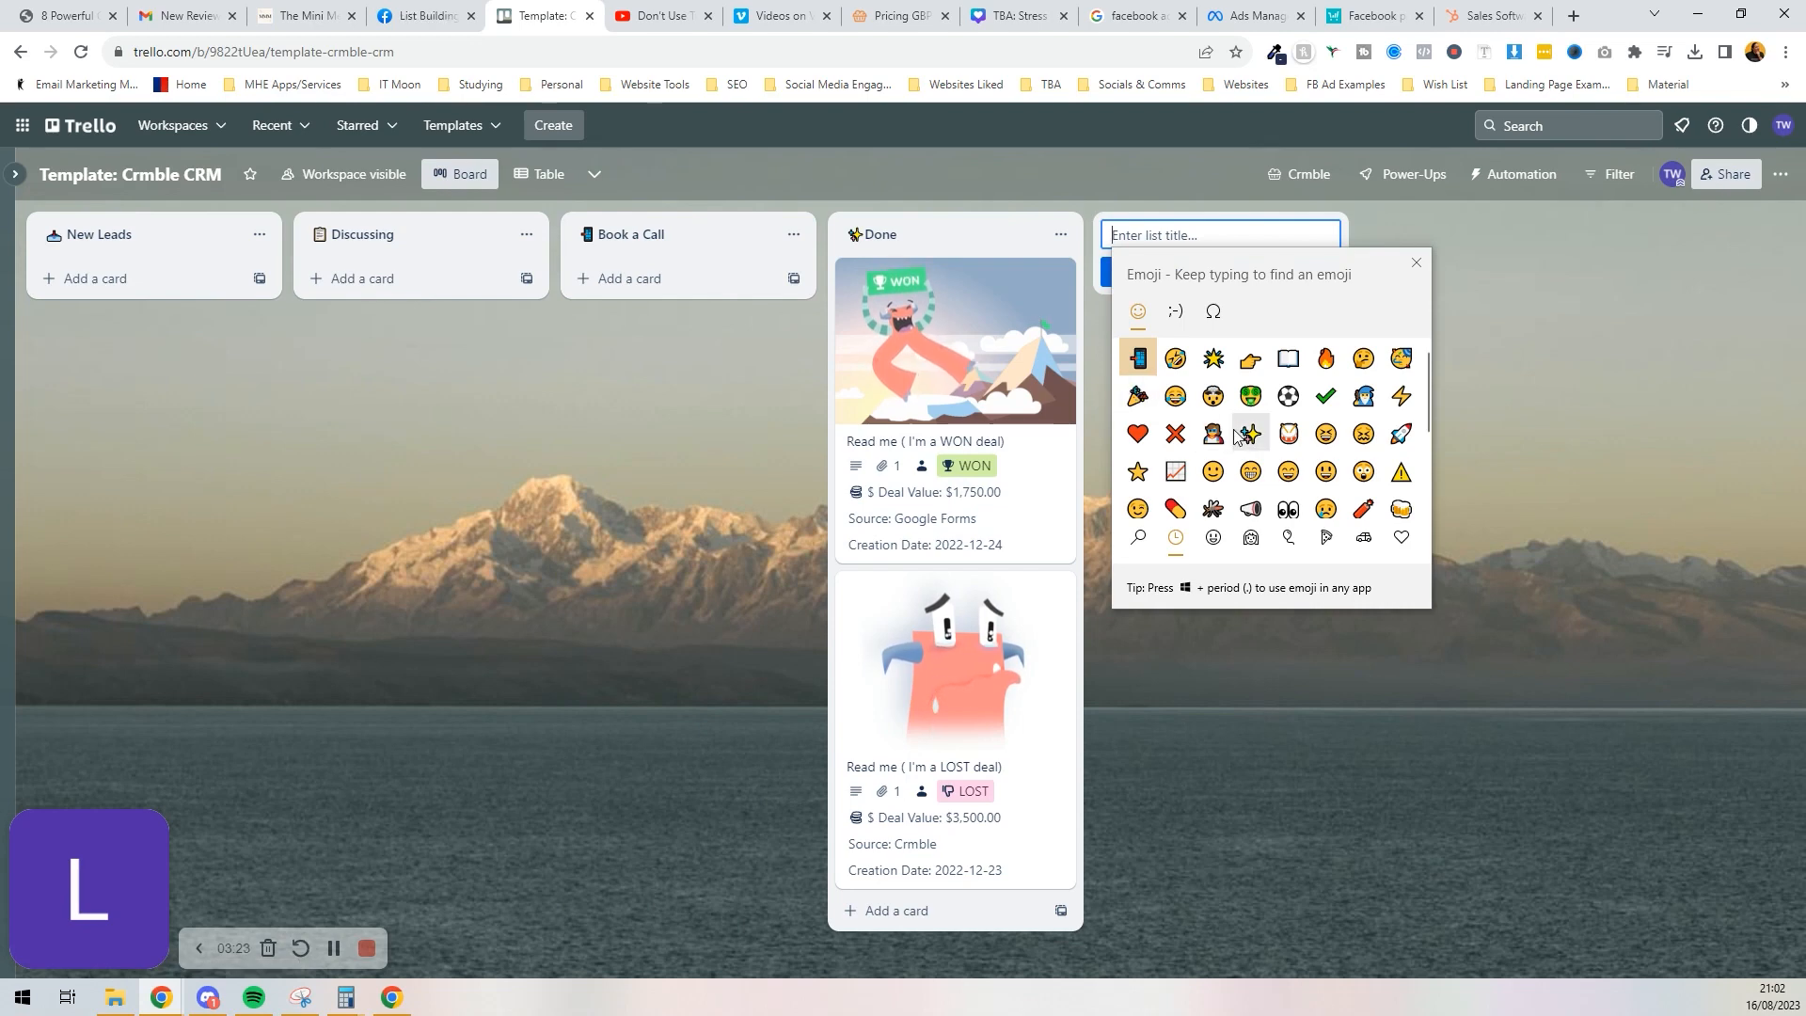
type("m")
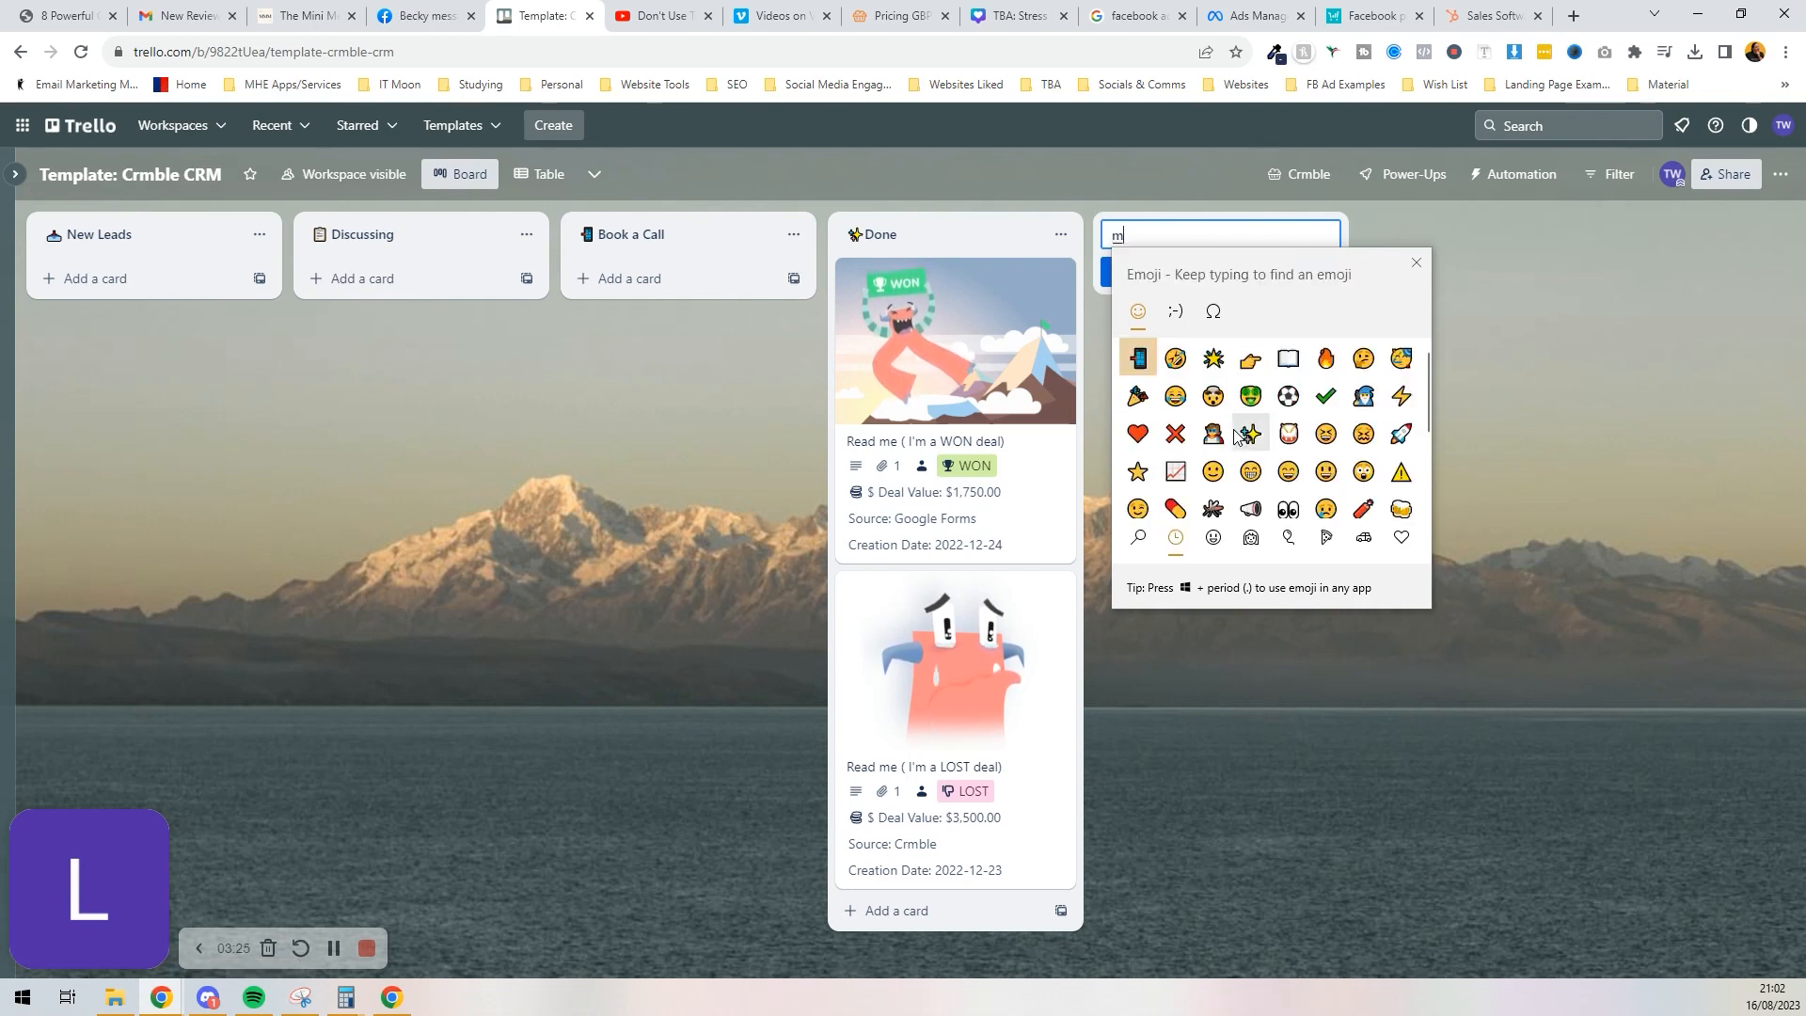
type("oney")
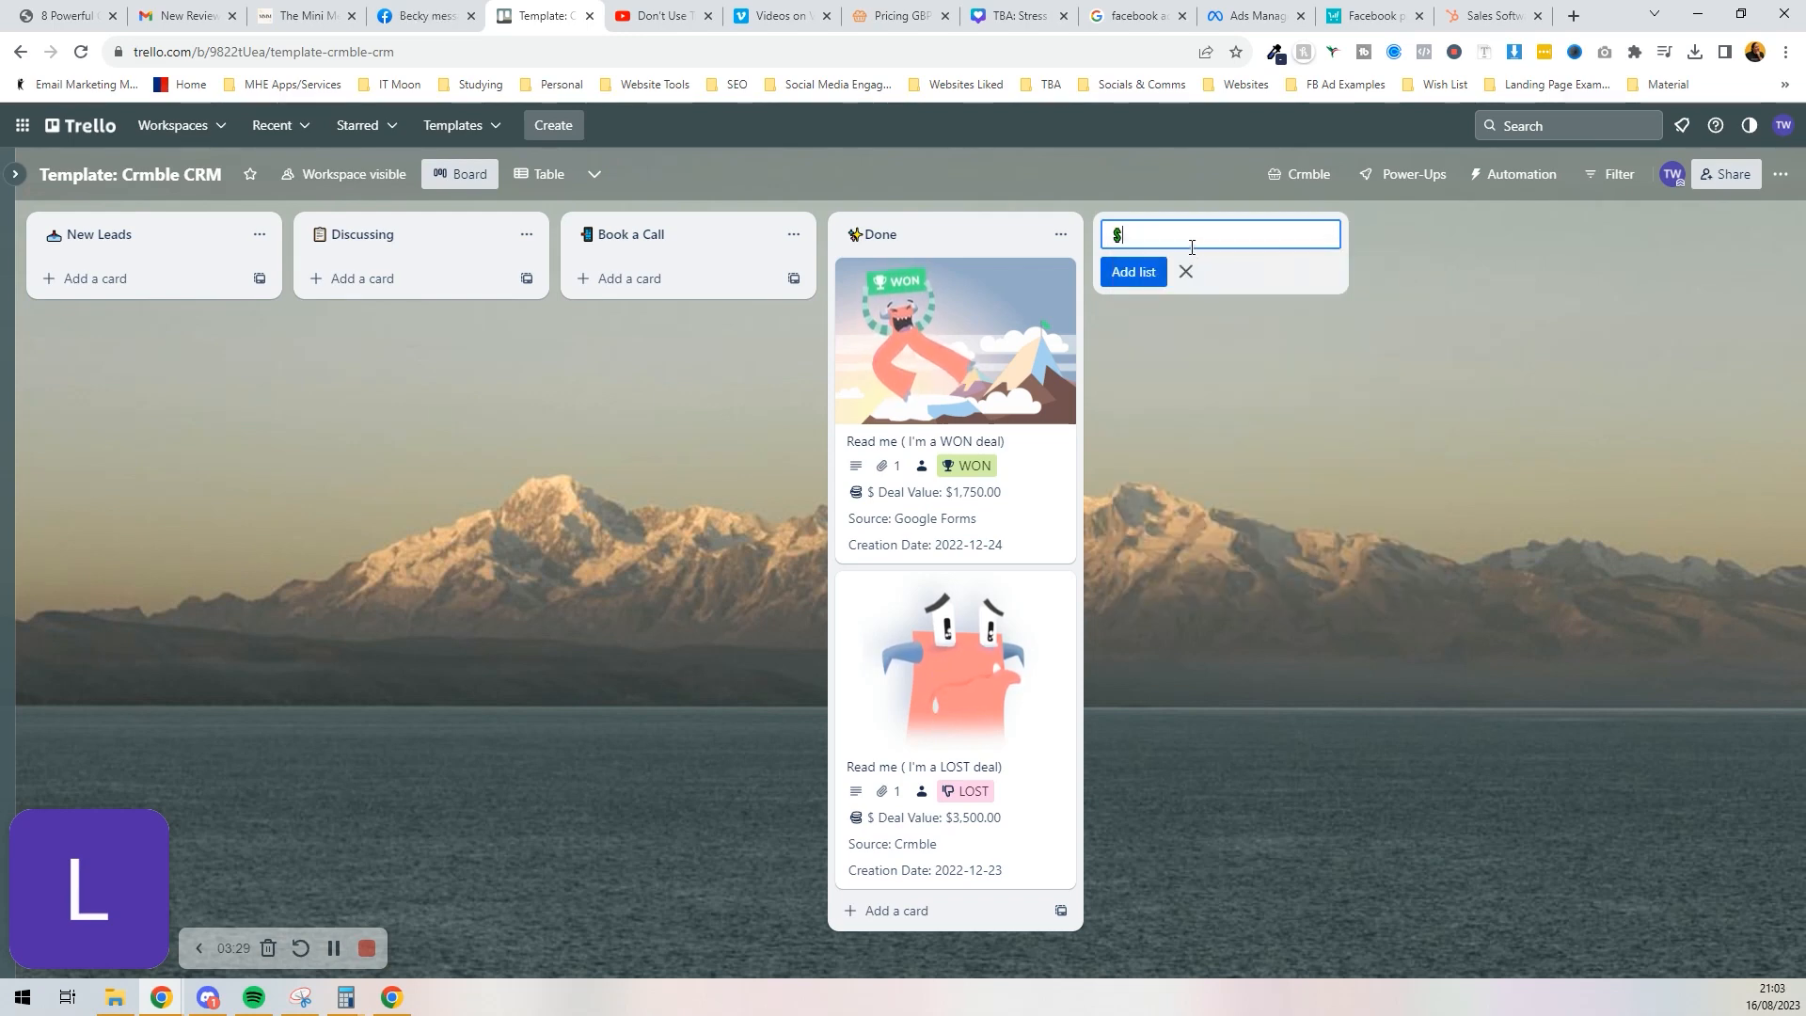
type("Quotation")
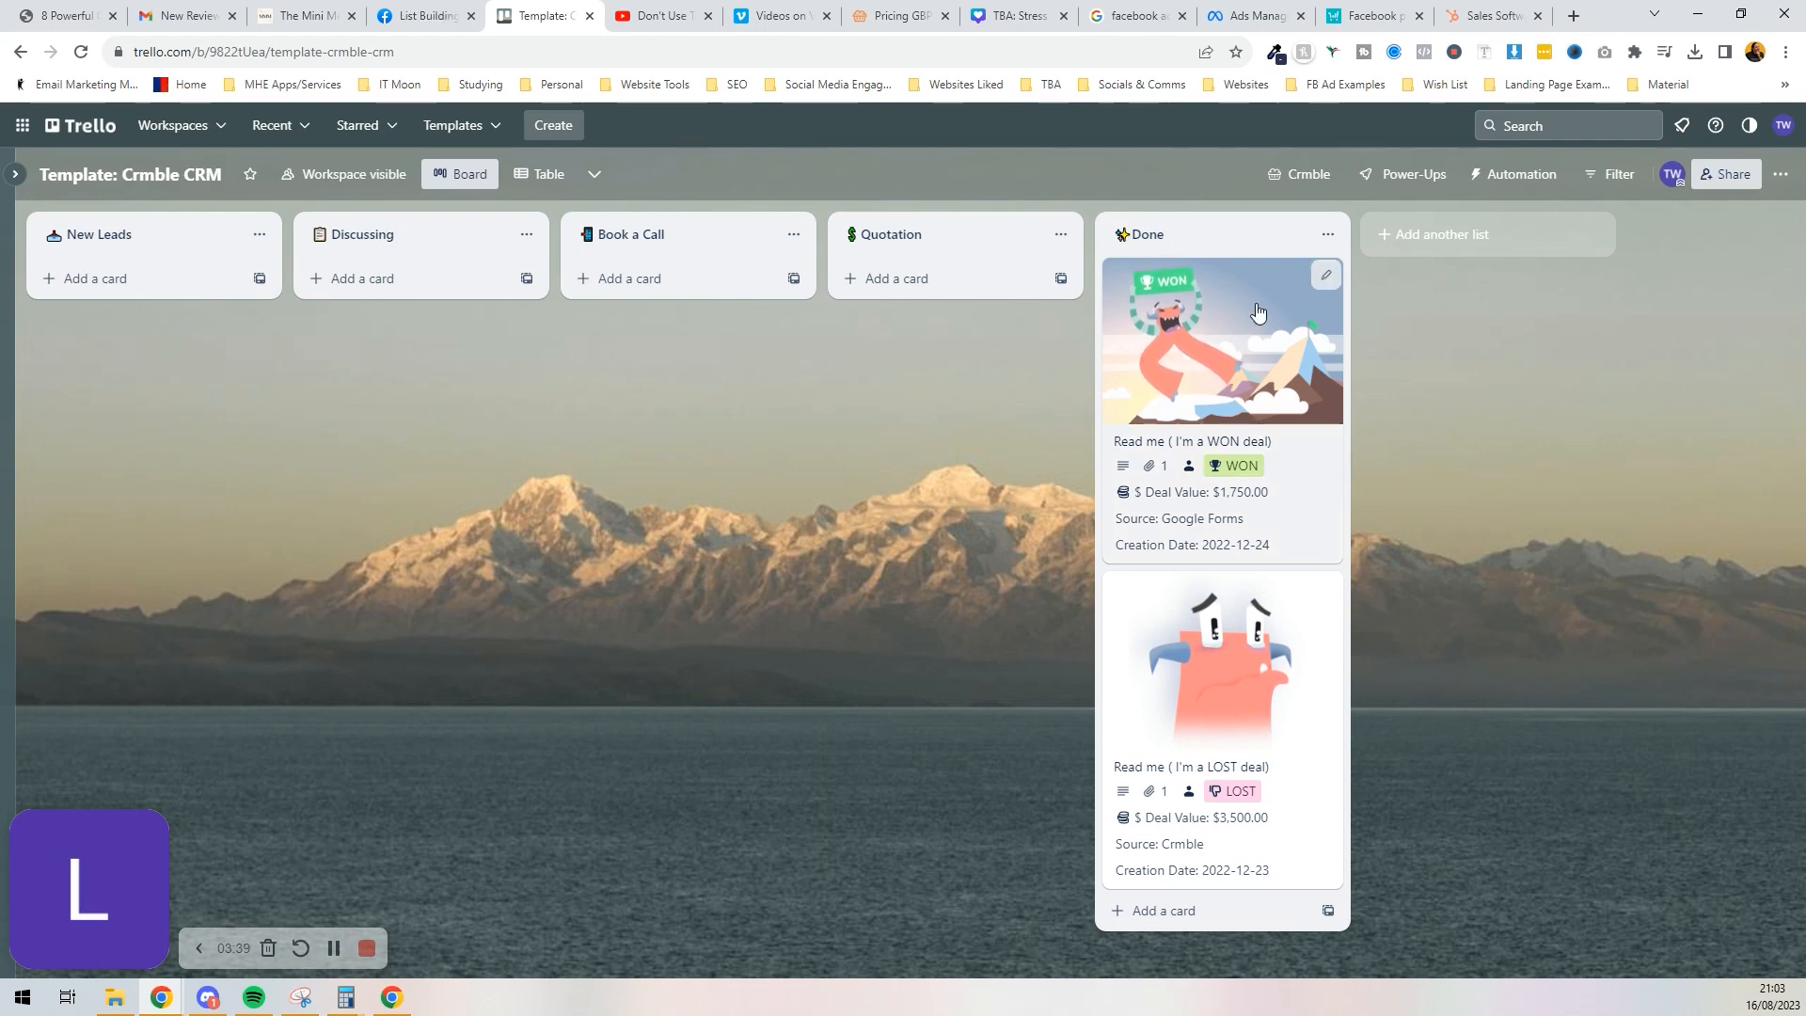
Step: Add 'Won' with a tick emoji and 'Lost' with a cross emoji, and rename Done to Current Client
left_click(1440, 233)
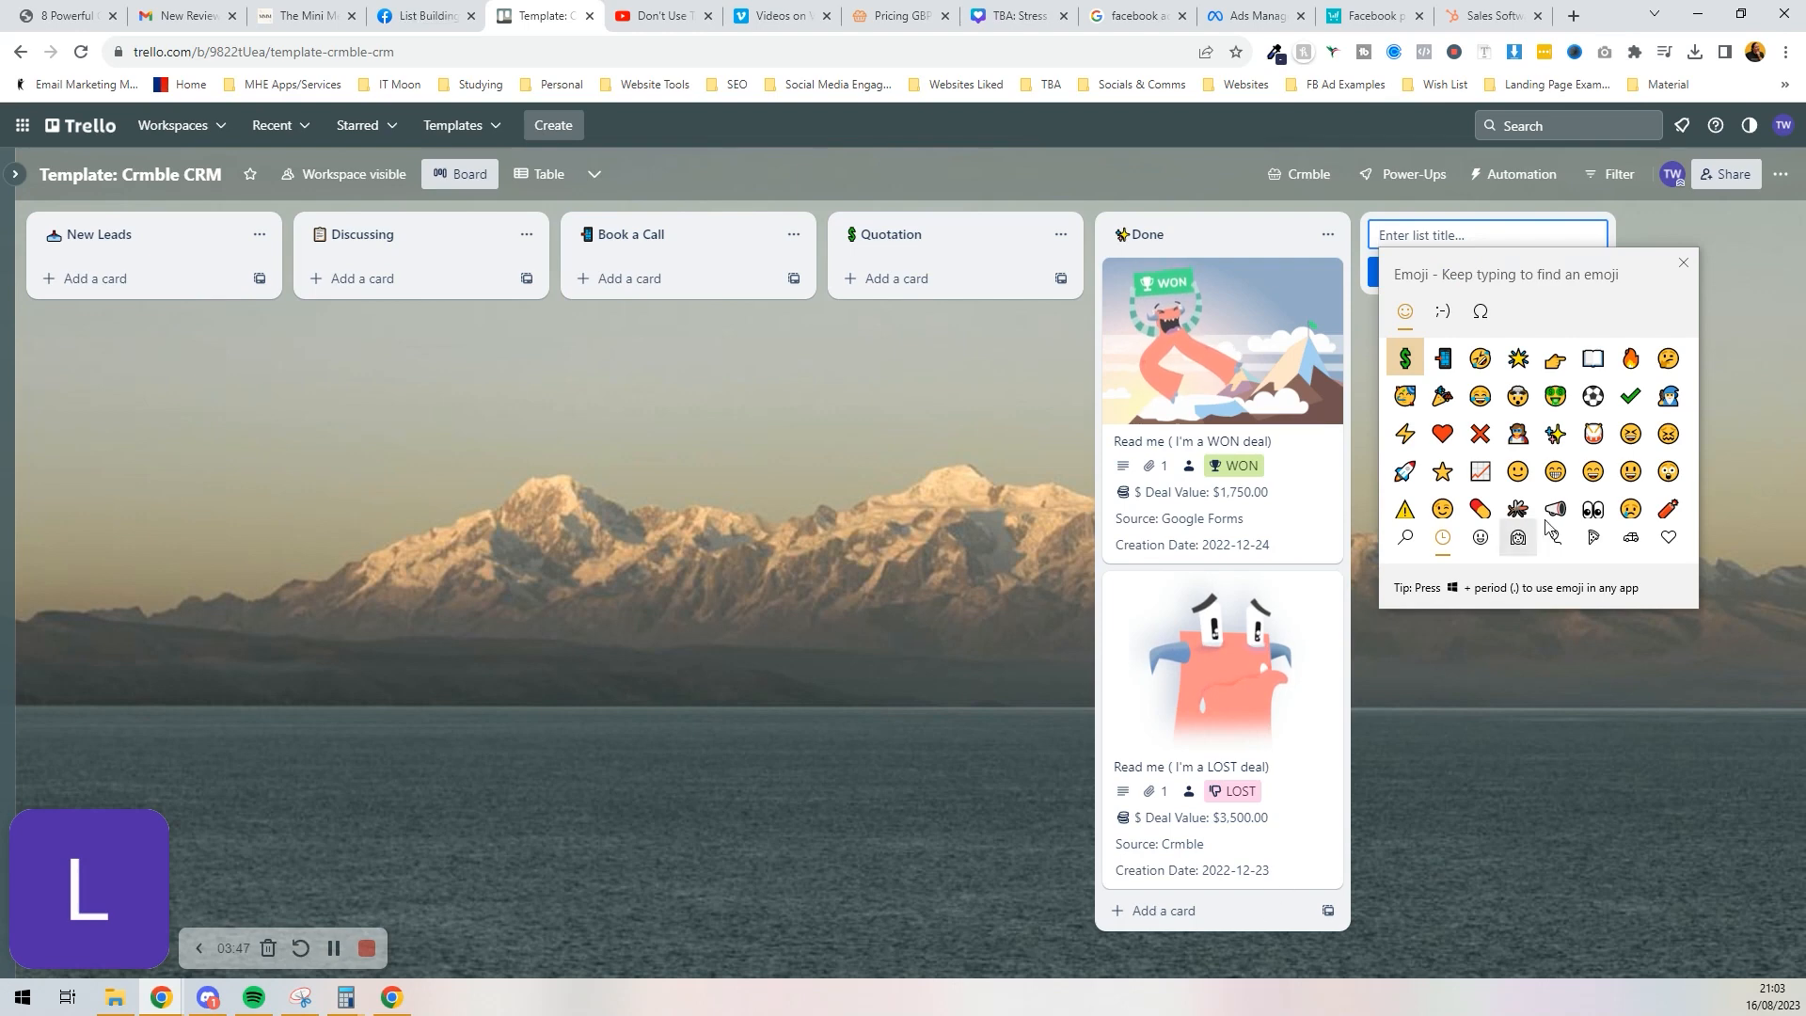
left_click(1629, 395)
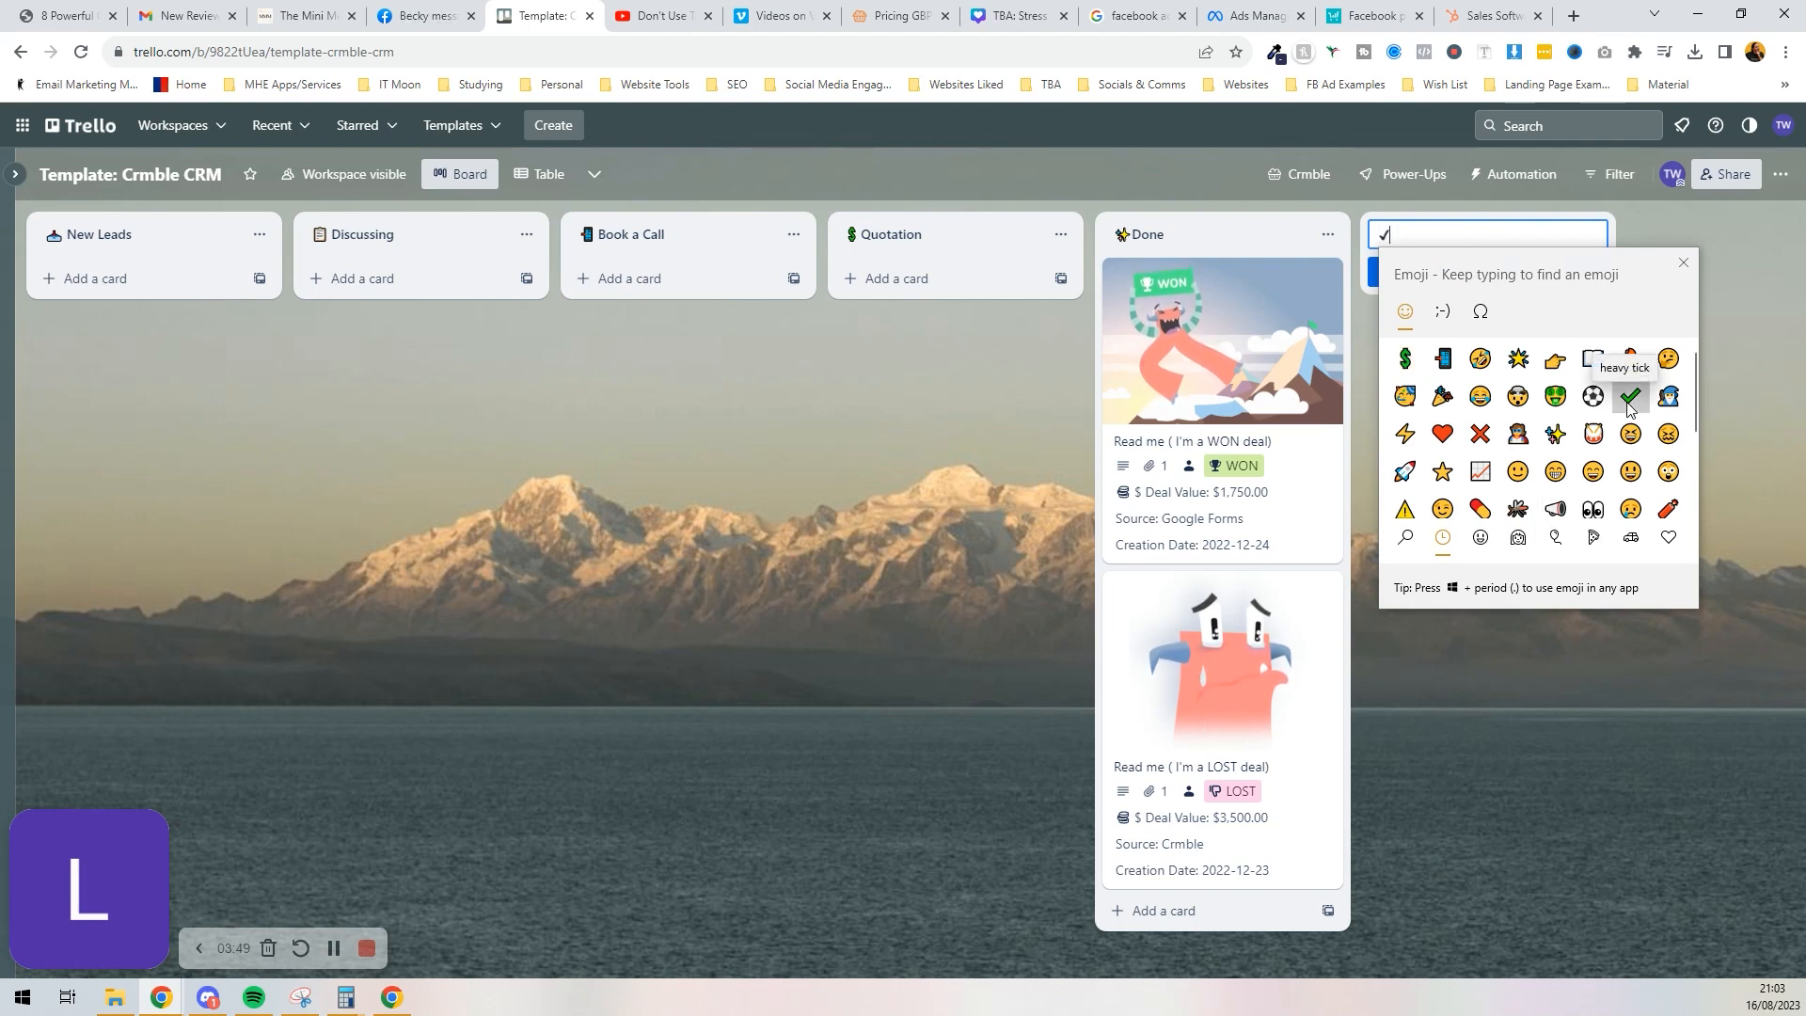
type("Q")
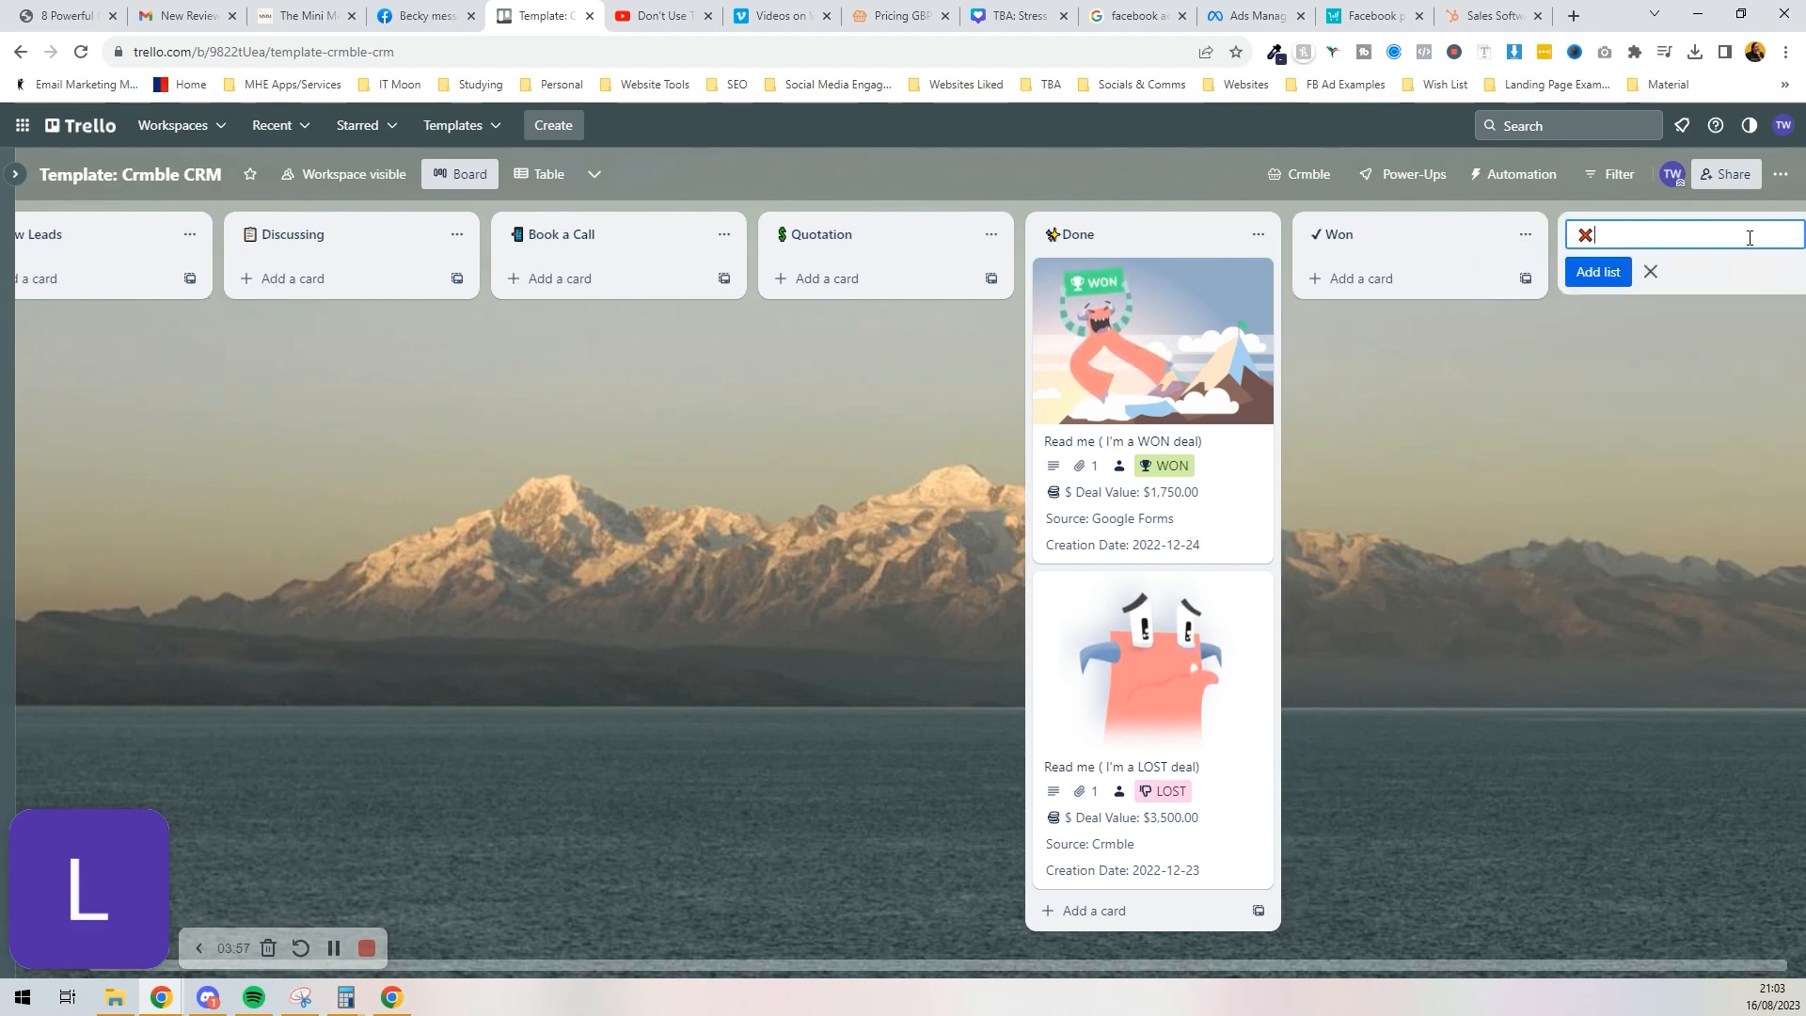
type("Los")
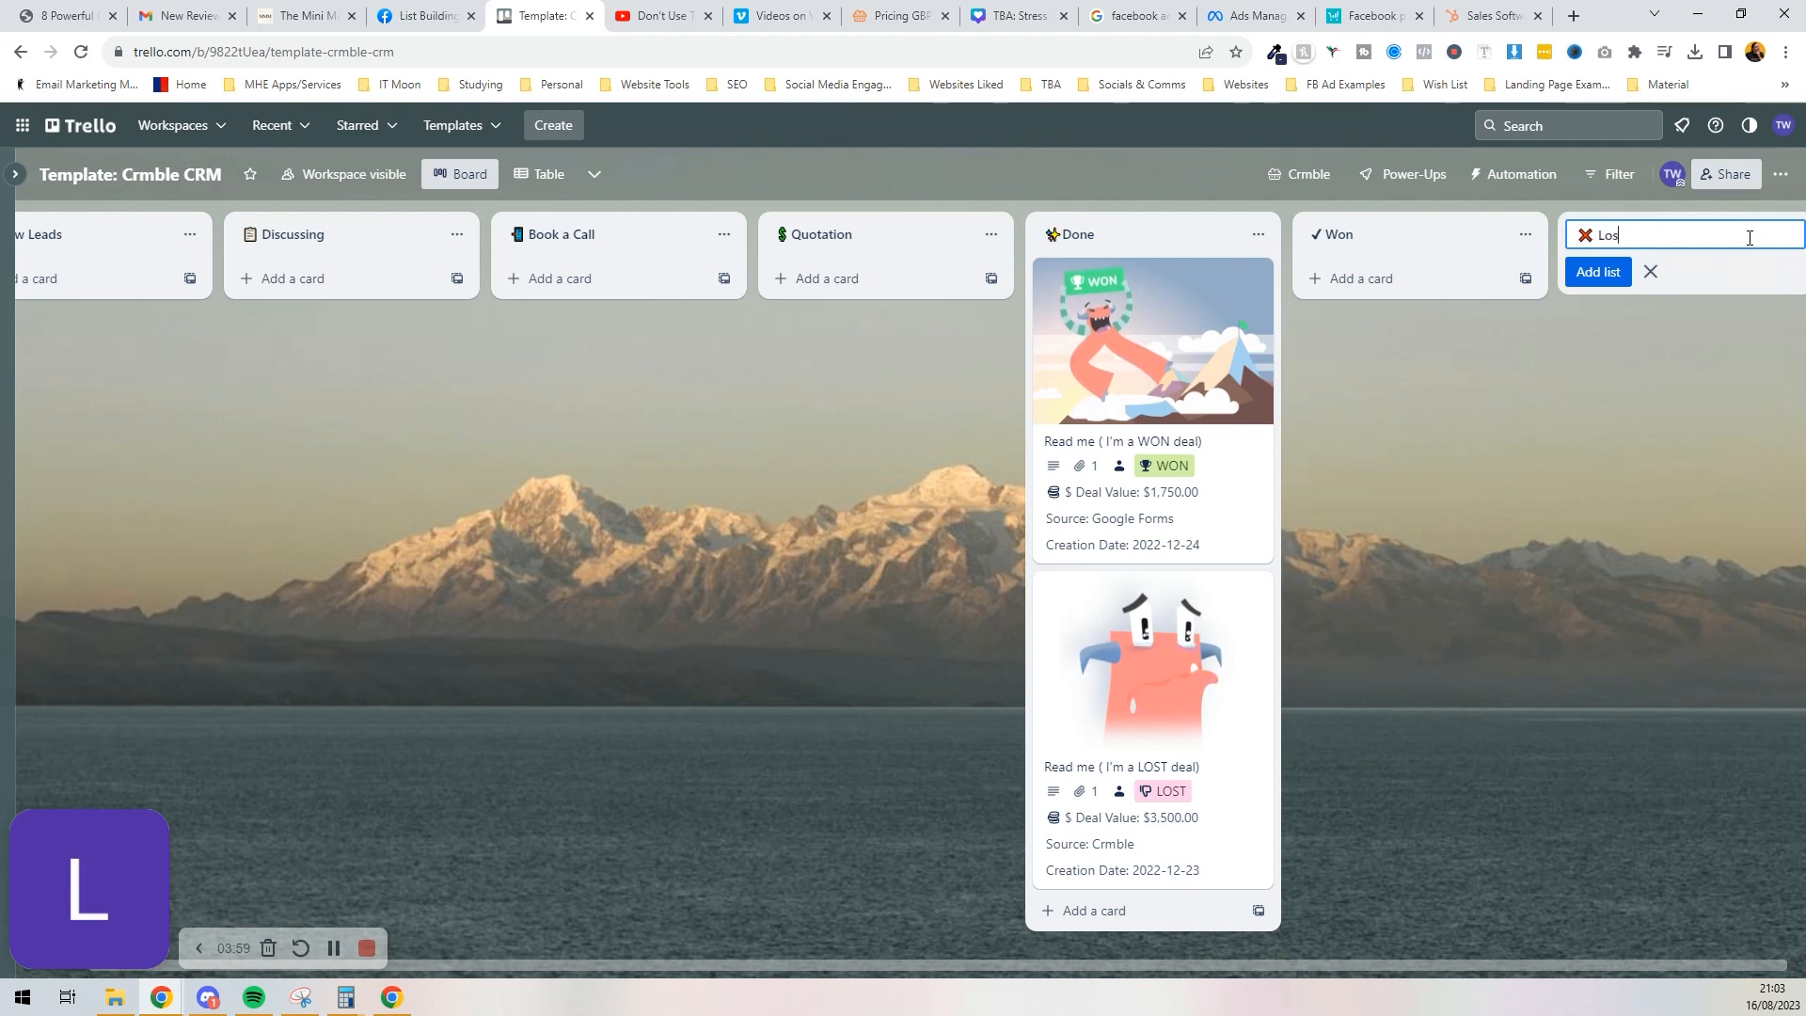
left_click(1650, 271)
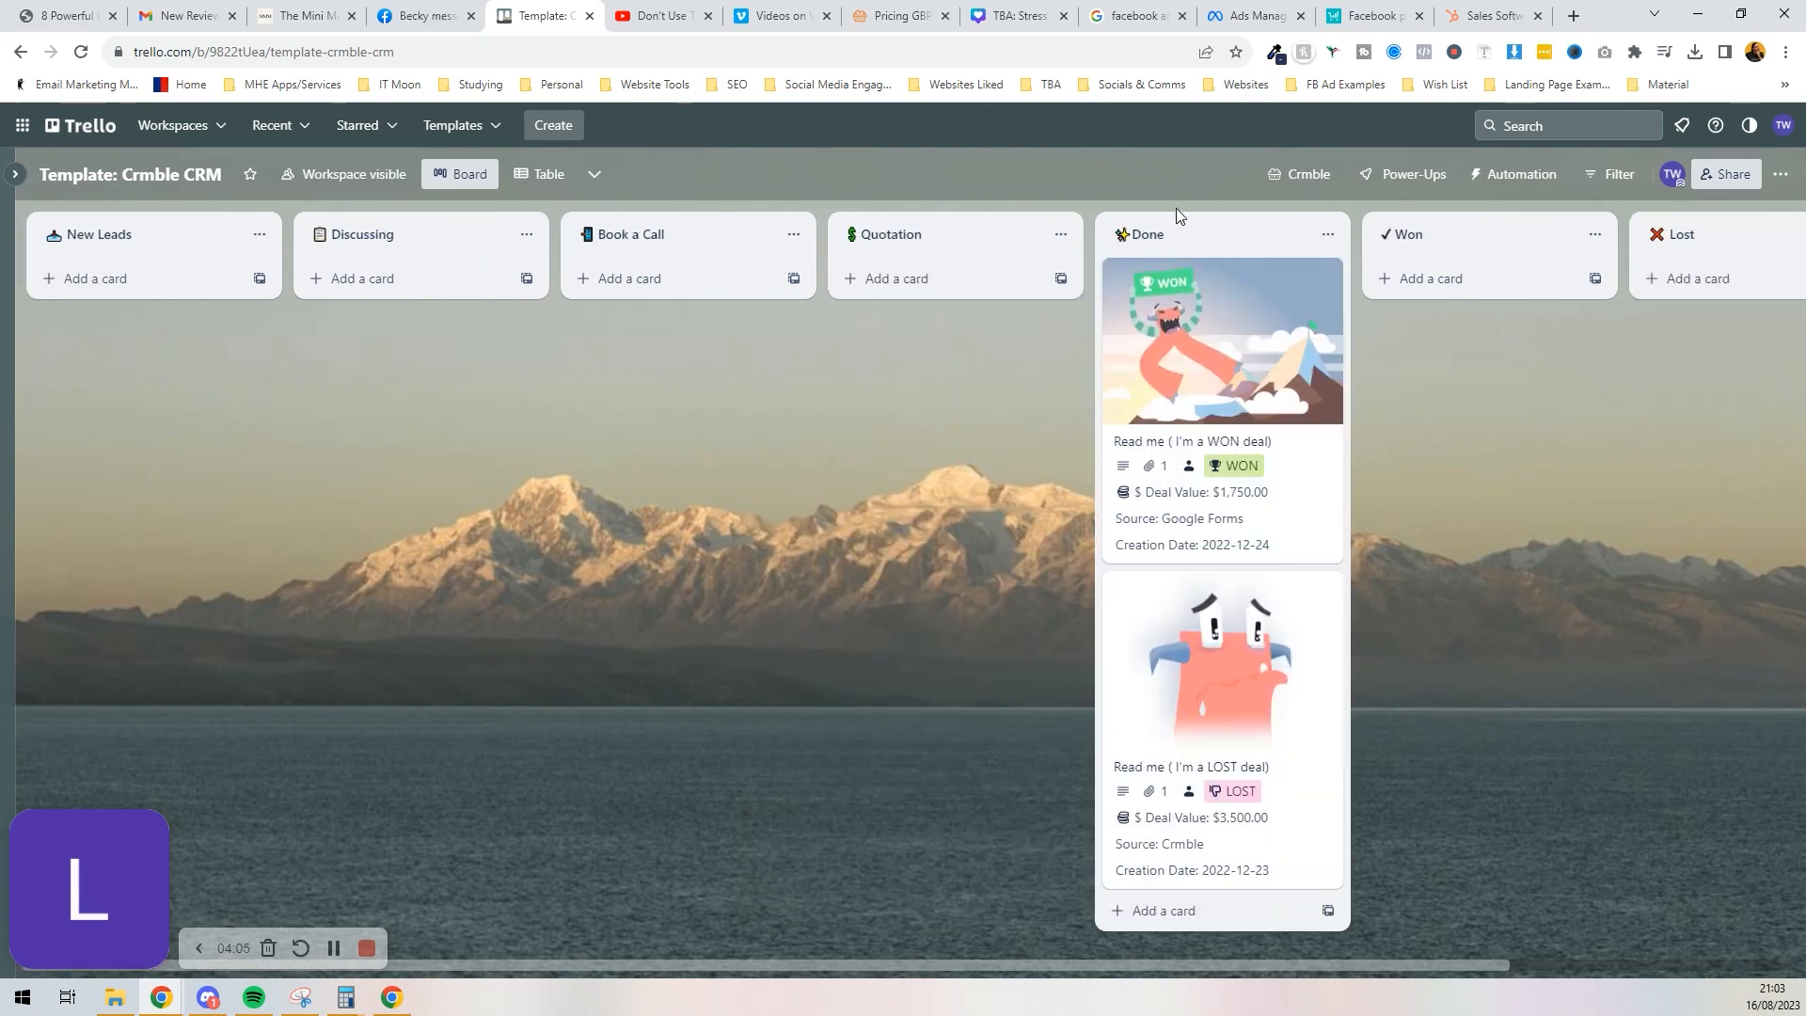
left_click(1146, 233)
type("Current Client")
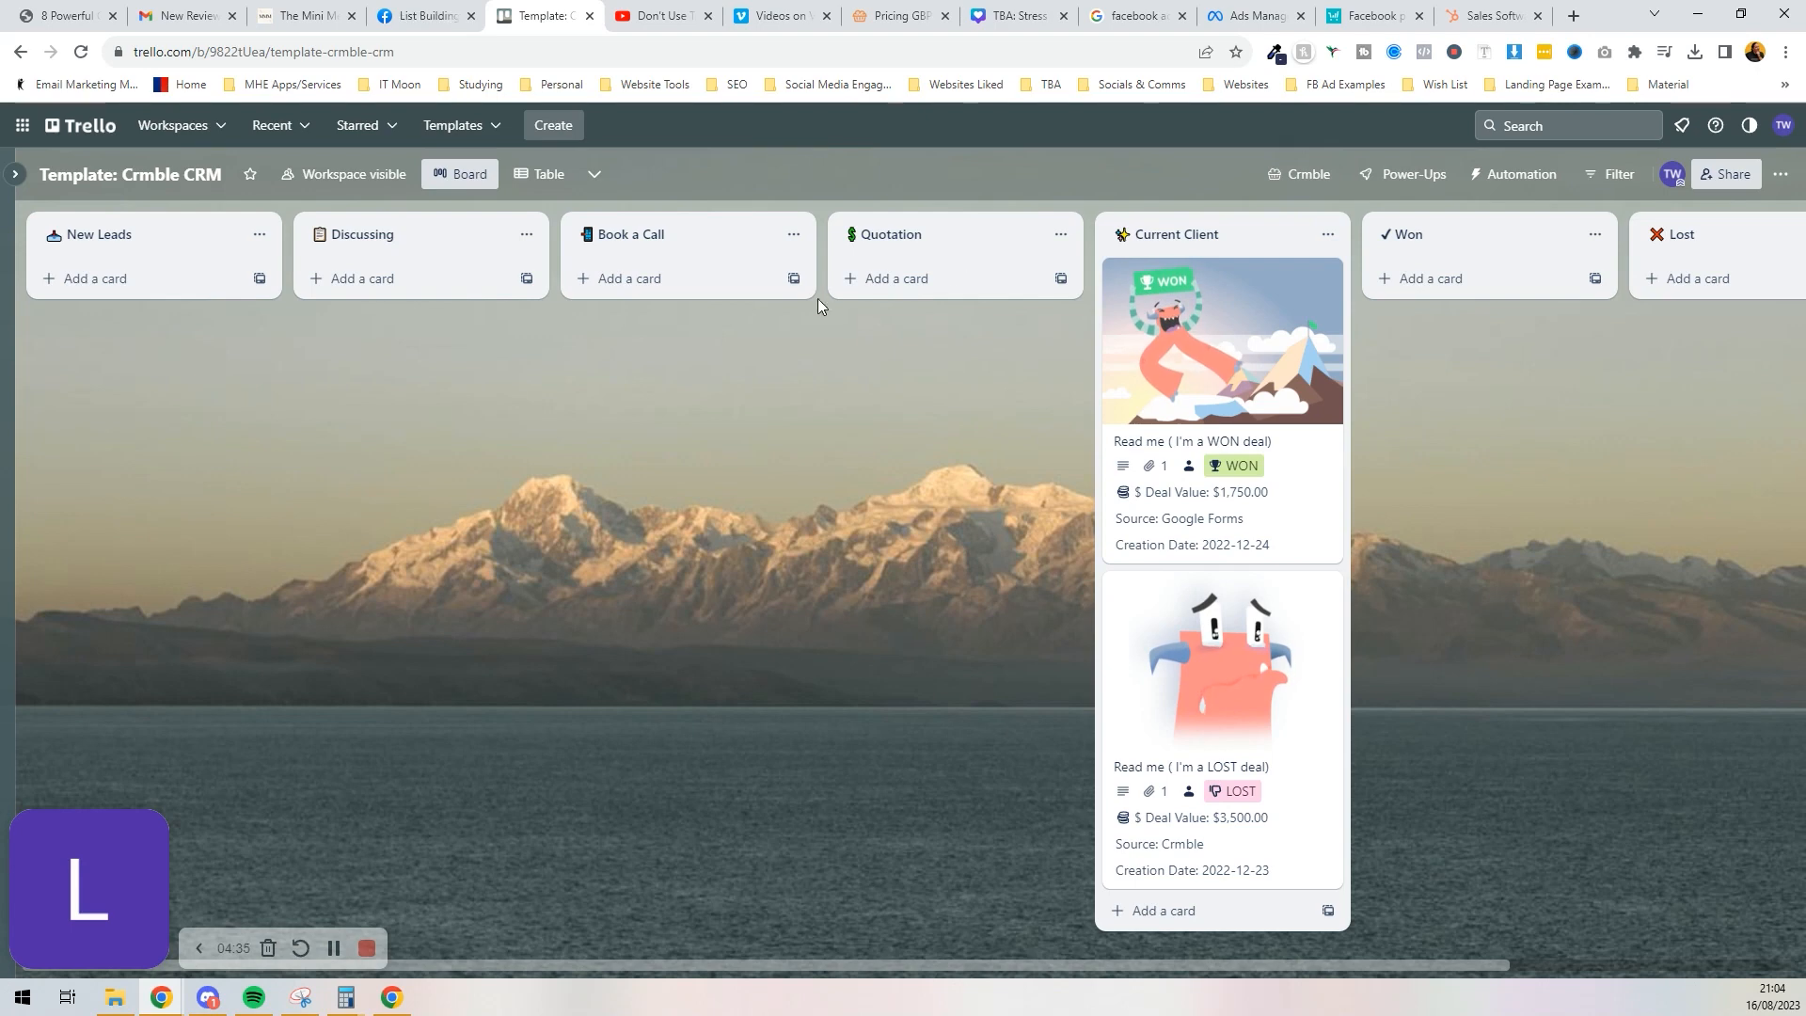
mouse_move(1260, 327)
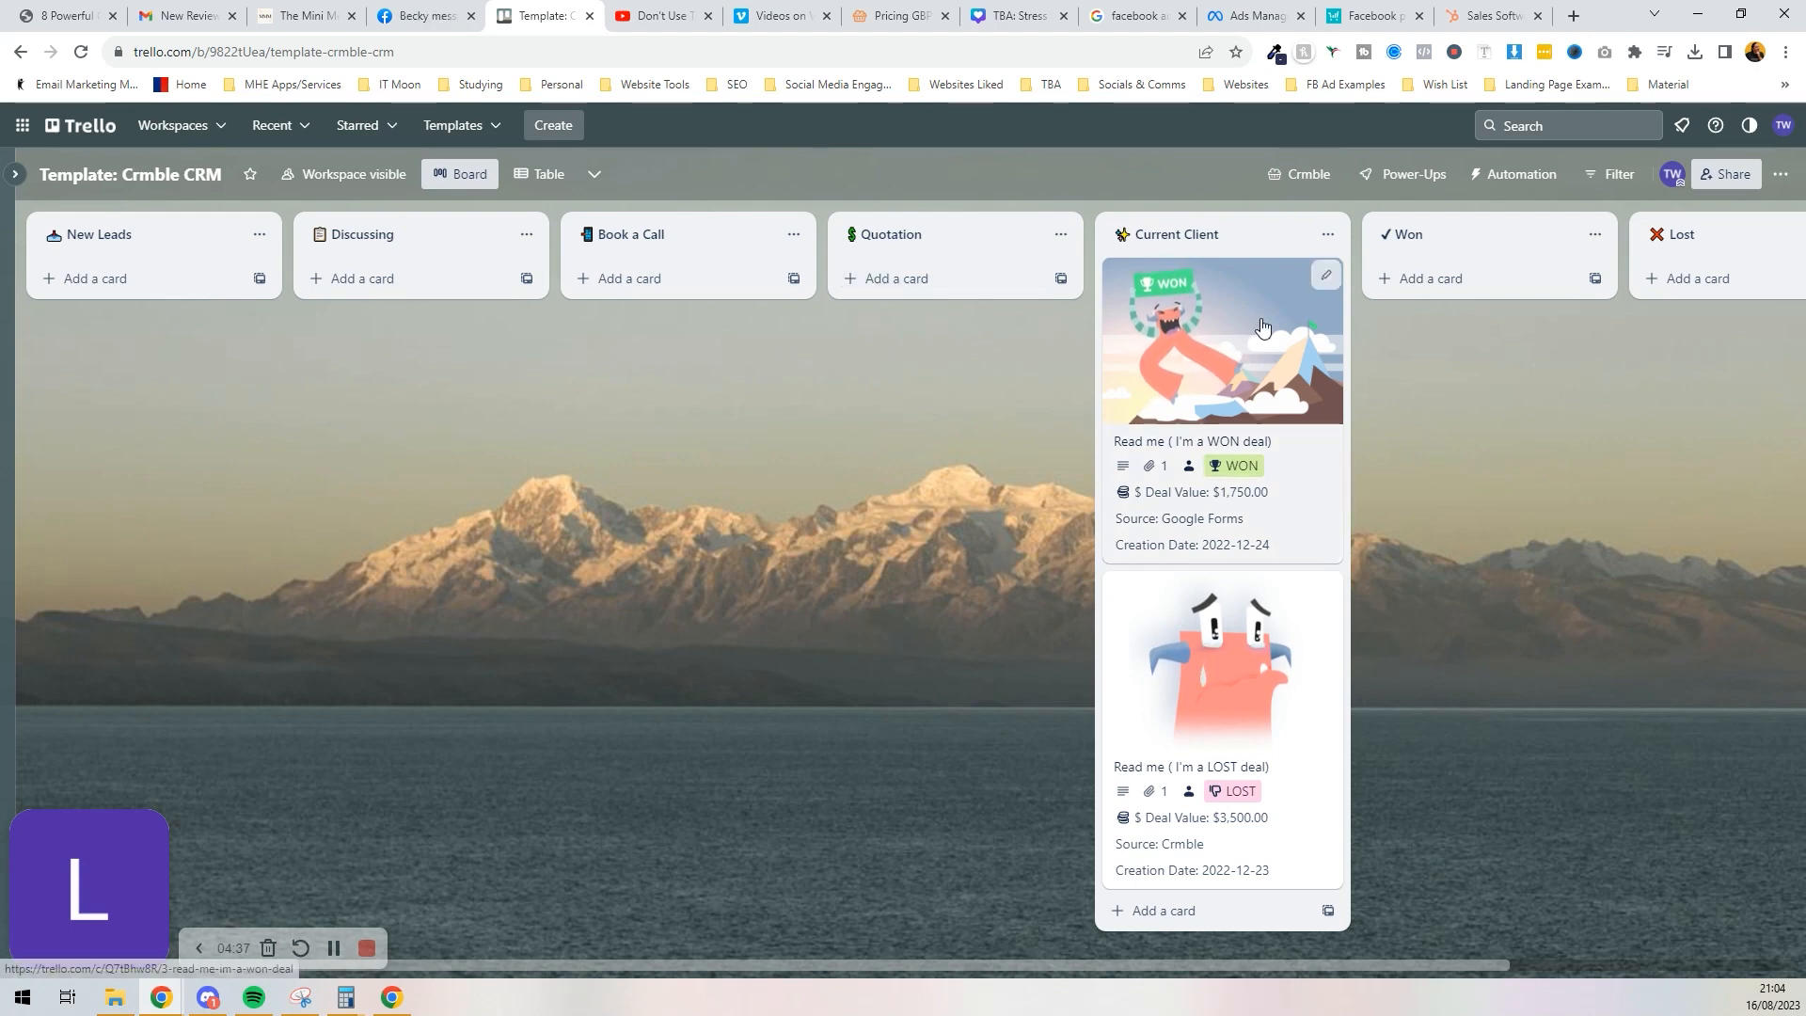
Step: Open the Crmble dashboard from the board header and go to its Settings page on Crmble Lists
left_click(1298, 173)
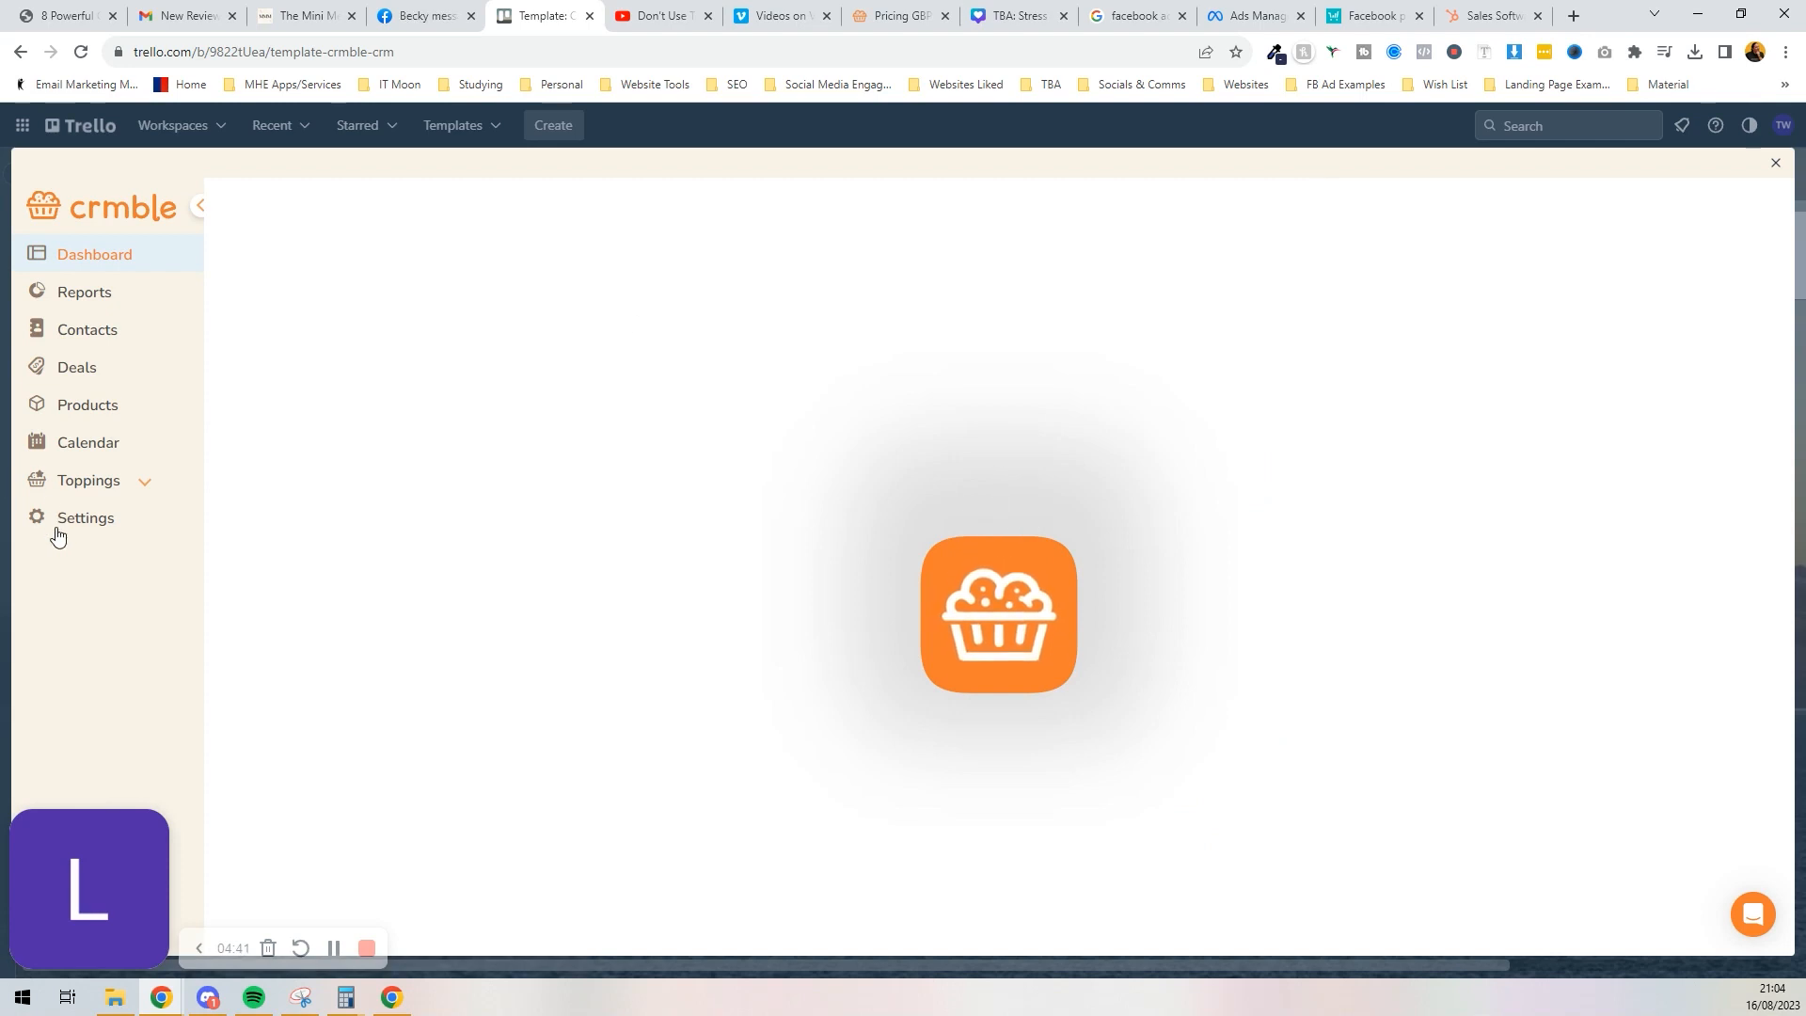
left_click(84, 518)
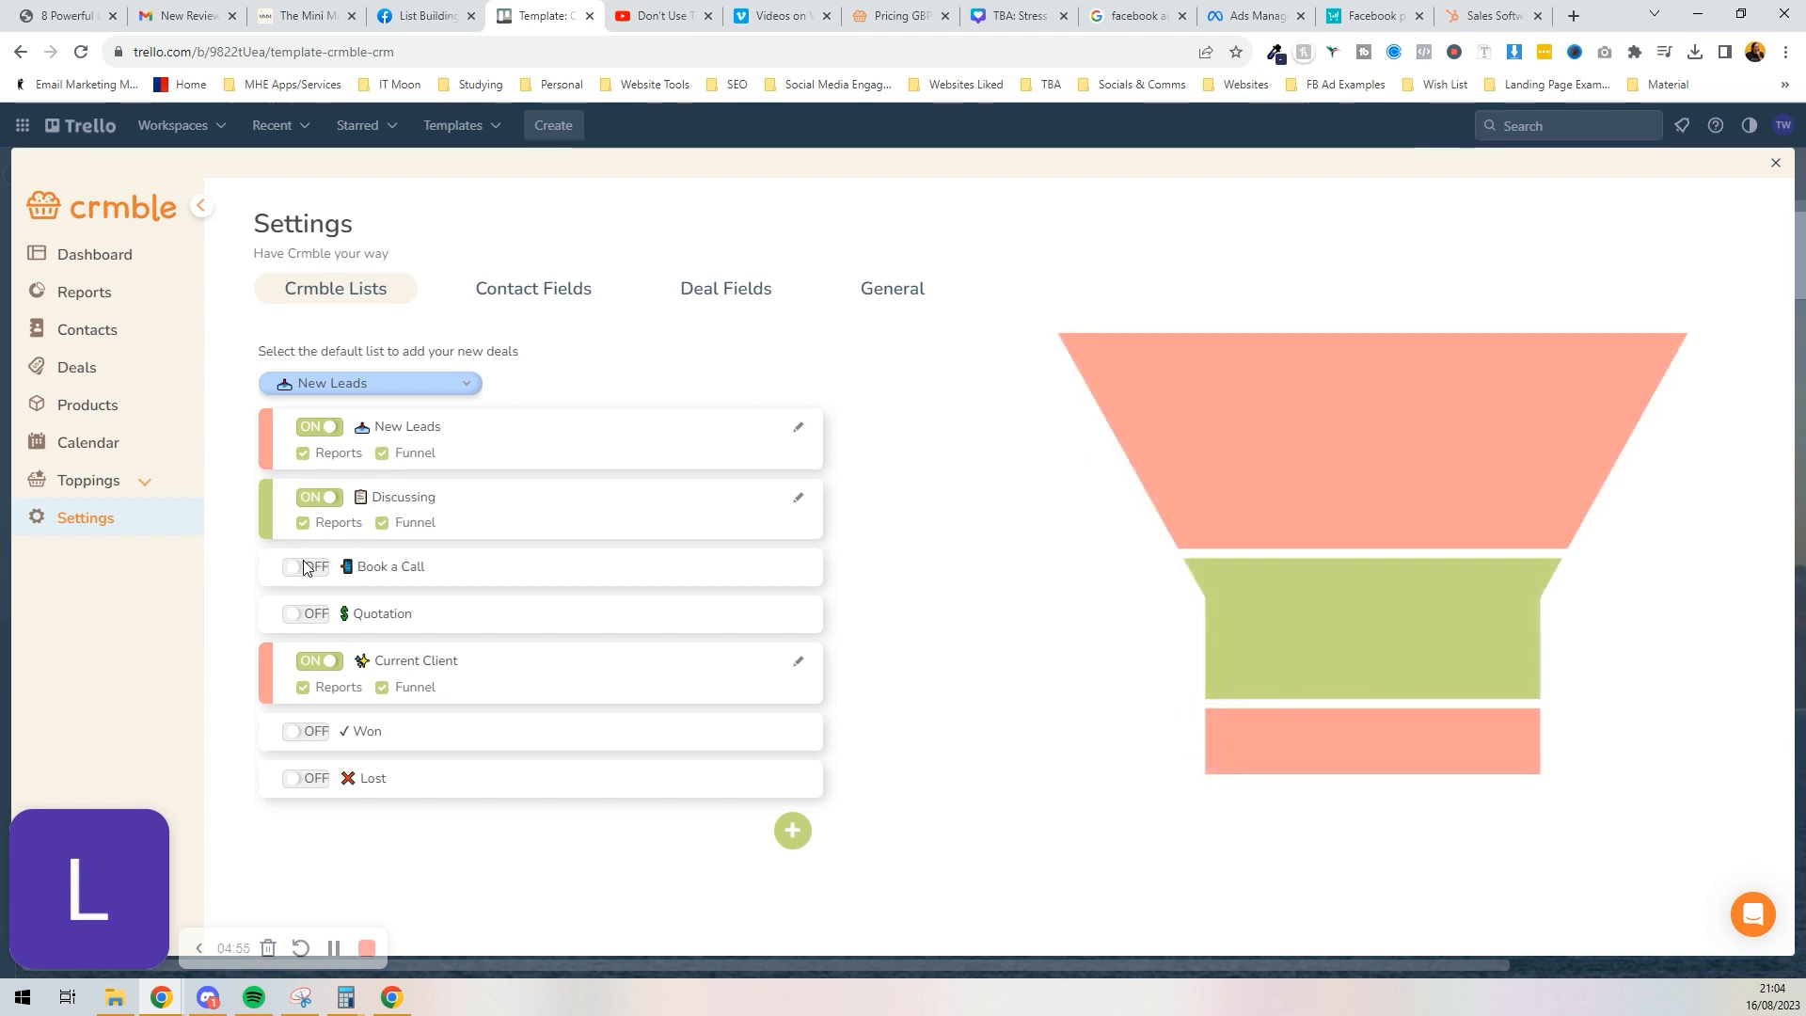
Step: Switch Book a Call, Quotation, Won and Lost on in Crmble, keeping Reports and Funnel ticked for Lost
left_click(305, 566)
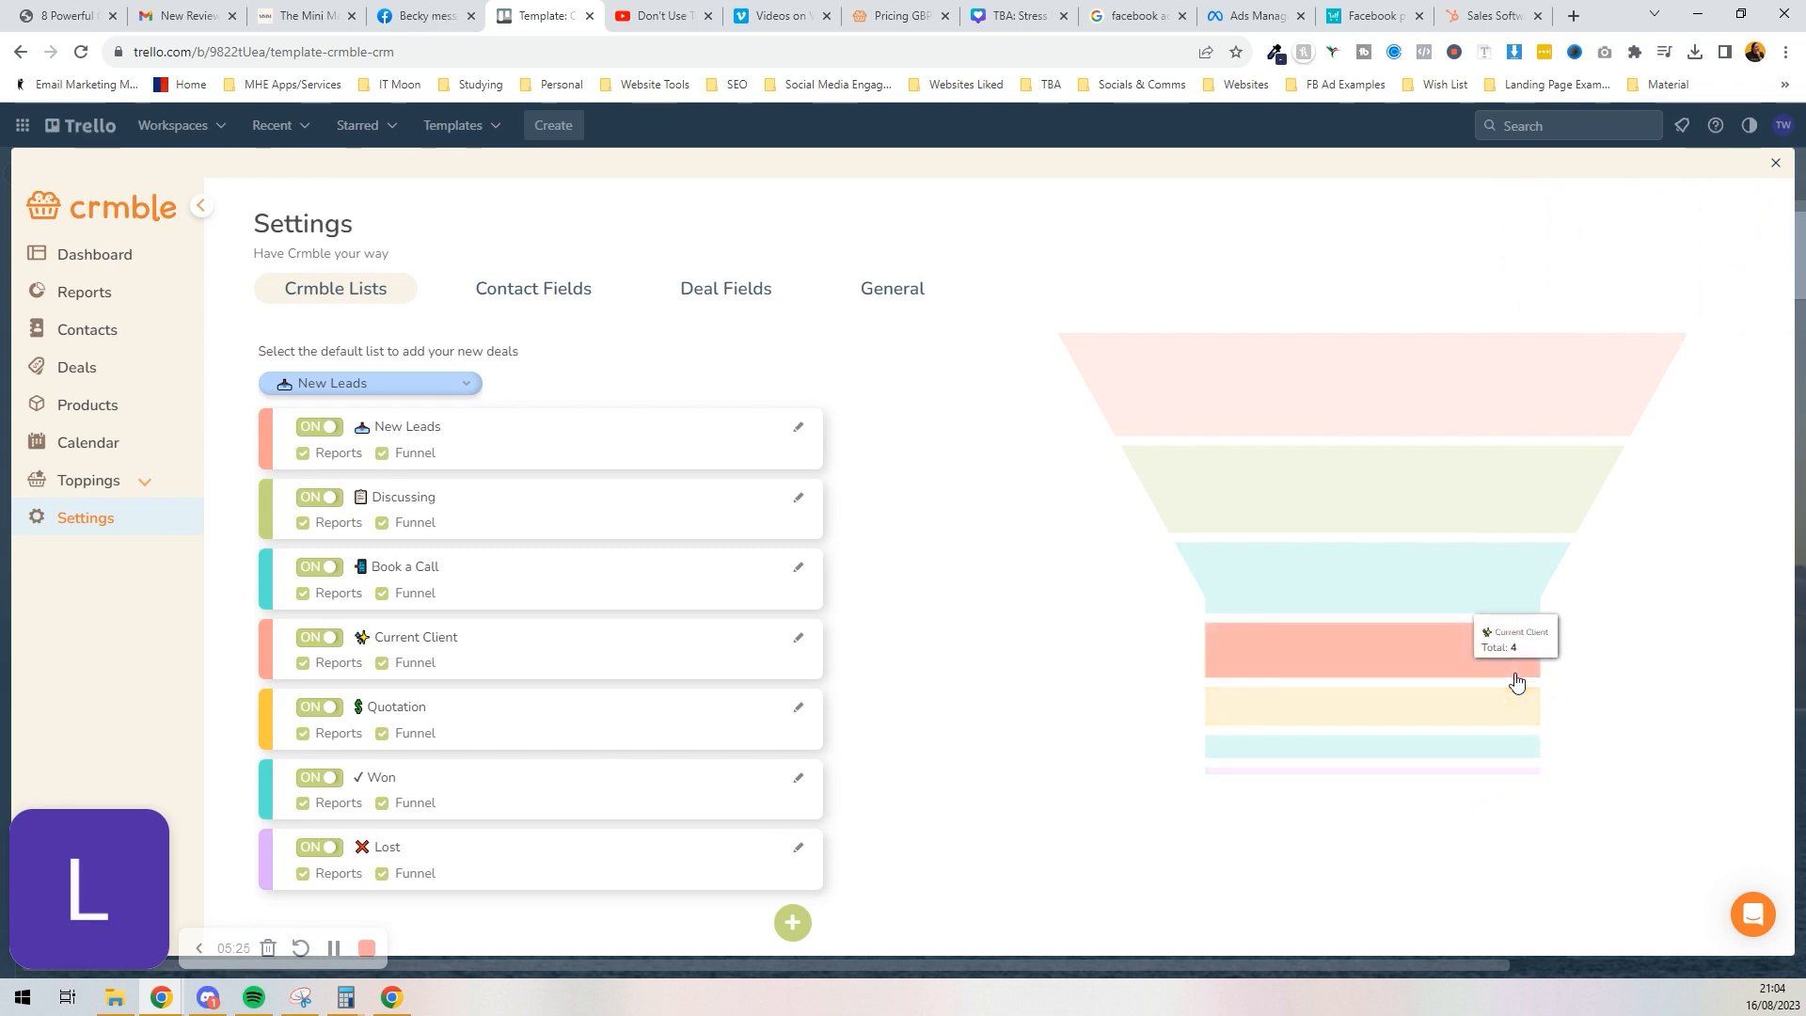
mouse_move(1520, 587)
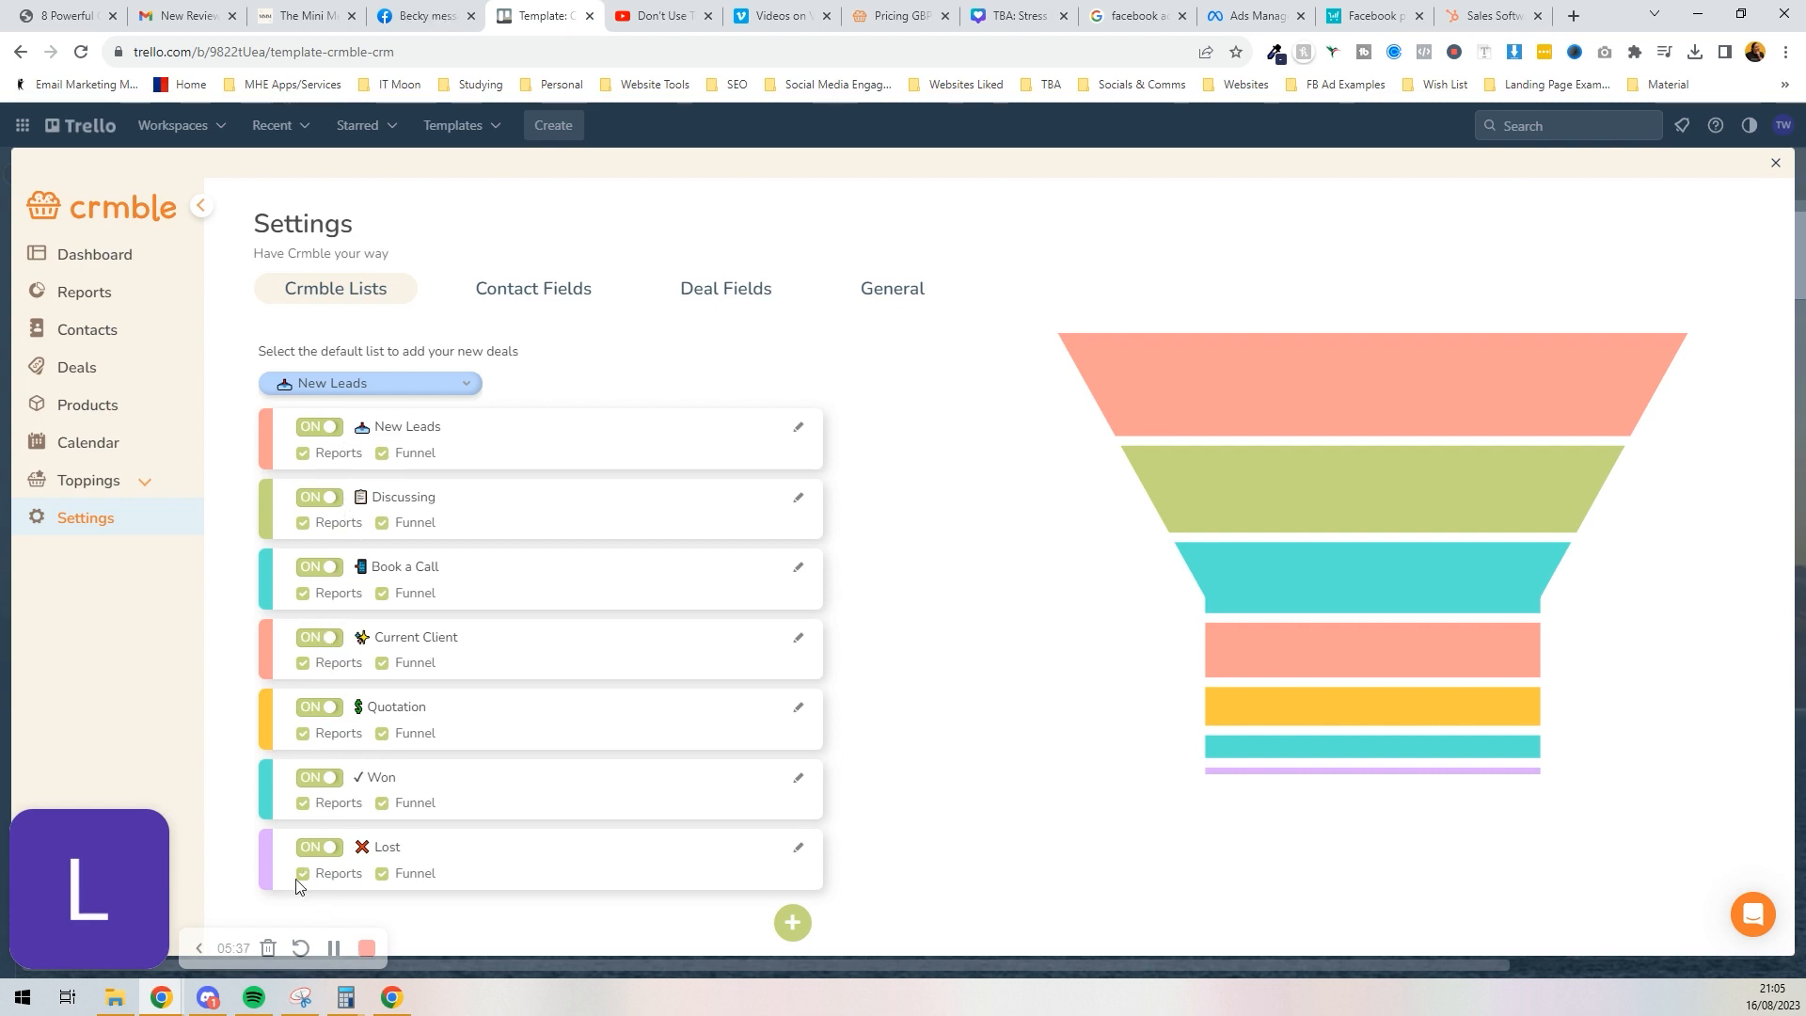
left_click(303, 873)
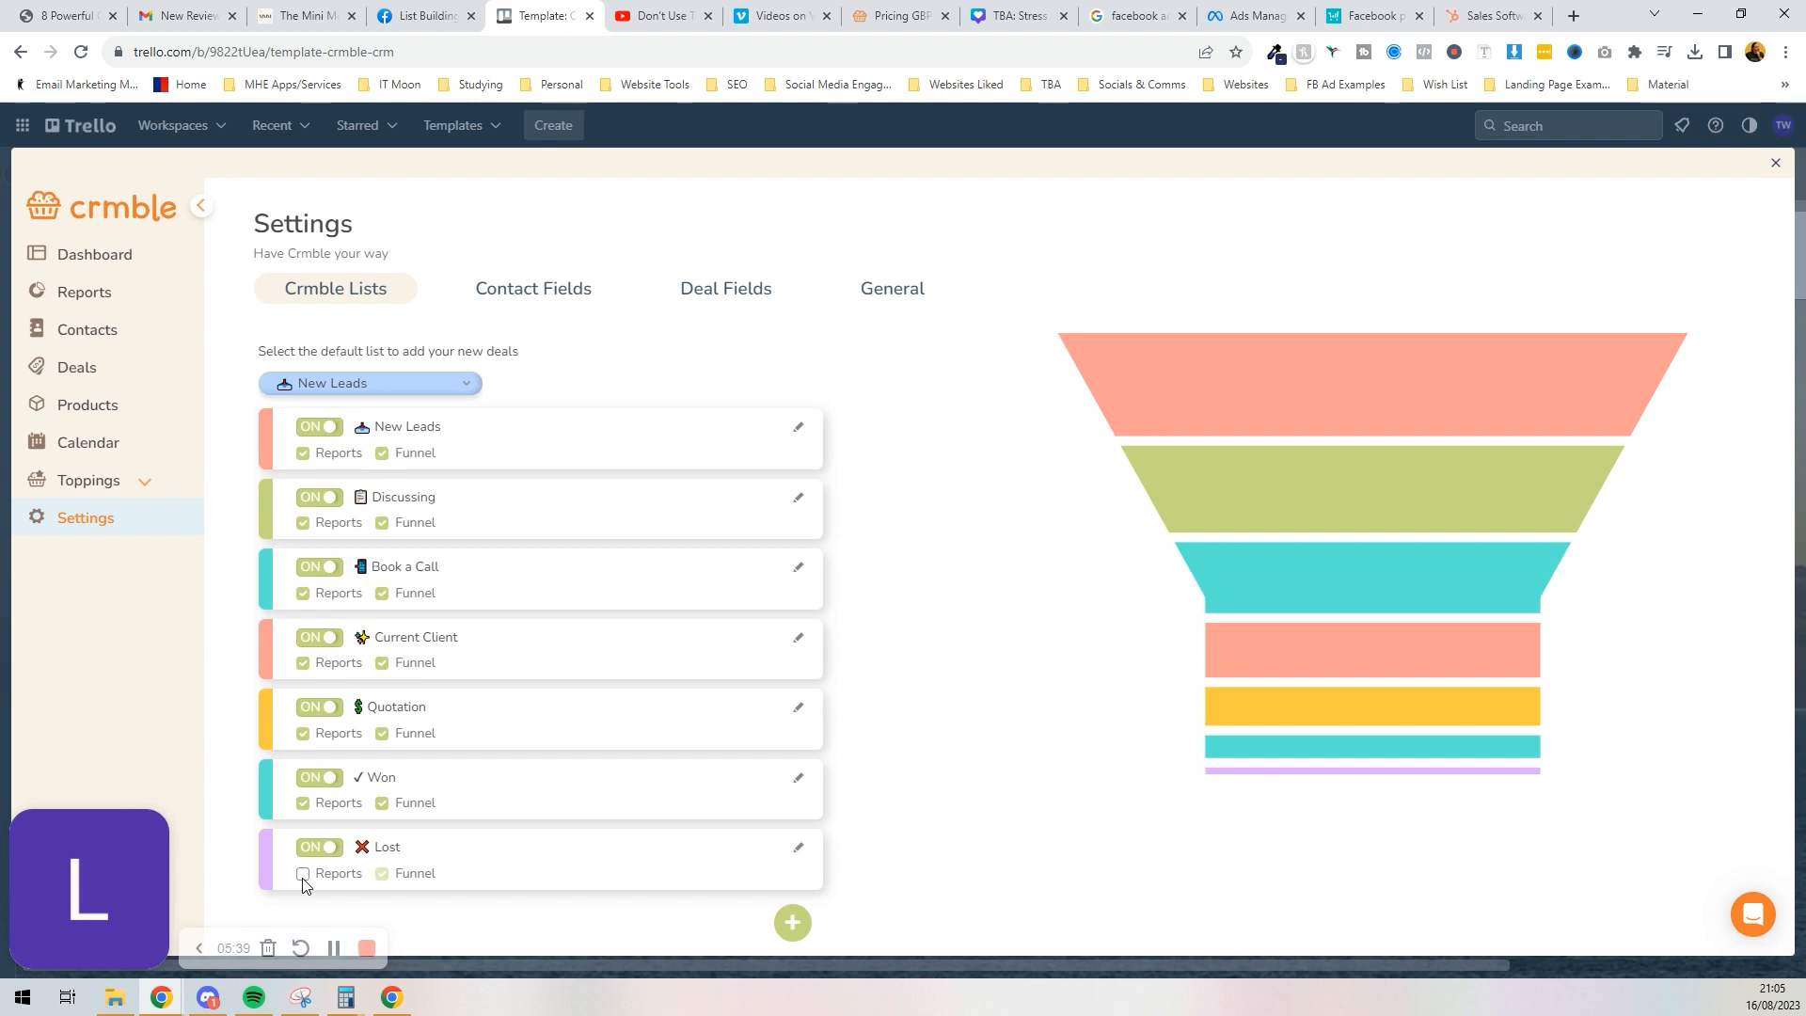
left_click(303, 873)
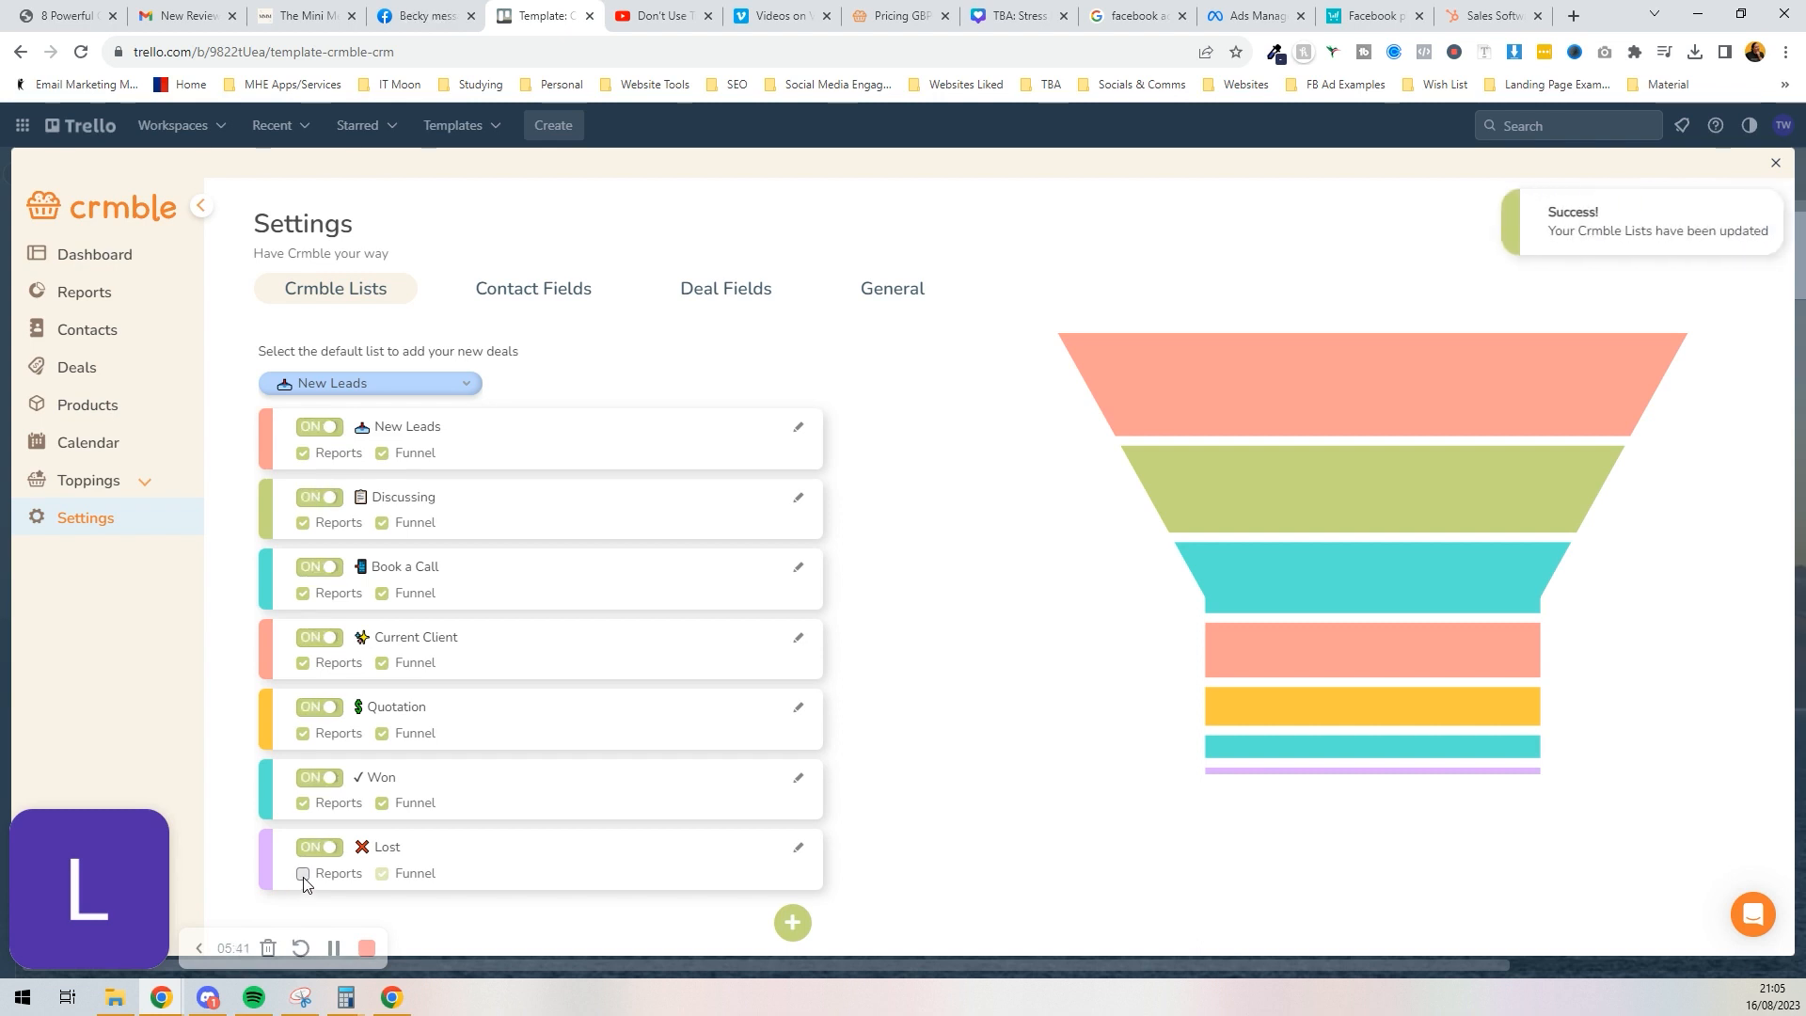
left_click(303, 875)
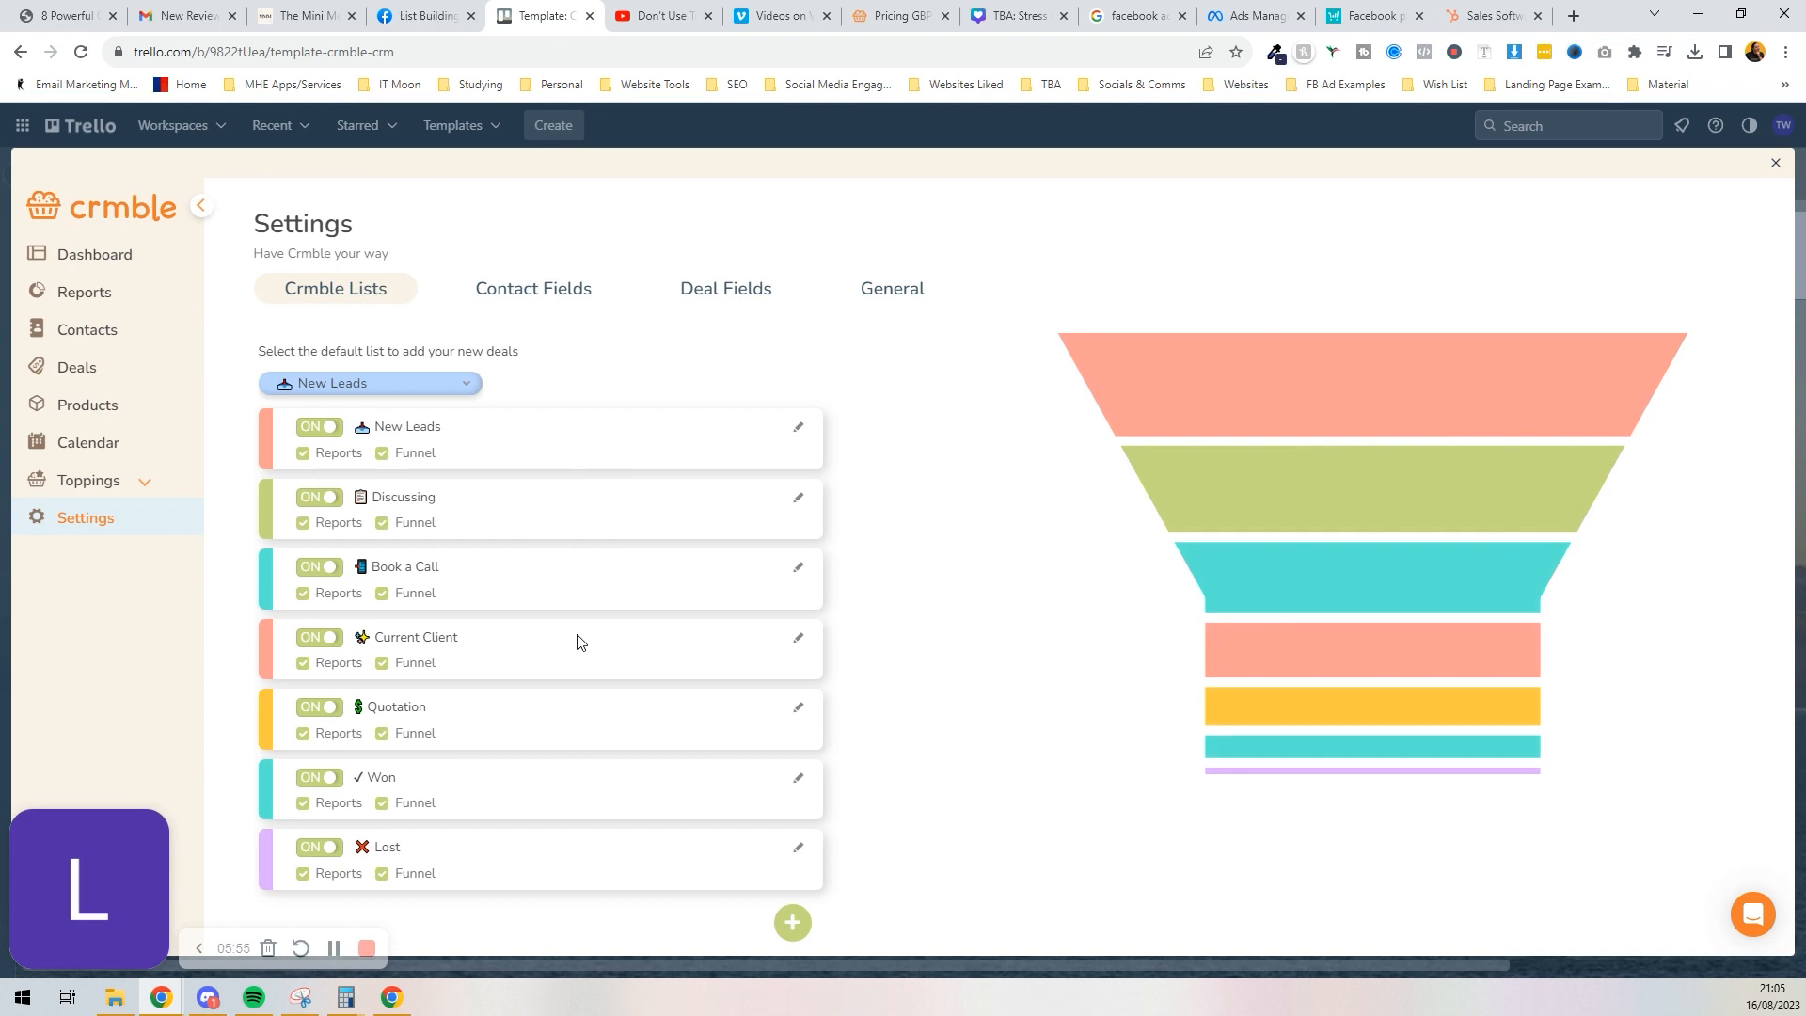
mouse_move(696, 706)
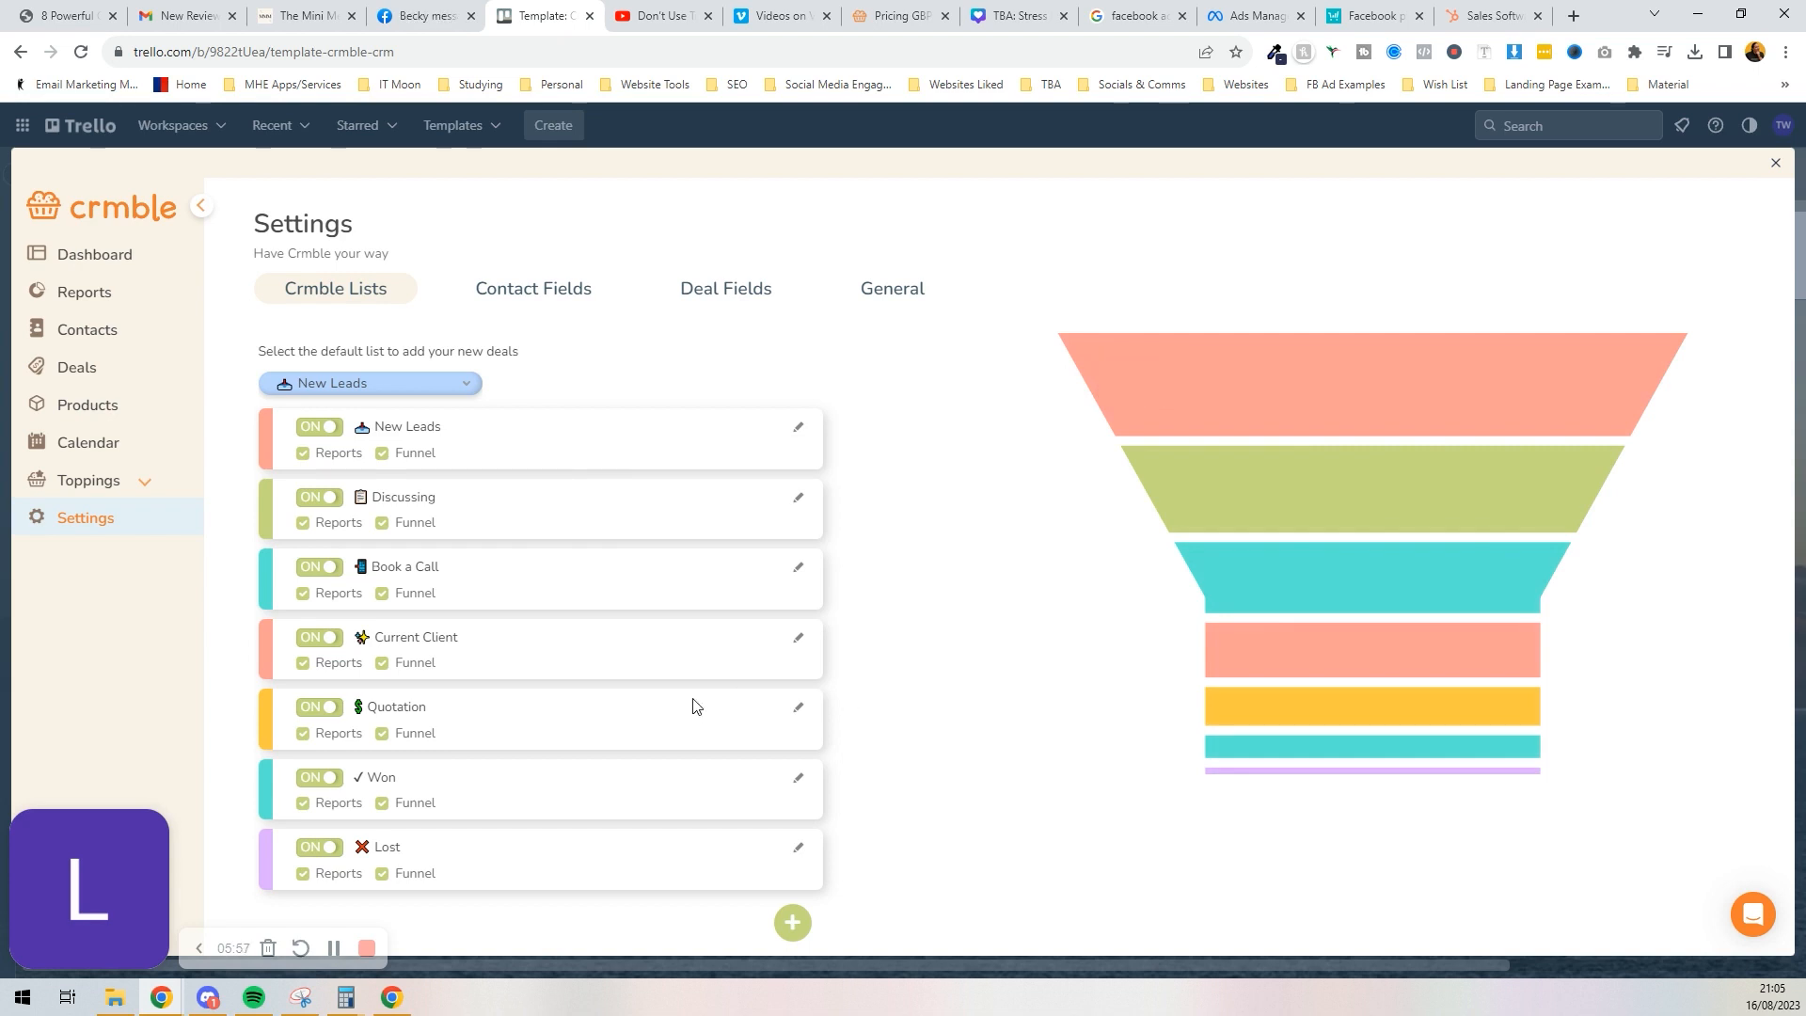